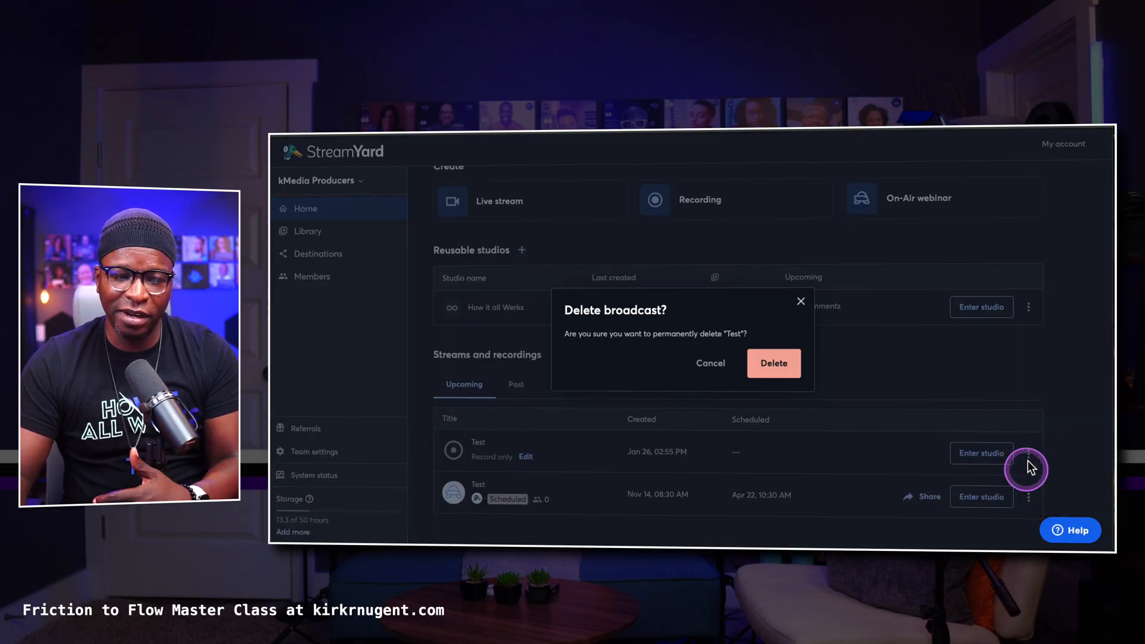
- Permanently delete the scheduled Test broadcast and then the remaining Test recording
{"action": "left_click", "coordinate": [773, 362]}
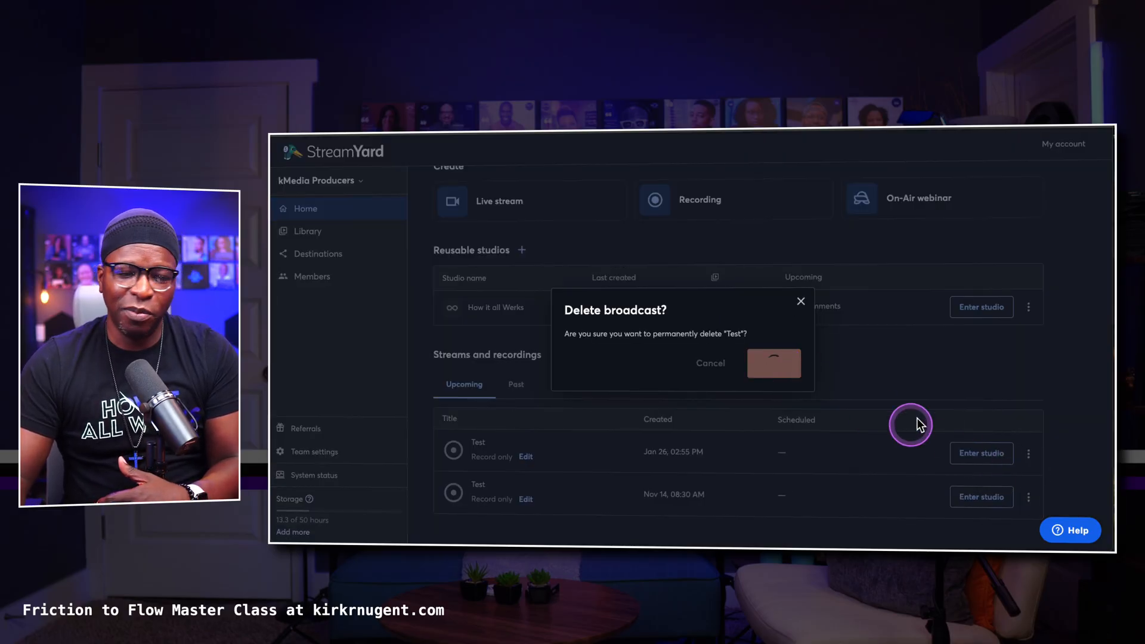
{"action": "left_click", "coordinate": [772, 363]}
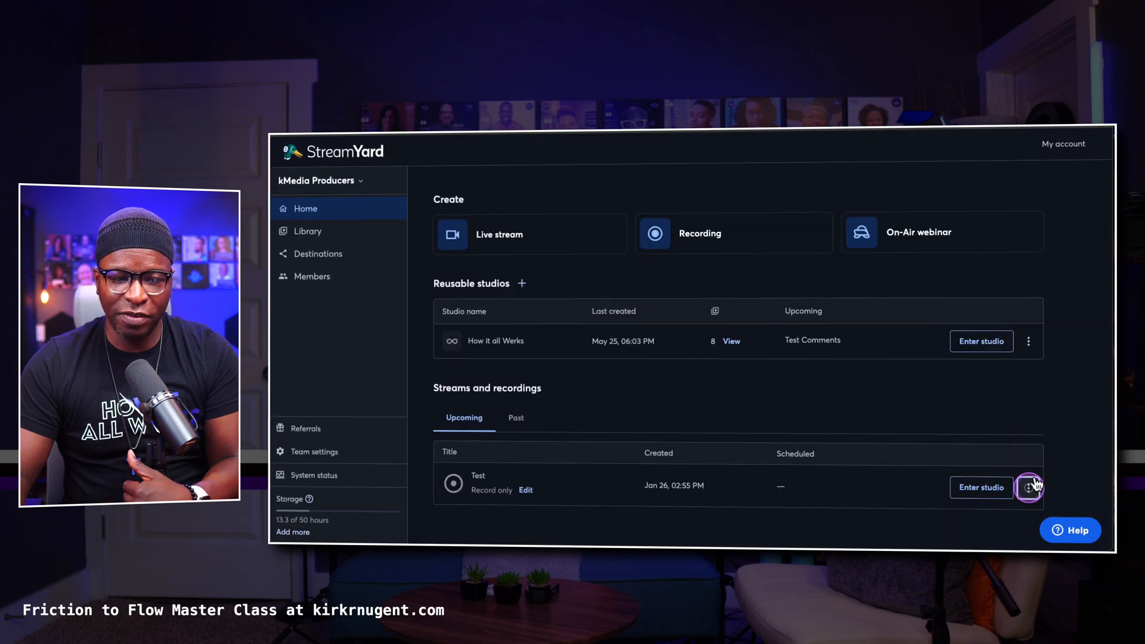
{"action": "left_click", "coordinate": [1029, 486]}
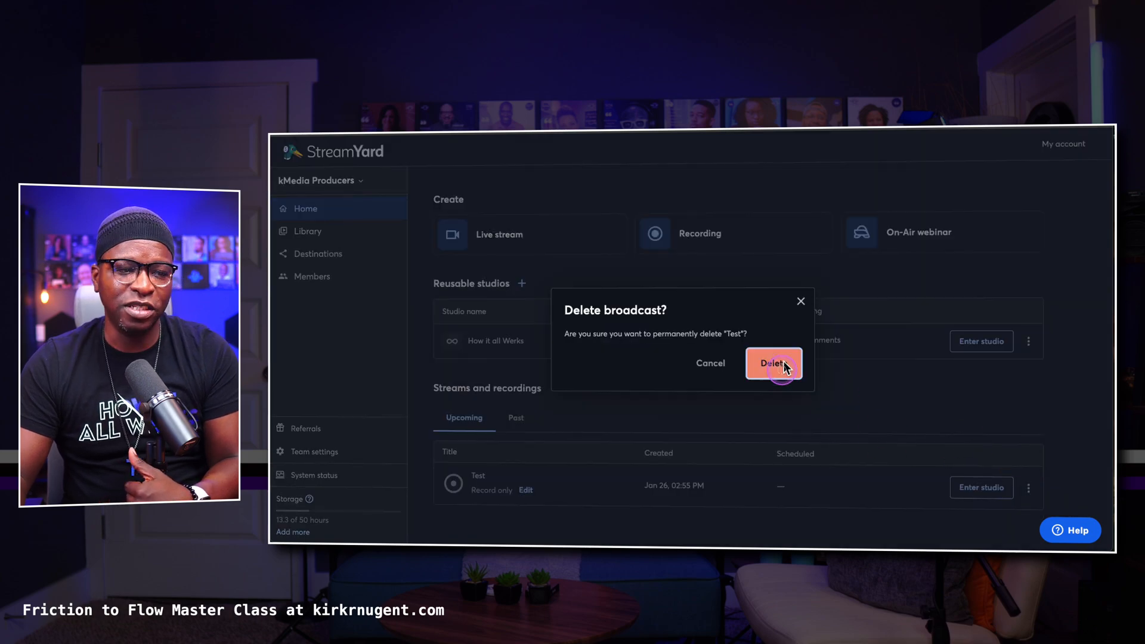
{"action": "left_click", "coordinate": [773, 363]}
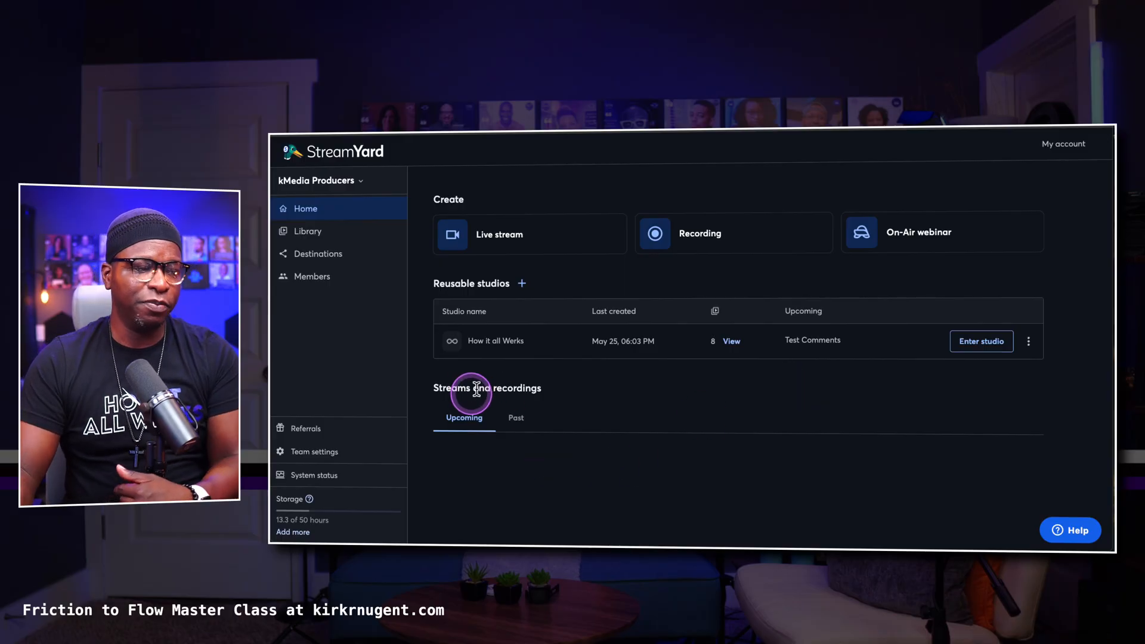
{"action": "mouse_move", "coordinate": [635, 305]}
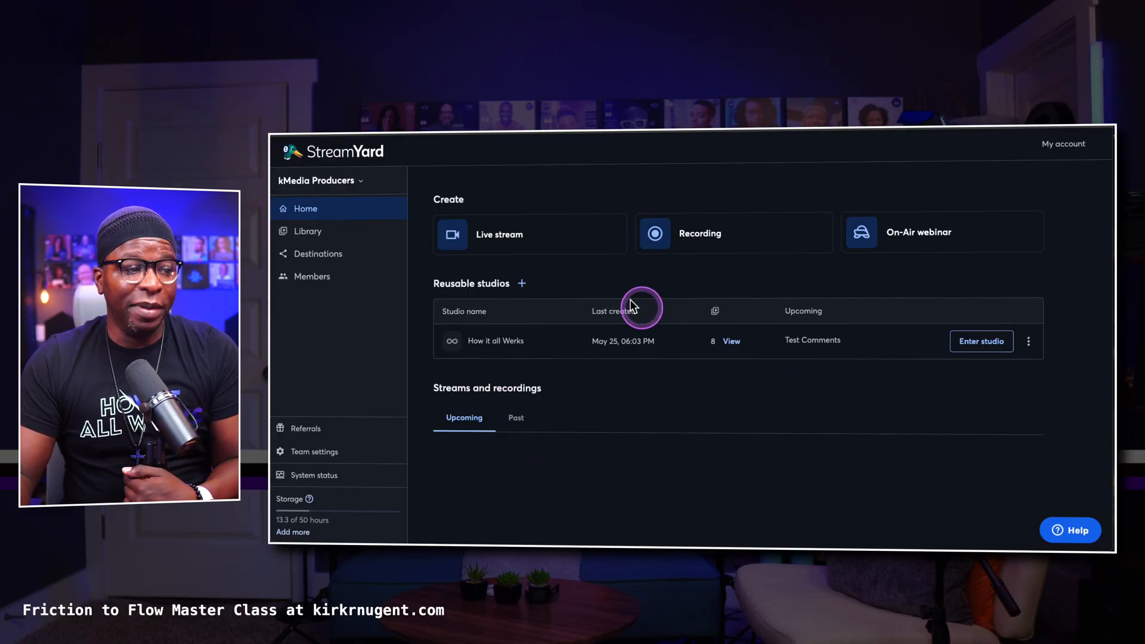
{"action": "mouse_move", "coordinate": [515, 314]}
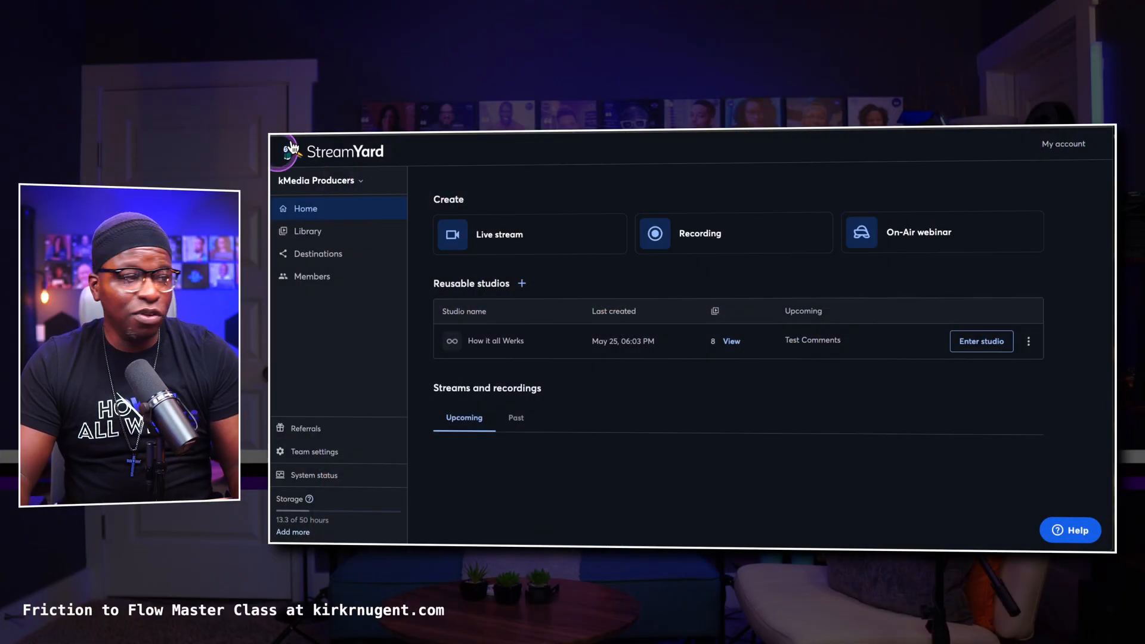
{"action": "left_click", "coordinate": [320, 180]}
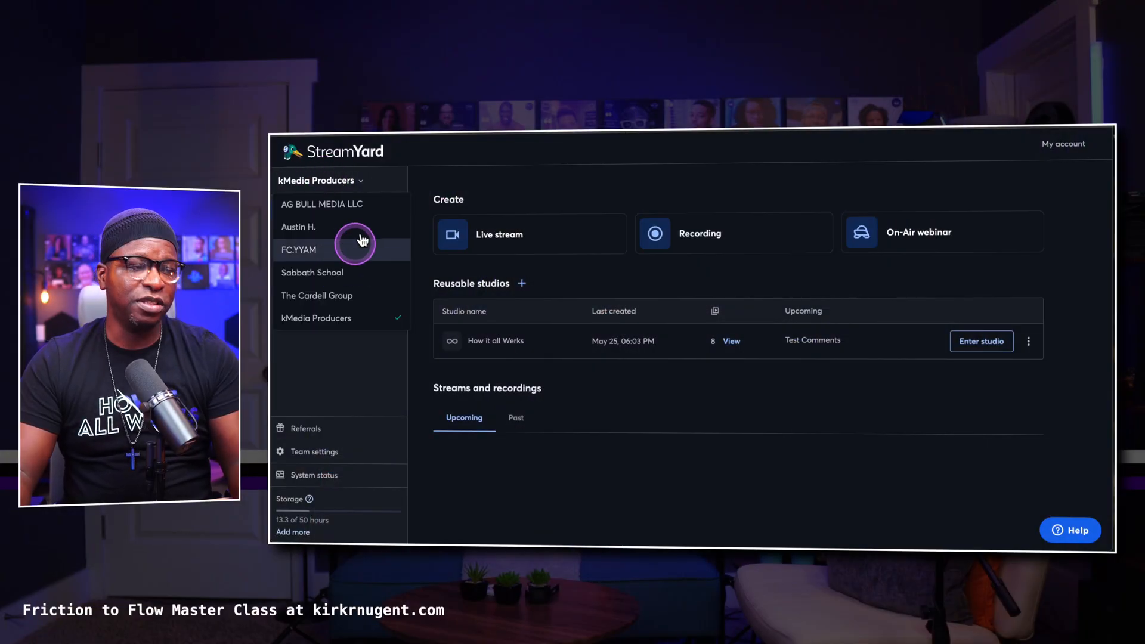
{"action": "mouse_move", "coordinate": [350, 279]}
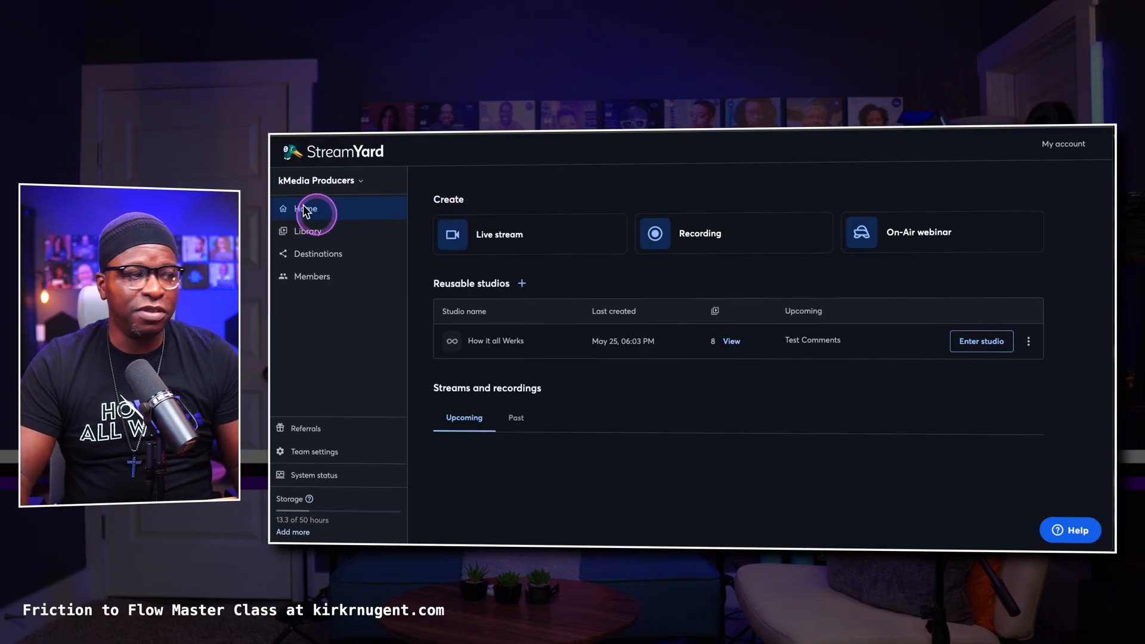
- In the Library, view the Download options for the Vertical Test recording and dismiss them
{"action": "left_click", "coordinate": [307, 231]}
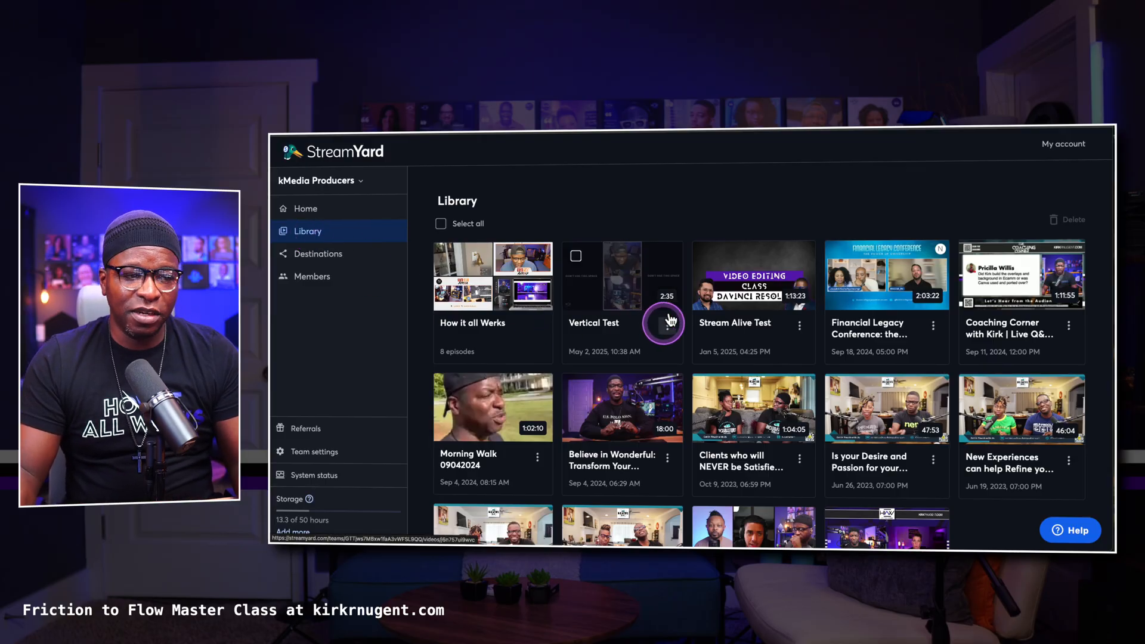
{"action": "left_click", "coordinate": [663, 325]}
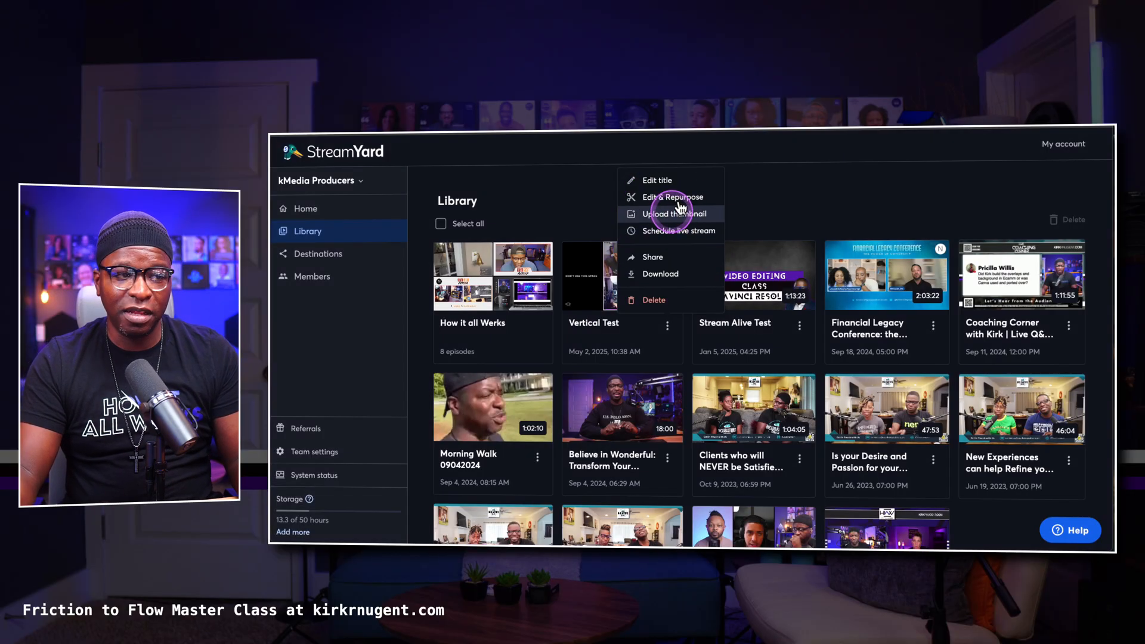
{"action": "mouse_move", "coordinate": [661, 256]}
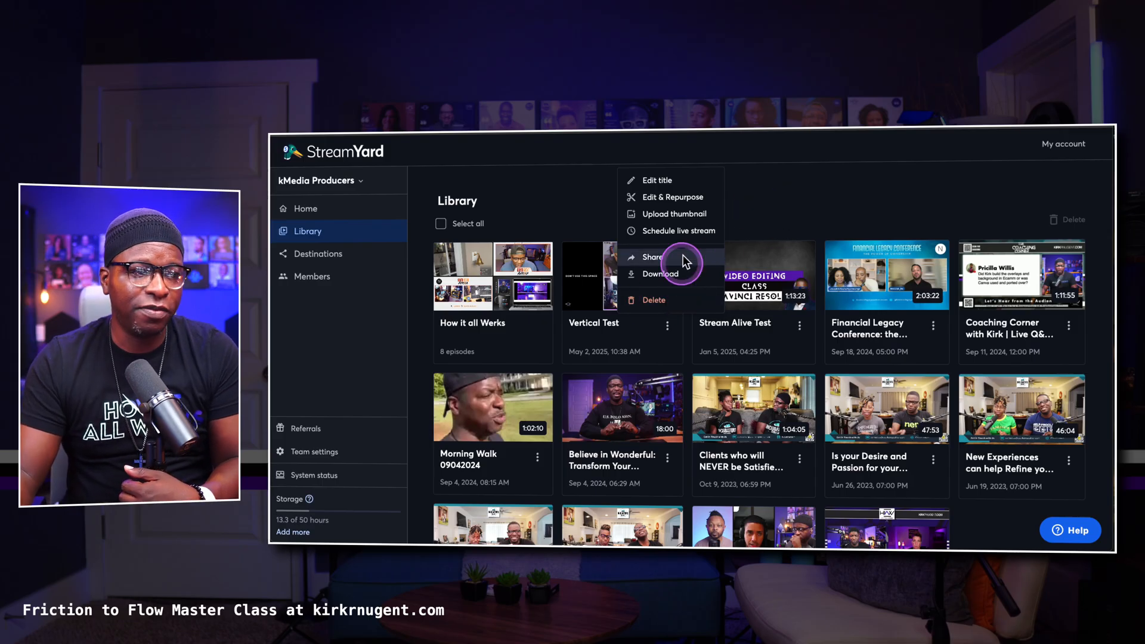
{"action": "left_click", "coordinate": [660, 273]}
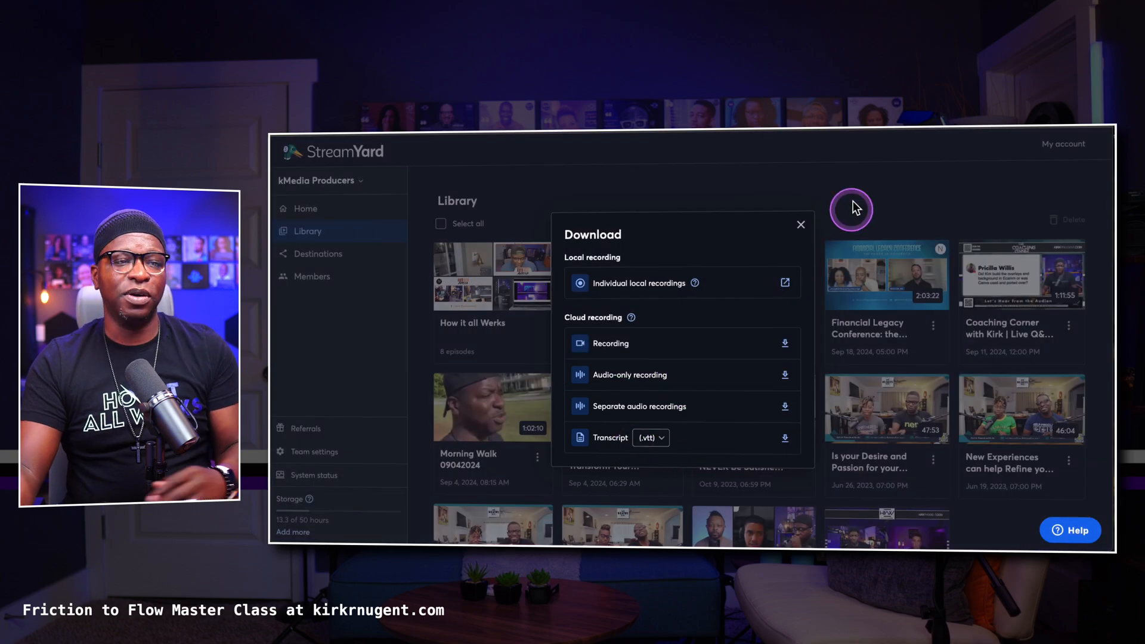
{"action": "left_click", "coordinate": [800, 224]}
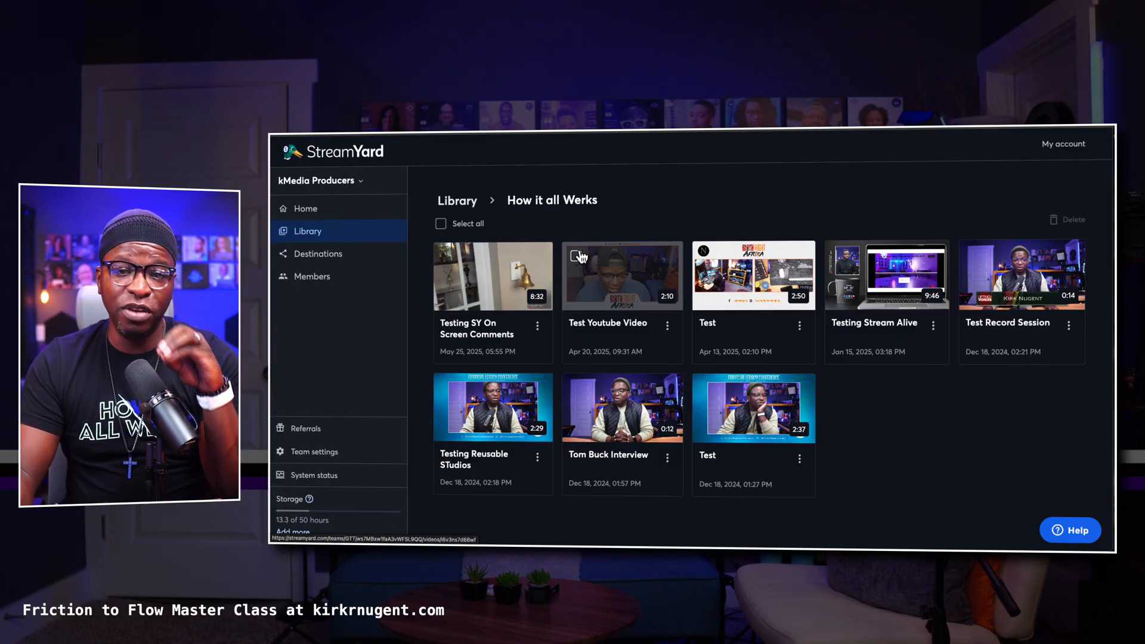
{"action": "left_click", "coordinate": [457, 201]}
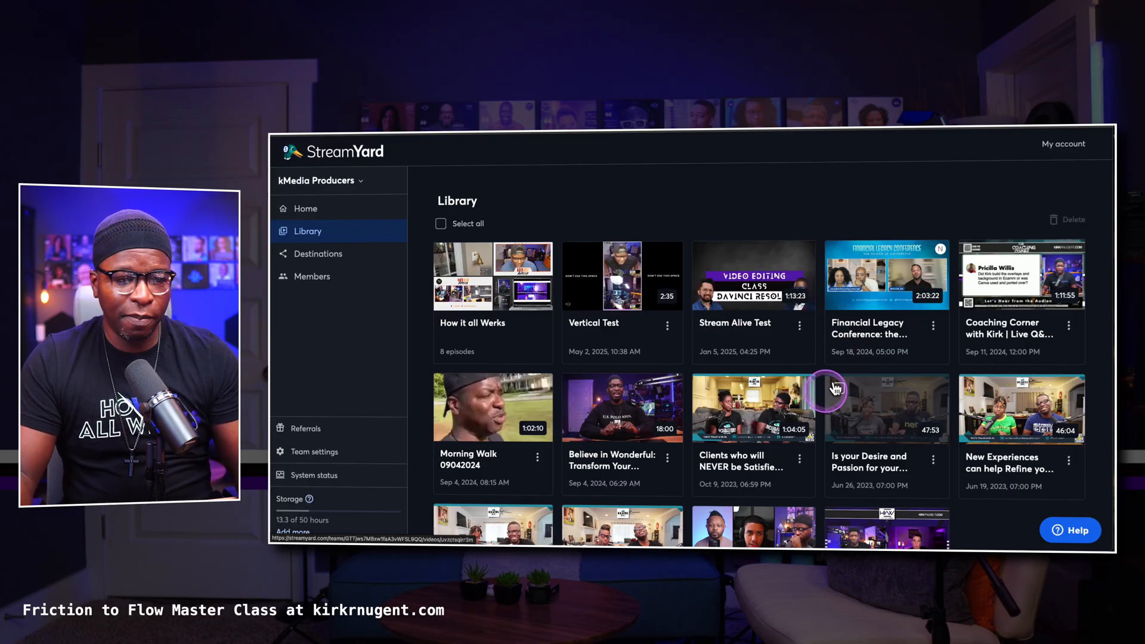
{"action": "left_click", "coordinate": [886, 408]}
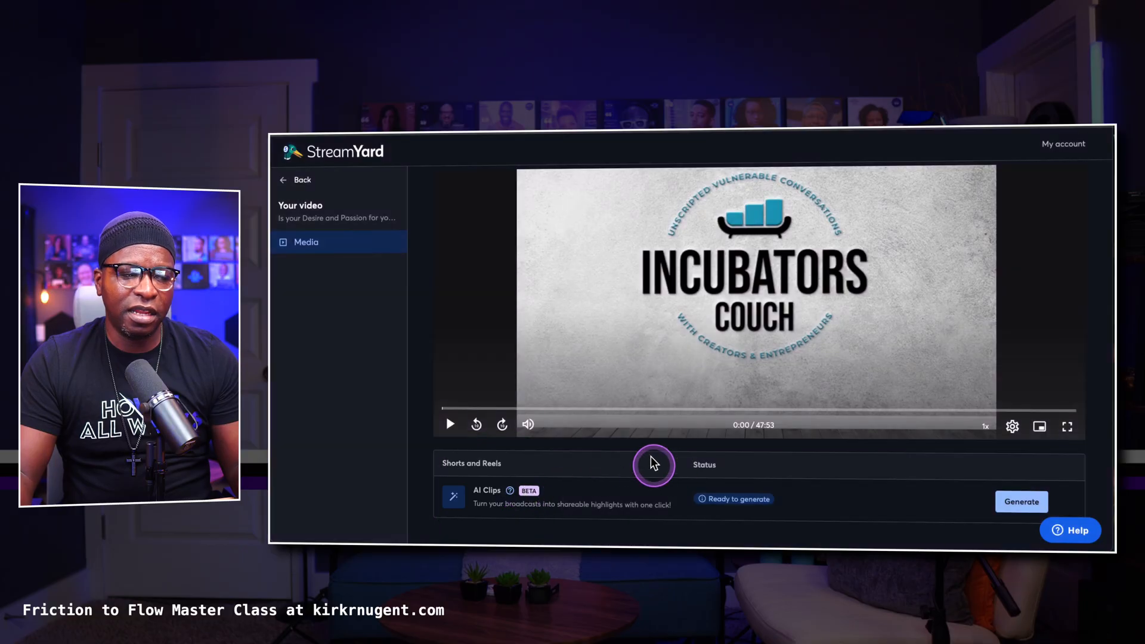
{"action": "mouse_move", "coordinate": [504, 490]}
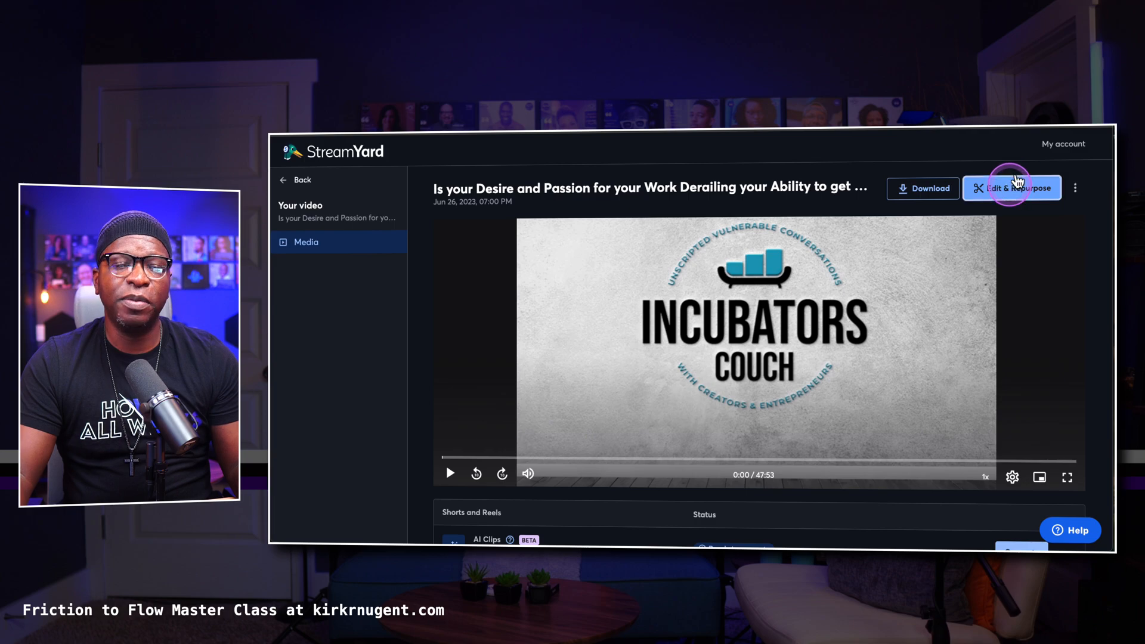
{"action": "left_click", "coordinate": [1011, 188]}
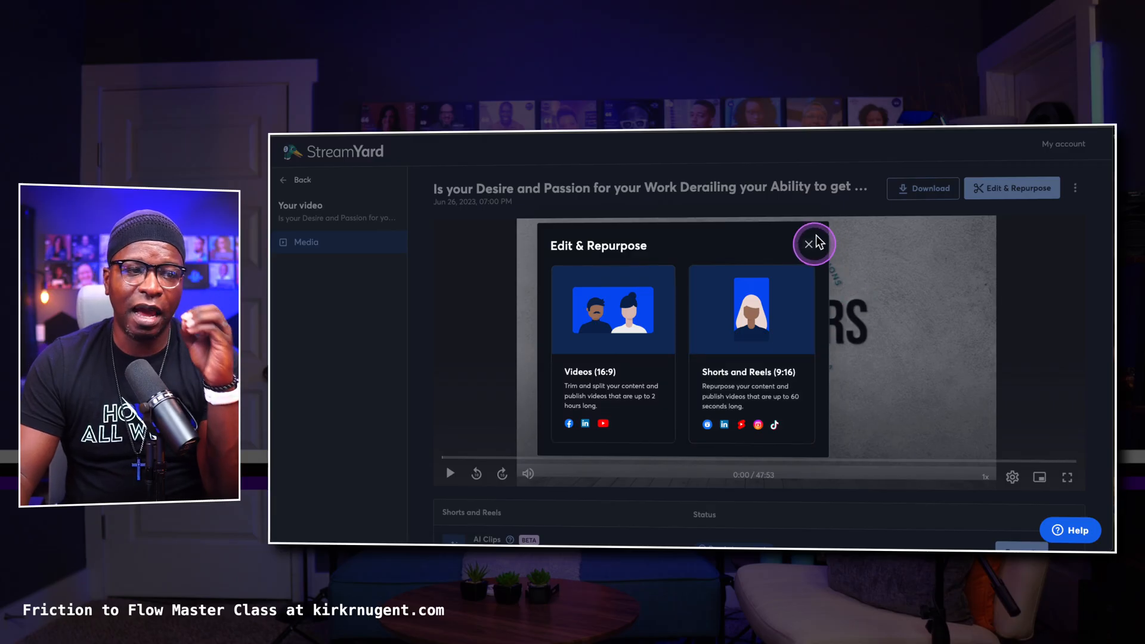
{"action": "left_click", "coordinate": [812, 242]}
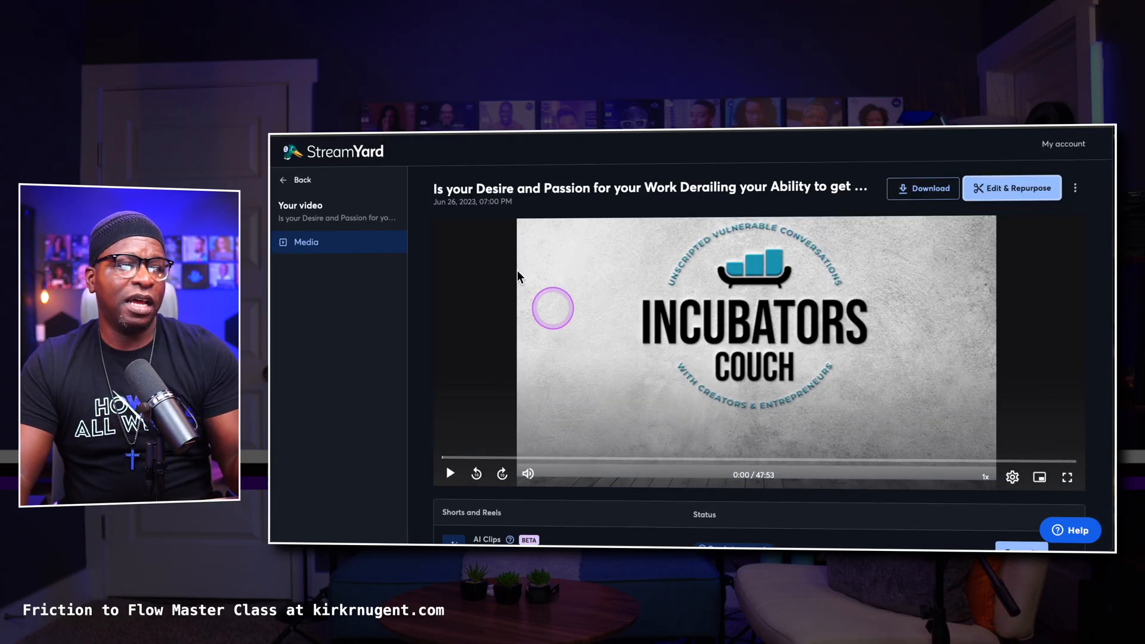
{"action": "left_click", "coordinate": [294, 180]}
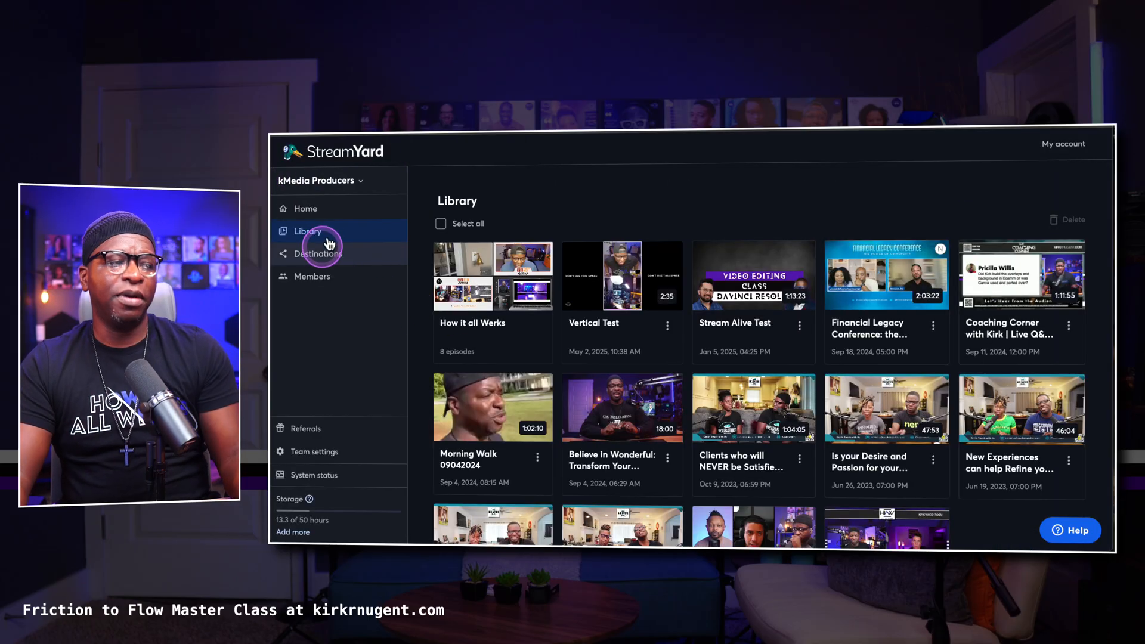
- On Destinations, browse the Add destination Live Stream and Repurpose platform choices, then dismiss them
{"action": "left_click", "coordinate": [318, 253]}
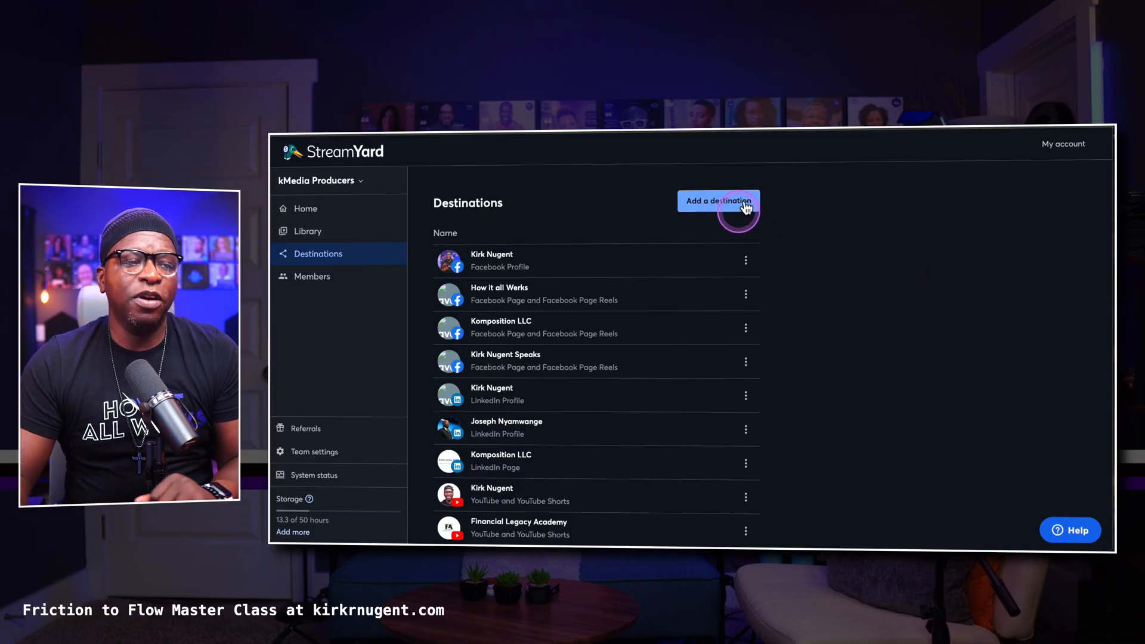
{"action": "left_click", "coordinate": [717, 200]}
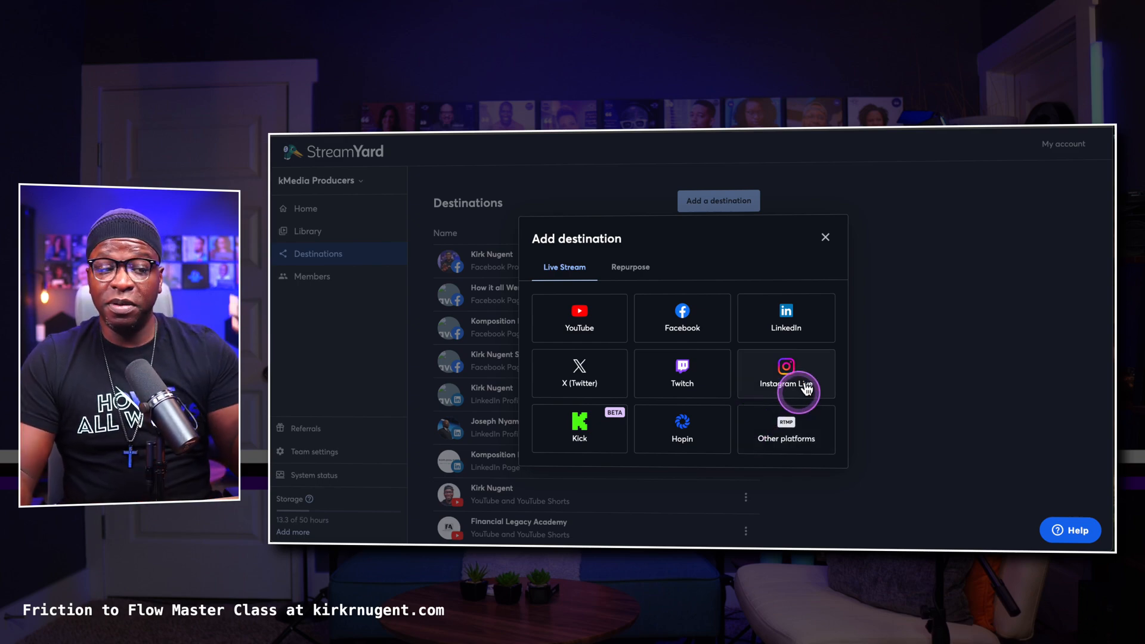
{"action": "mouse_move", "coordinate": [579, 372]}
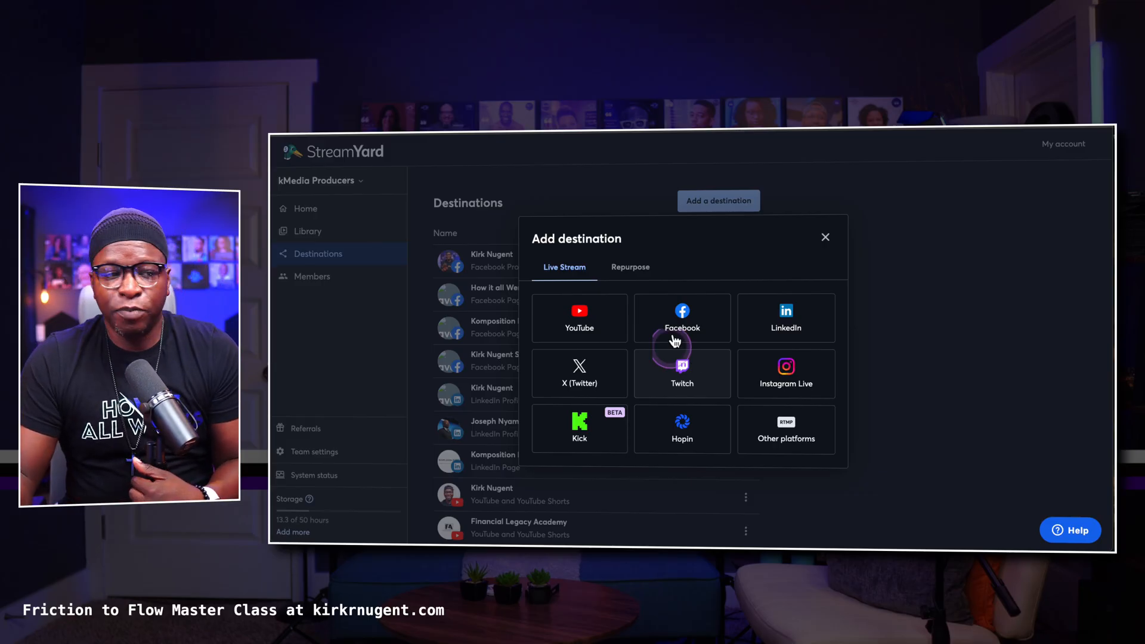
{"action": "mouse_move", "coordinate": [715, 315]}
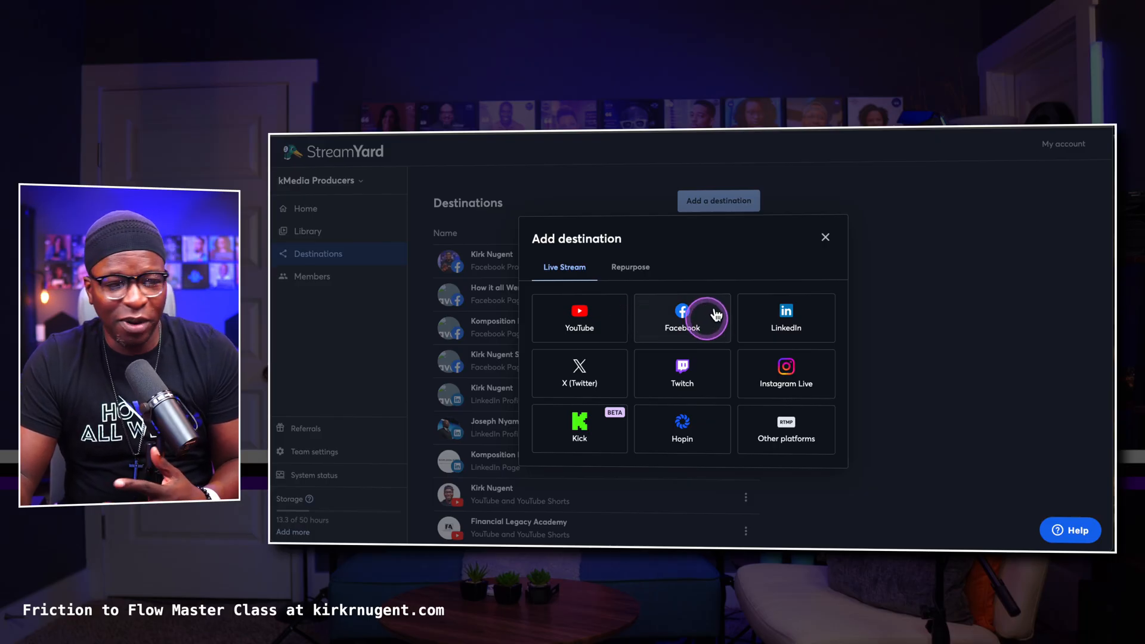
{"action": "left_click", "coordinate": [629, 266]}
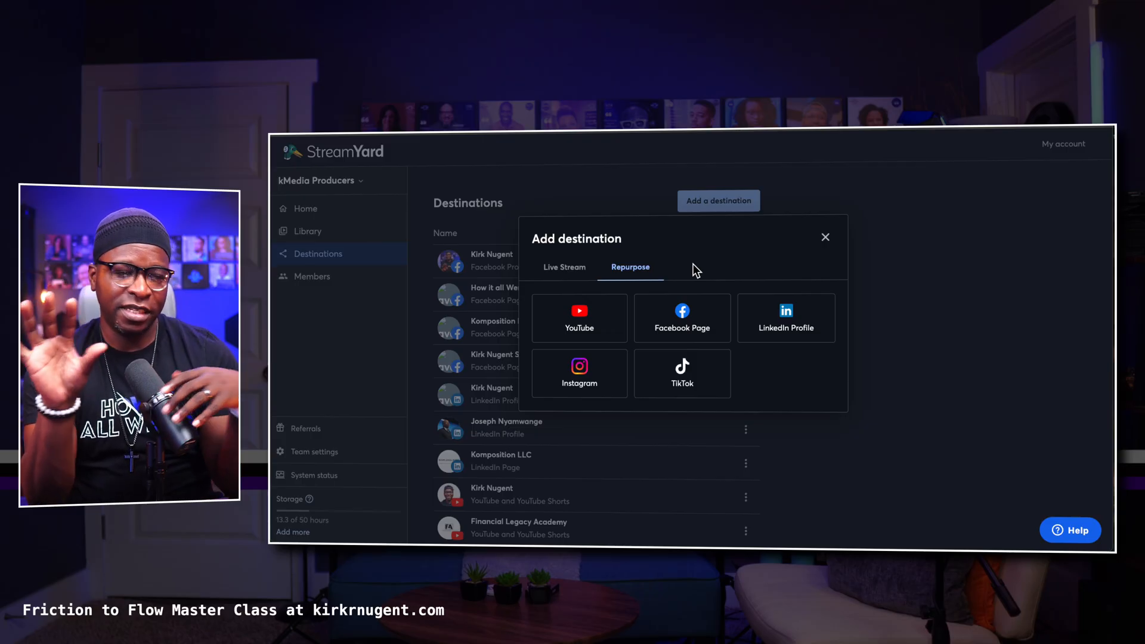
{"action": "left_click", "coordinate": [825, 236]}
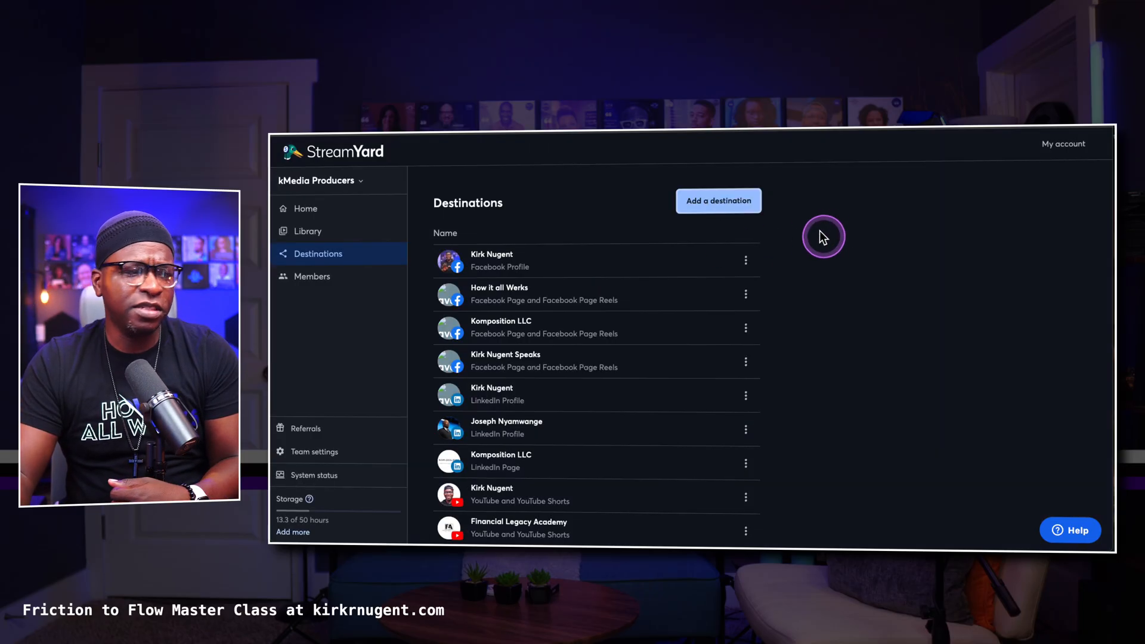
- Show the Members page with the team's Admin and Owner roster
{"action": "left_click", "coordinate": [311, 276]}
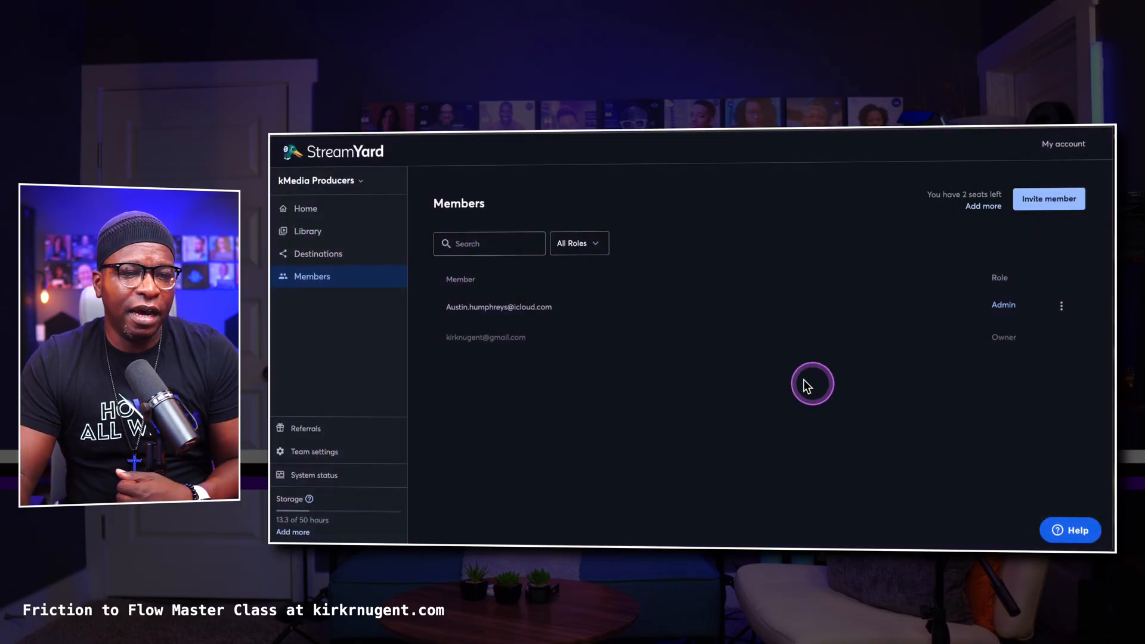
{"action": "mouse_move", "coordinate": [717, 391]}
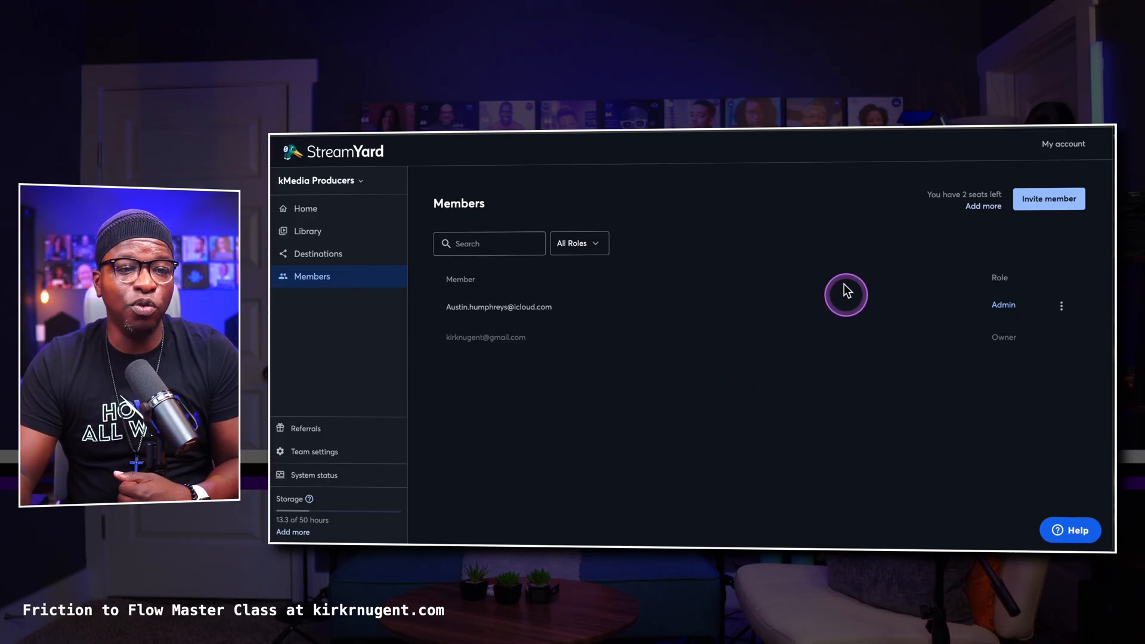
{"action": "left_click", "coordinate": [577, 243]}
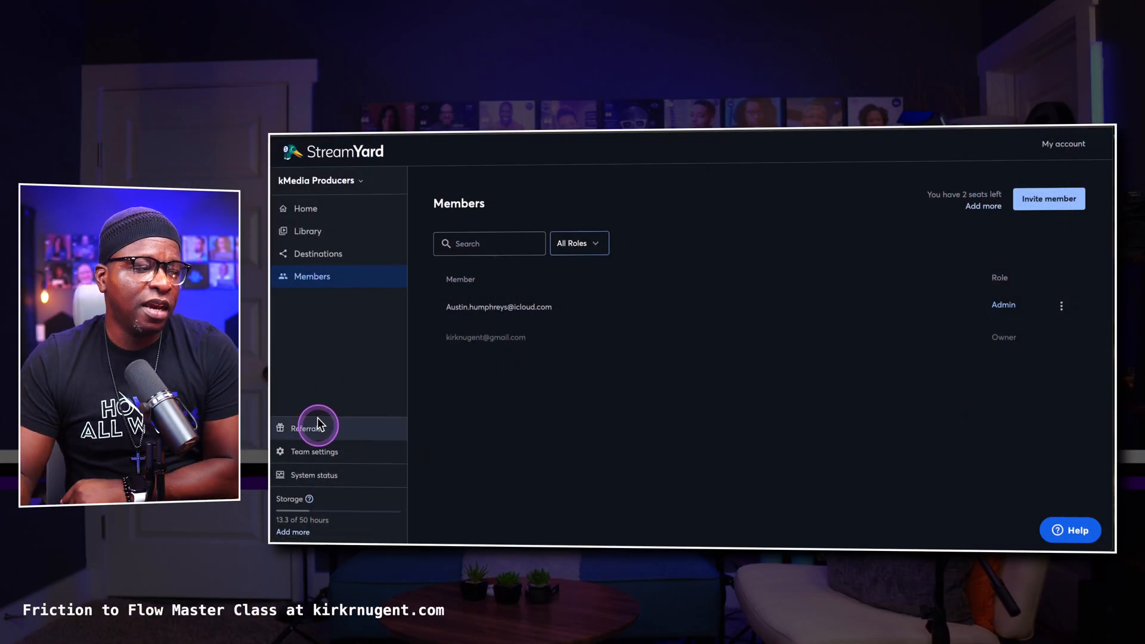
- Visit the Referrals page, then the kMedia Producers Team settings page
{"action": "left_click", "coordinate": [304, 428]}
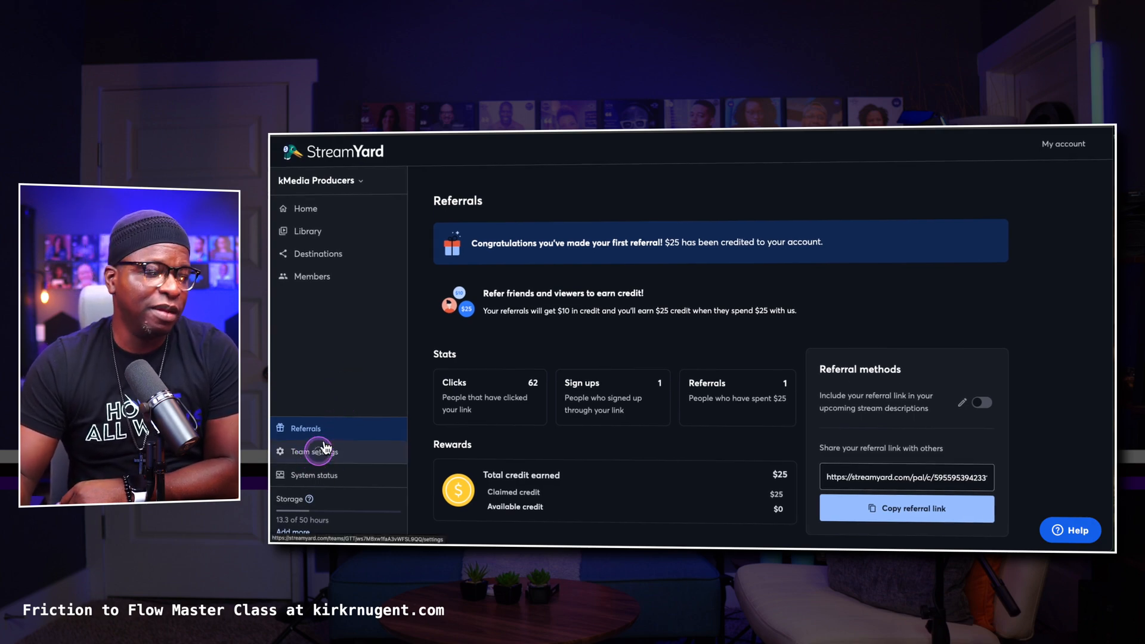
{"action": "left_click", "coordinate": [313, 451]}
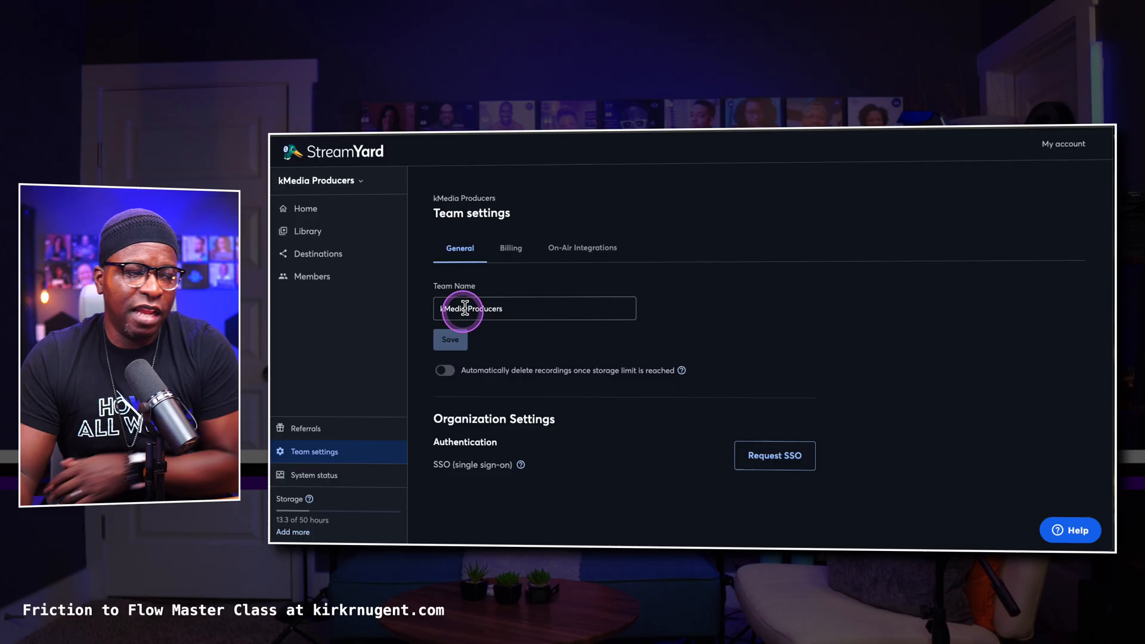
{"action": "mouse_move", "coordinate": [516, 284]}
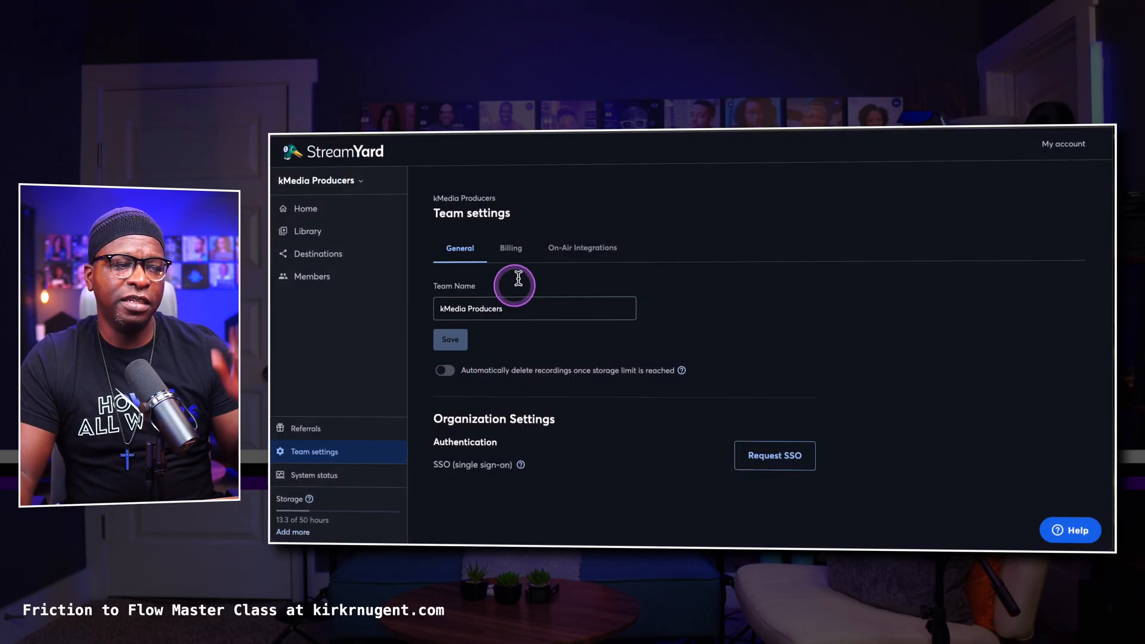
{"action": "mouse_move", "coordinate": [552, 313]}
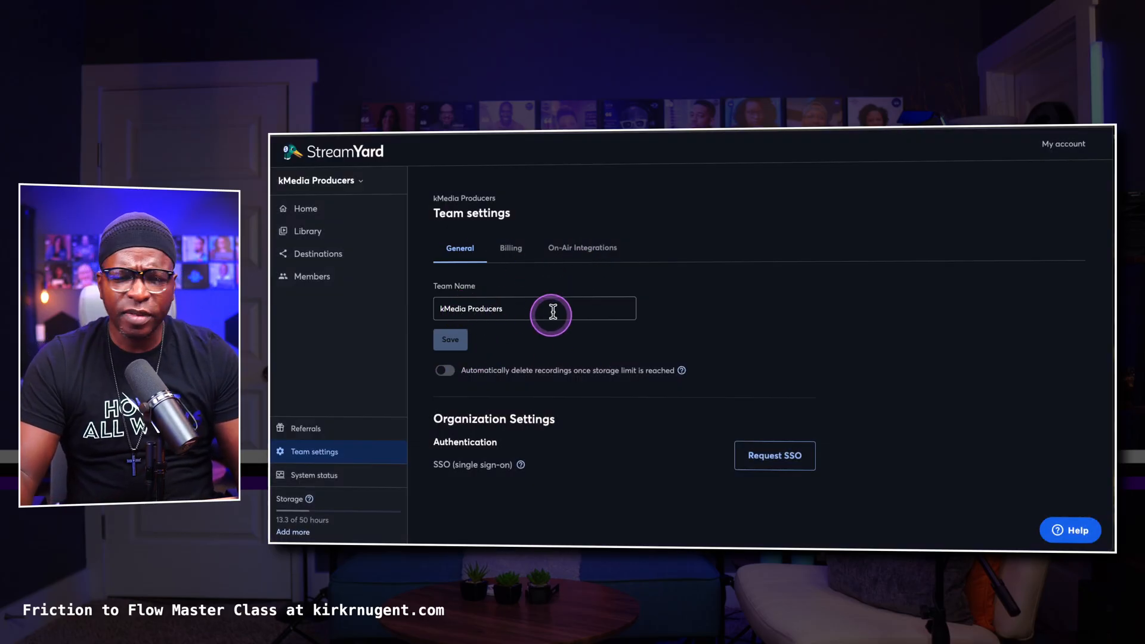
{"action": "mouse_move", "coordinate": [333, 475]}
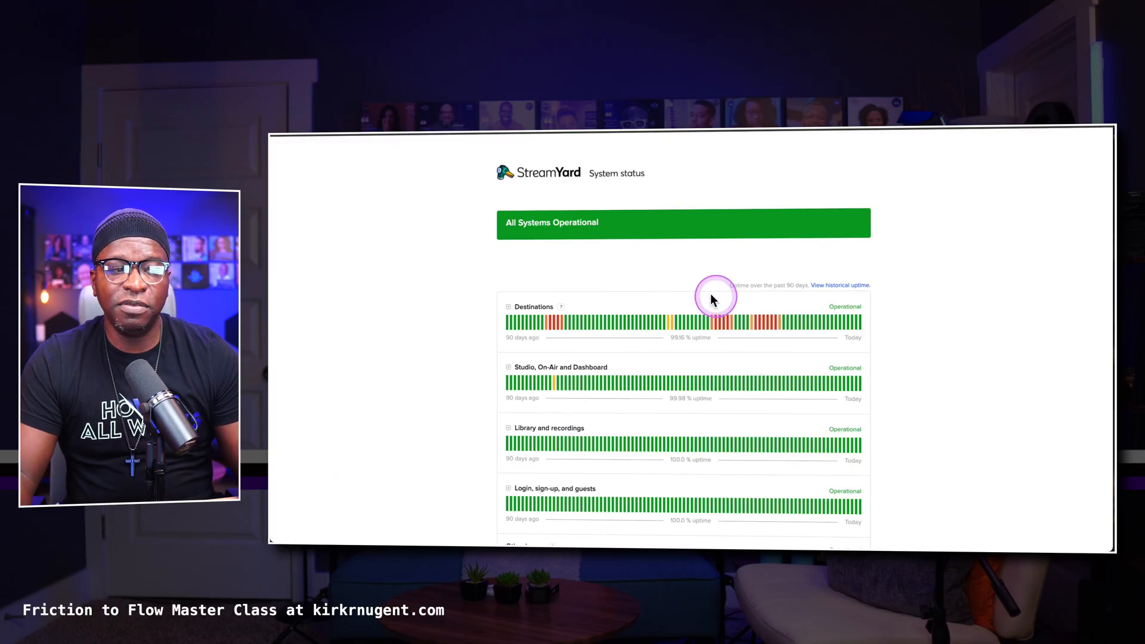
- Return from the System status page to the kMedia Producers Team settings
{"action": "scroll", "scroll_direction": "down", "scroll_amount": 3}
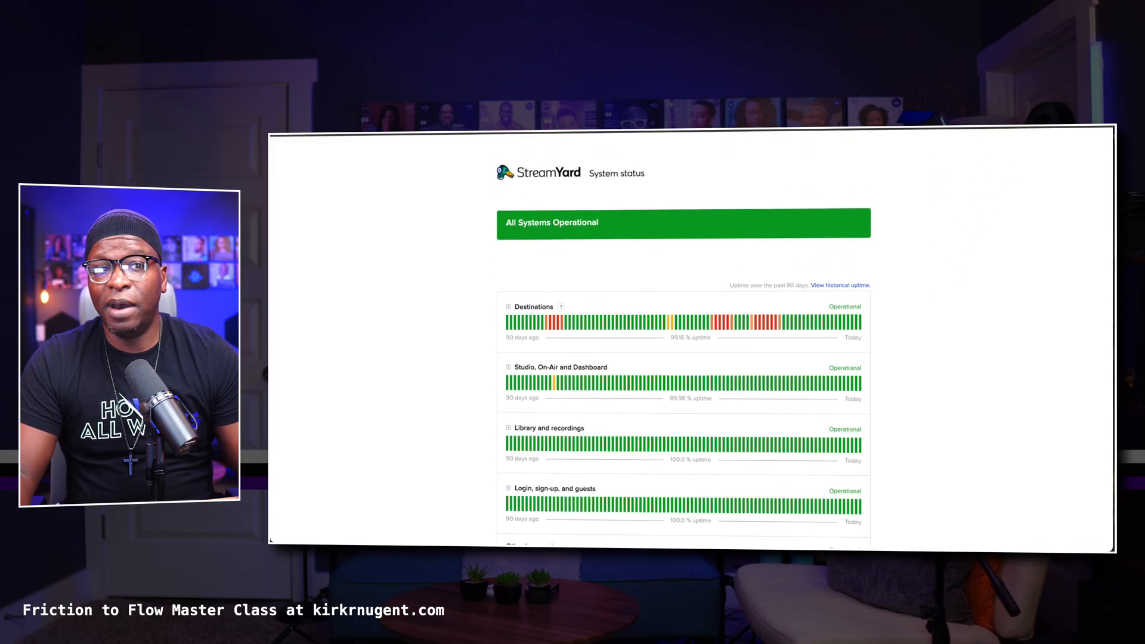
{"action": "left_click", "coordinate": [314, 451]}
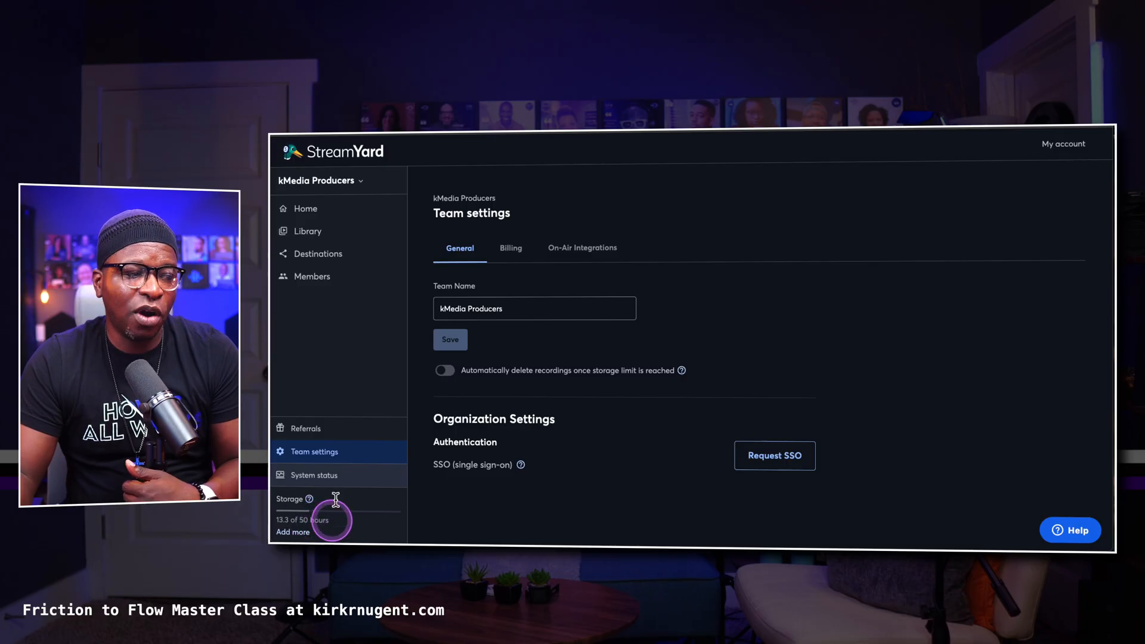
- Go to the Home dashboard and then the Library grid of recordings
{"action": "left_click", "coordinate": [305, 207]}
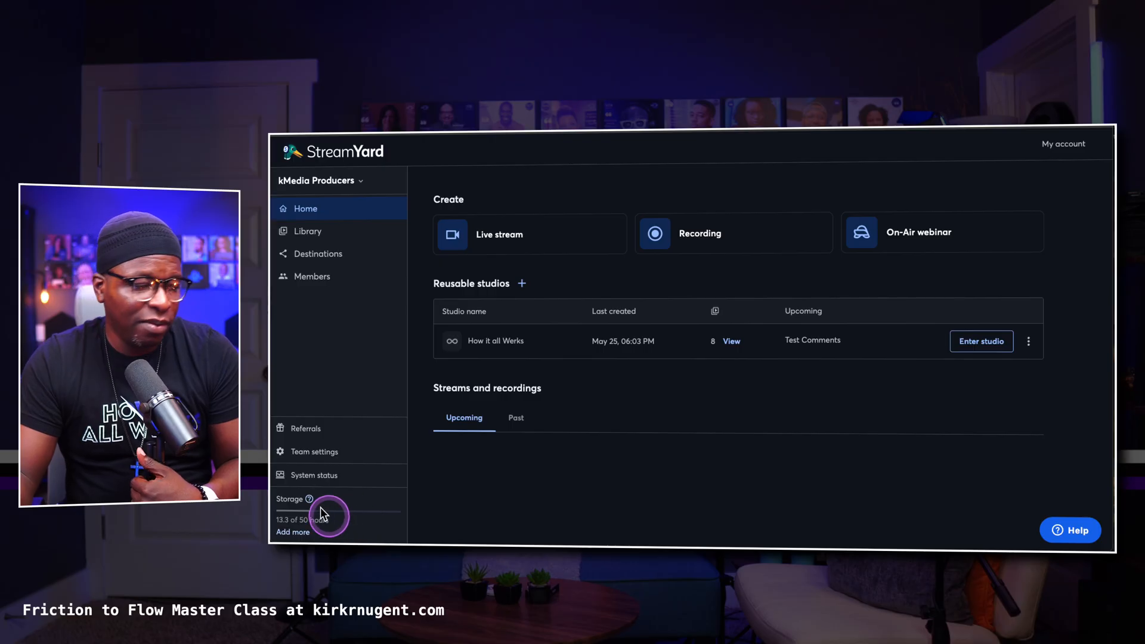
{"action": "mouse_move", "coordinate": [727, 320]}
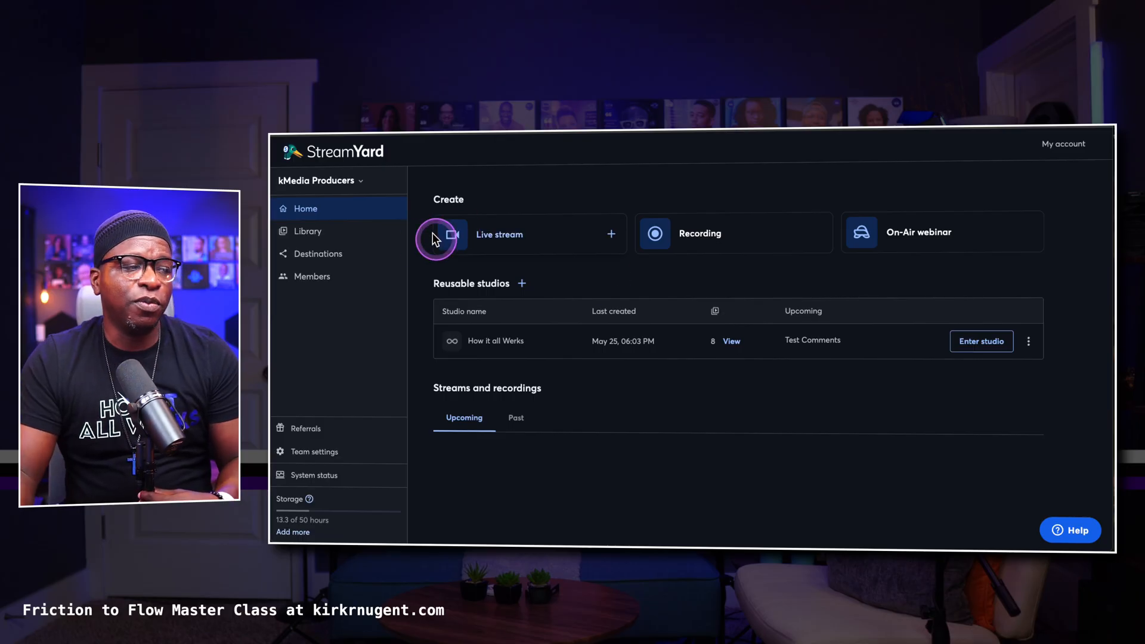
{"action": "left_click", "coordinate": [306, 230]}
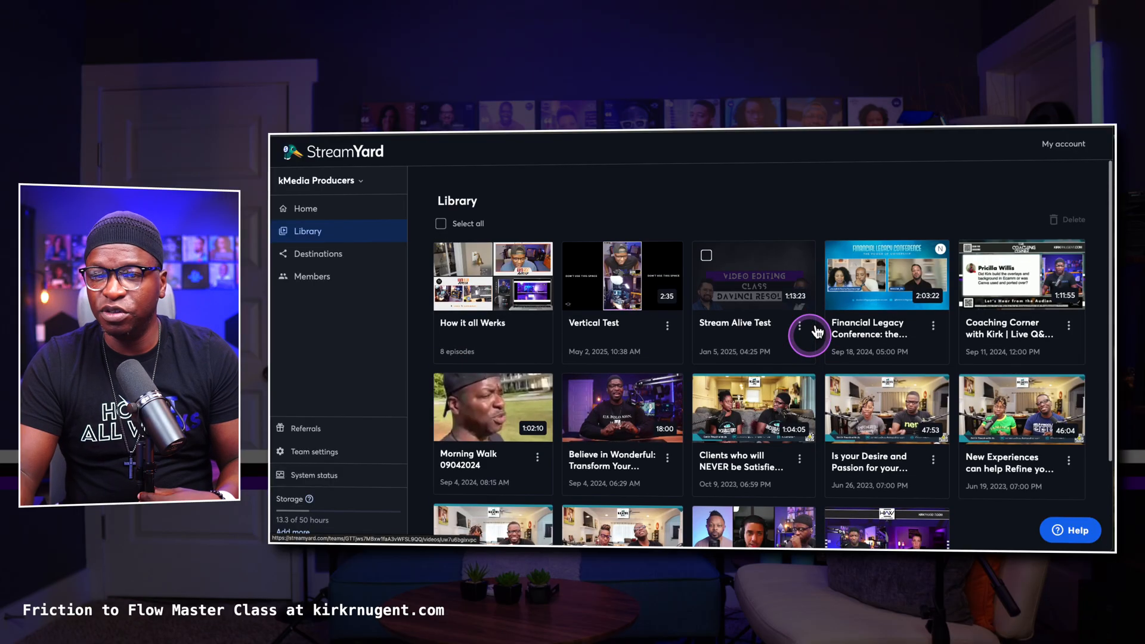
- From the Home dashboard's account menu, switch the theme back to Dark mode after trying Light
{"action": "left_click", "coordinate": [306, 208]}
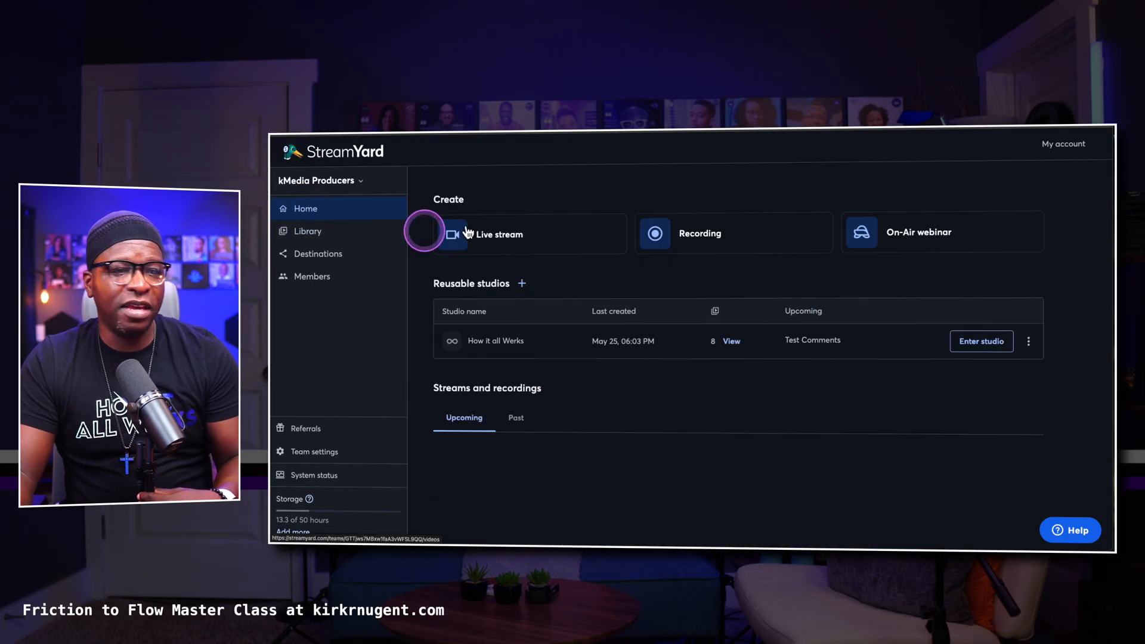
{"action": "mouse_move", "coordinate": [1063, 144]}
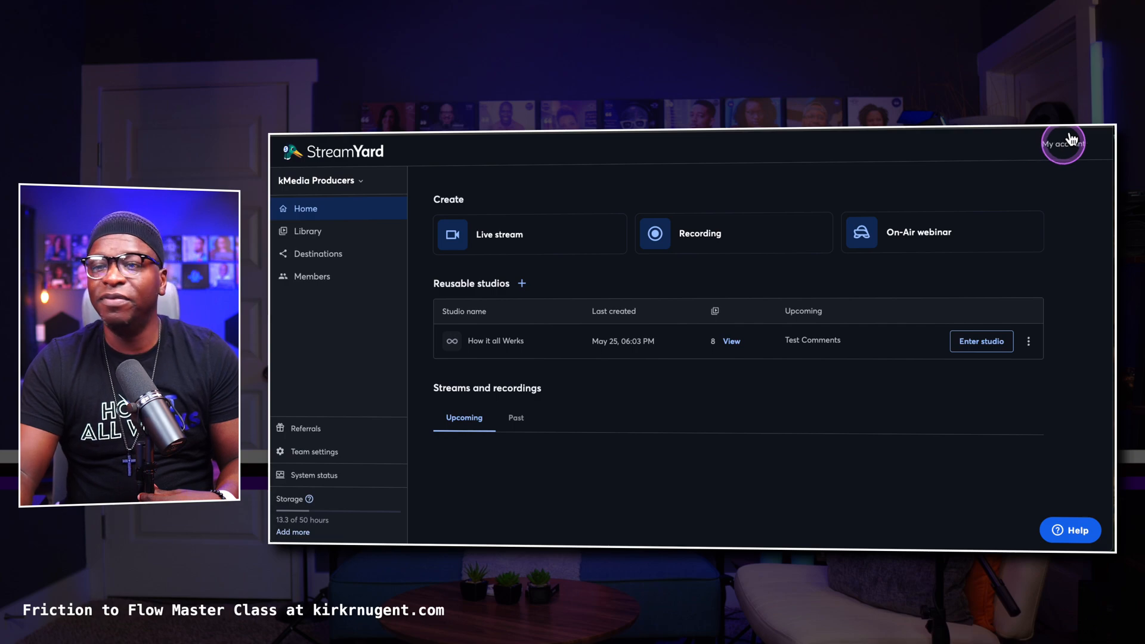
{"action": "left_click", "coordinate": [1062, 143]}
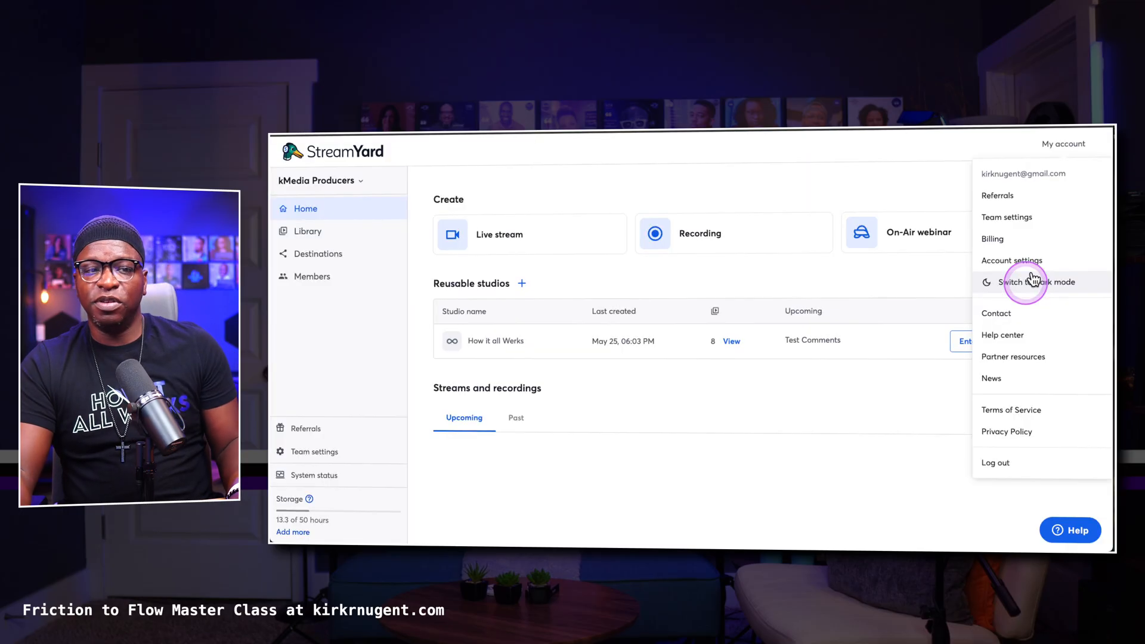
{"action": "left_click", "coordinate": [1035, 281]}
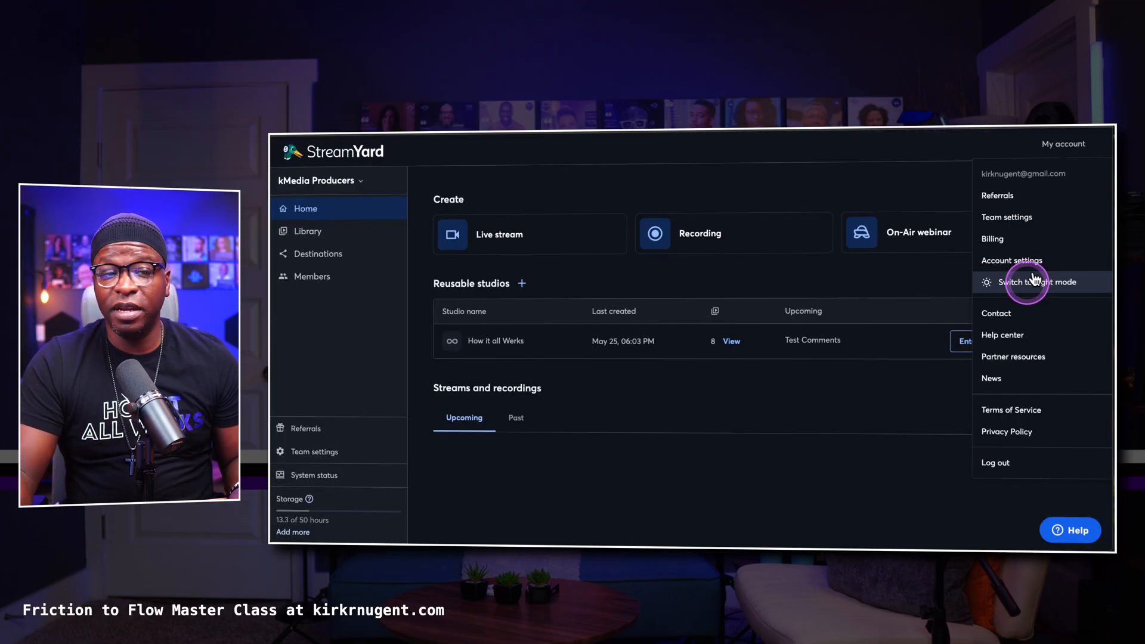
{"action": "mouse_move", "coordinate": [1002, 334]}
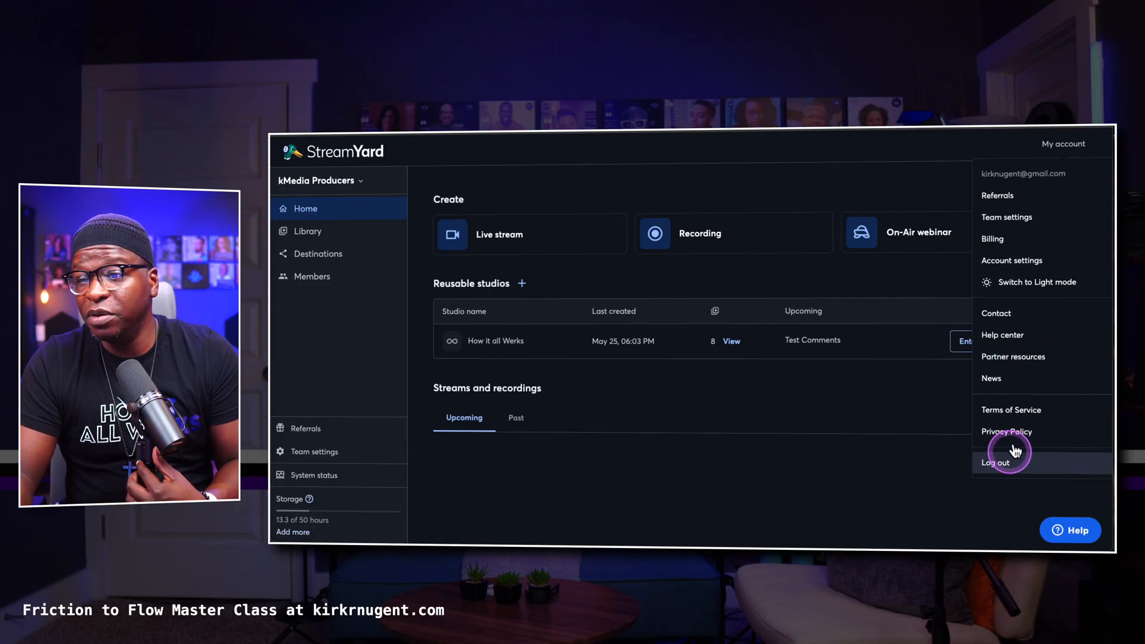
{"action": "mouse_move", "coordinate": [991, 378]}
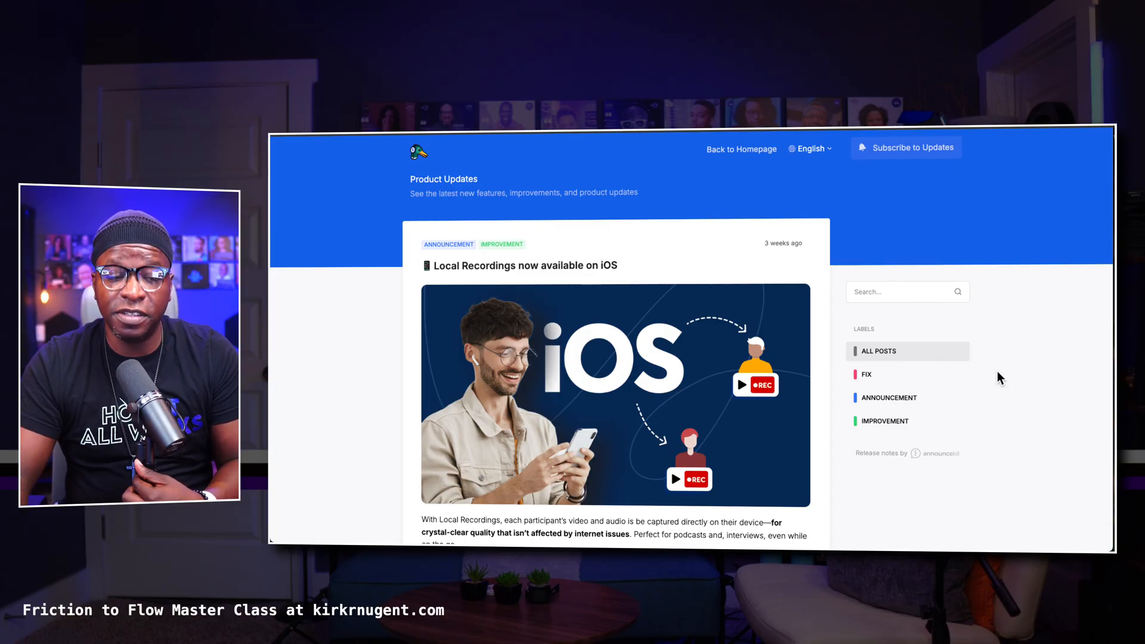
- Scroll through Product Updates announcements such as iOS local recordings, Kick destination and Chat Overlay
{"action": "scroll", "scroll_direction": "down", "scroll_amount": 3}
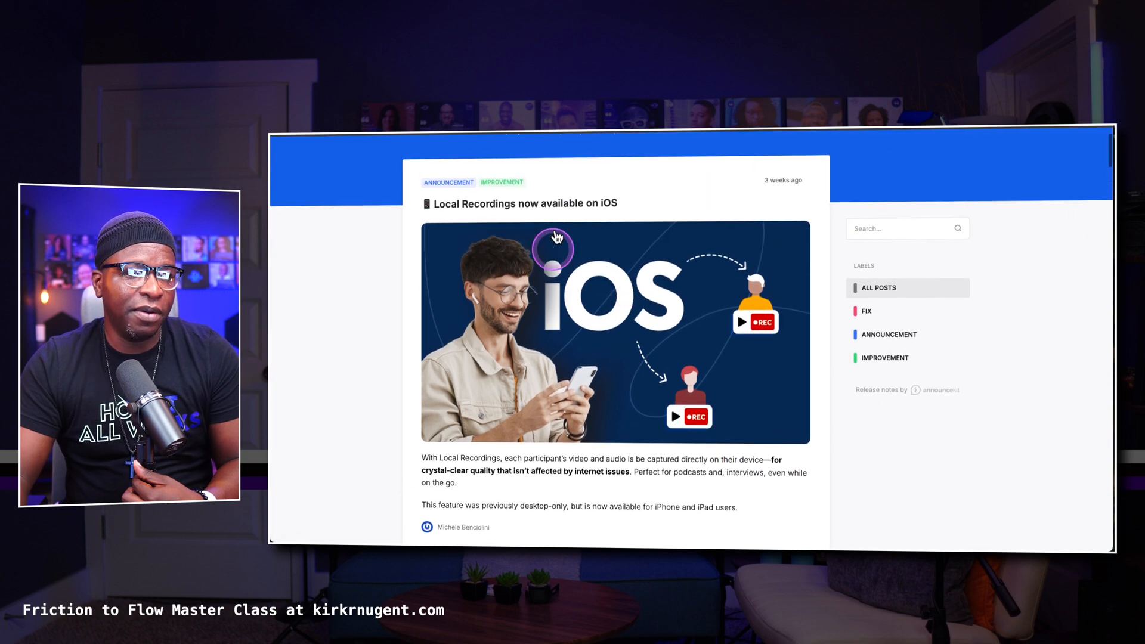
{"action": "scroll", "scroll_direction": "down", "scroll_amount": 3}
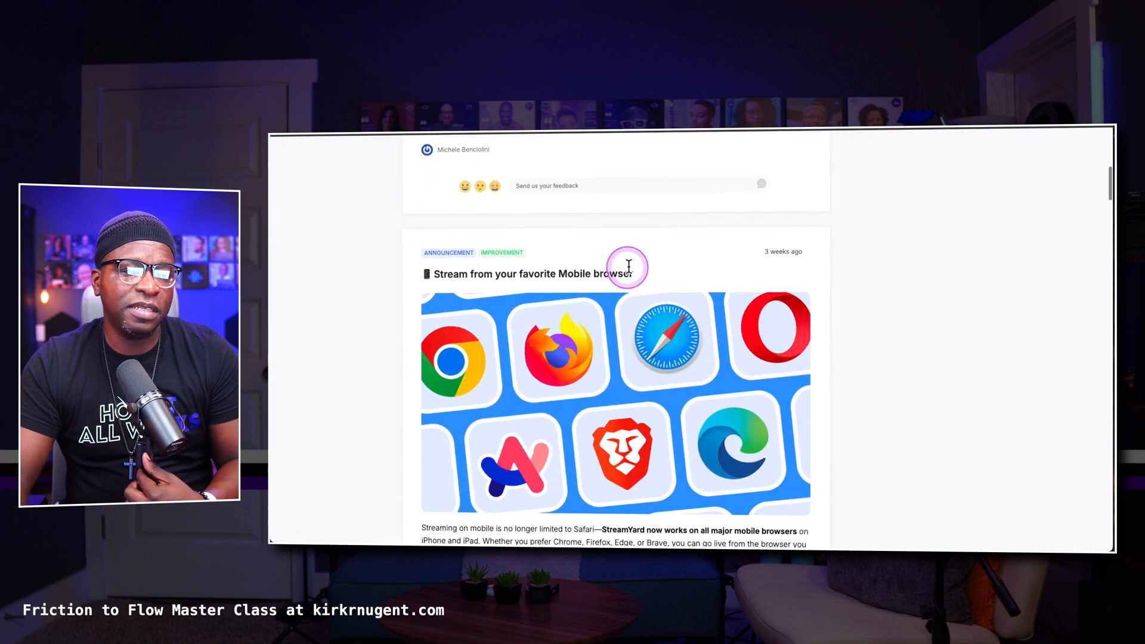
{"action": "scroll", "scroll_direction": "down", "scroll_amount": 3}
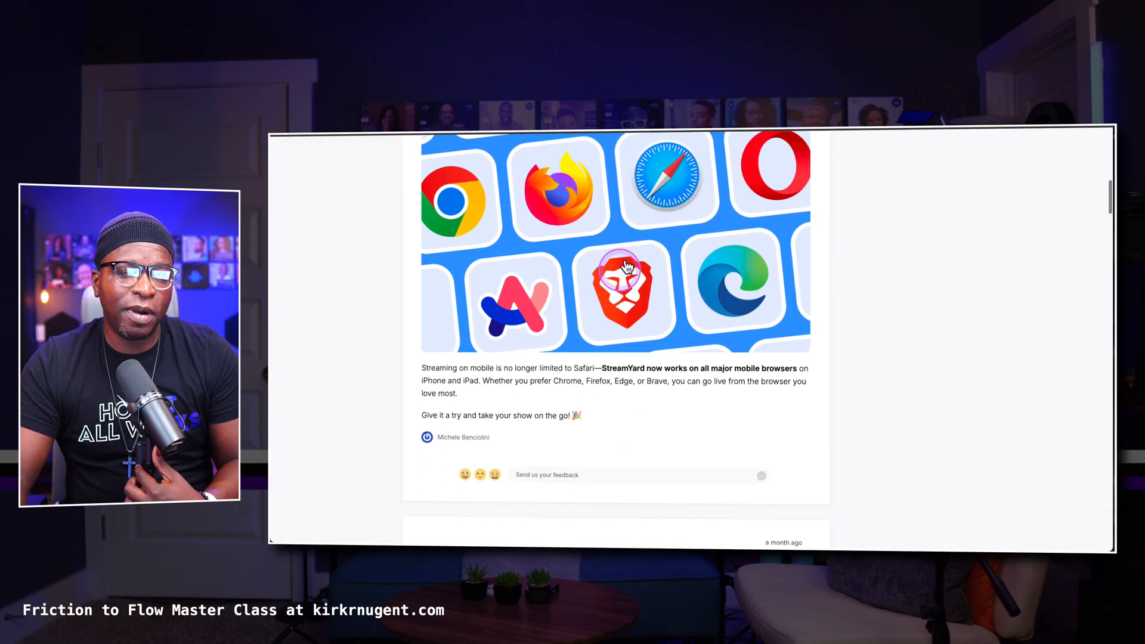
{"action": "scroll", "scroll_direction": "down", "scroll_amount": 3}
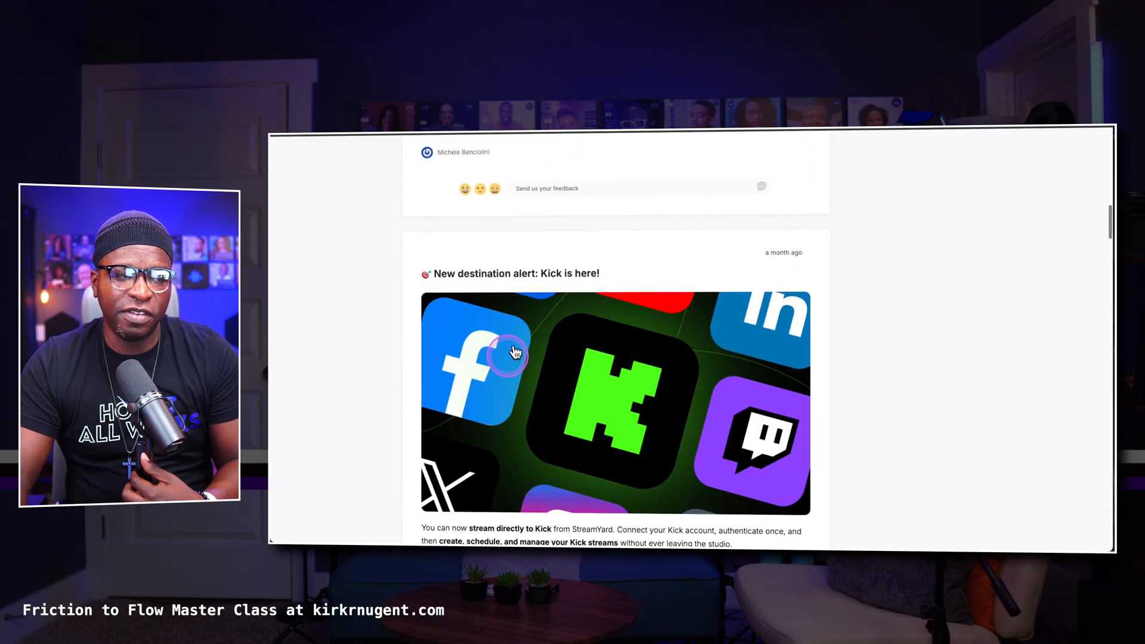
{"action": "scroll", "scroll_direction": "down", "scroll_amount": 3}
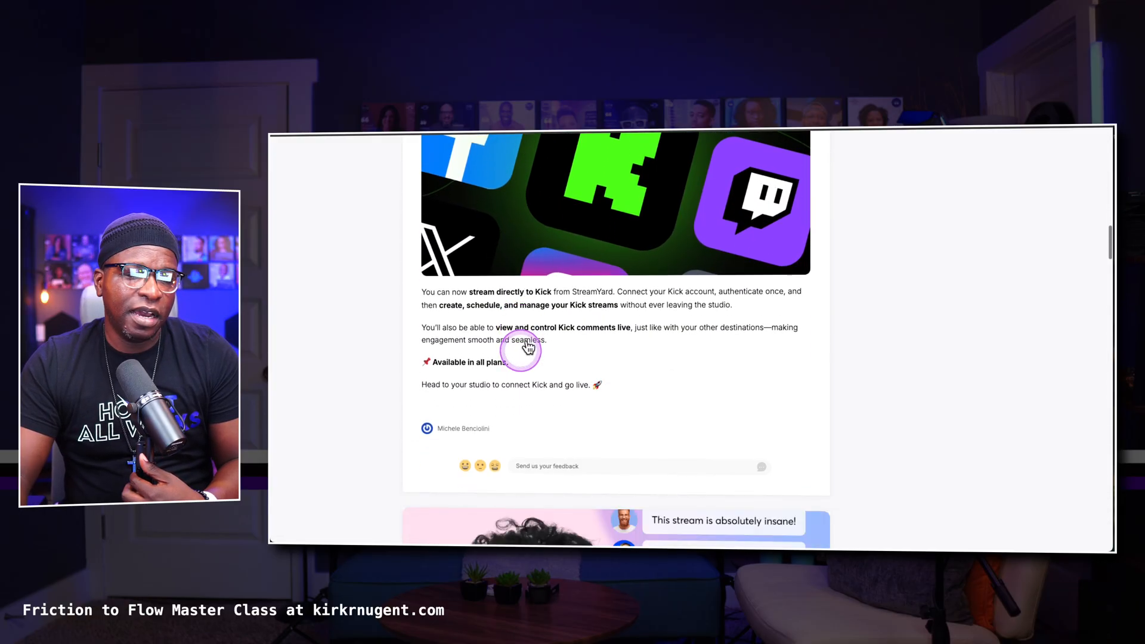
{"action": "scroll", "scroll_direction": "down", "scroll_amount": 3}
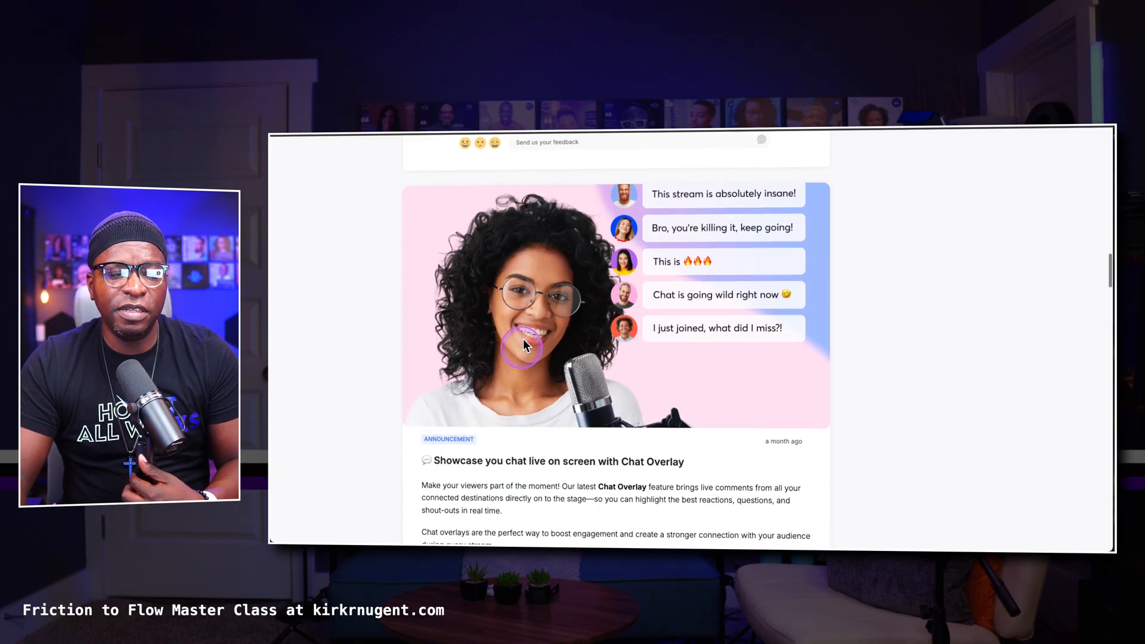
{"action": "scroll", "scroll_direction": "down", "scroll_amount": 3}
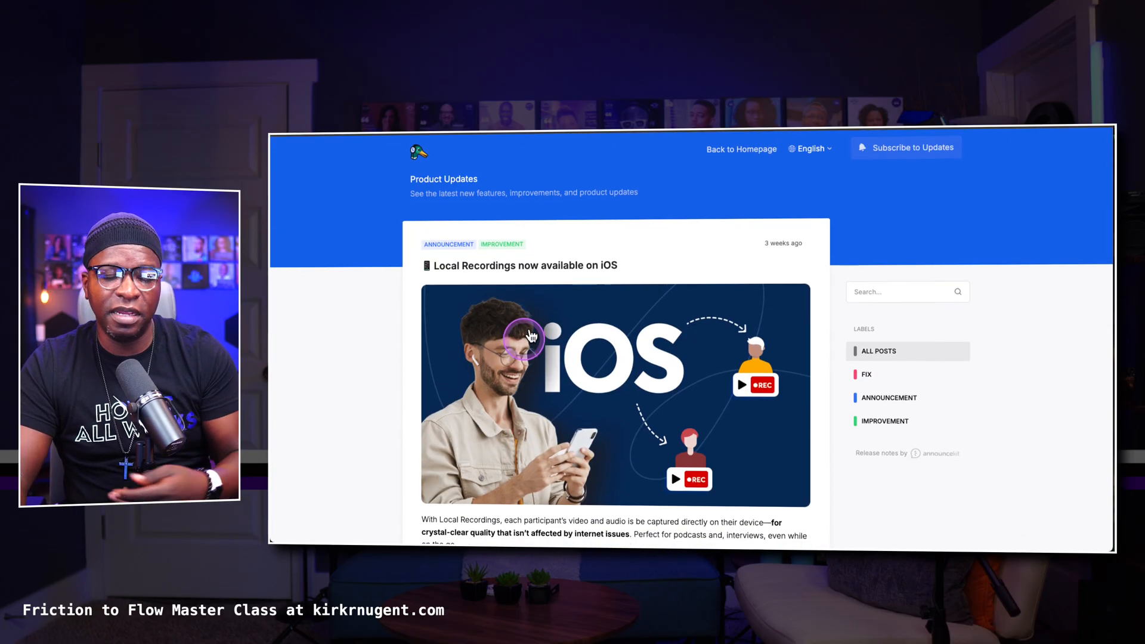
{"action": "mouse_move", "coordinate": [581, 333]}
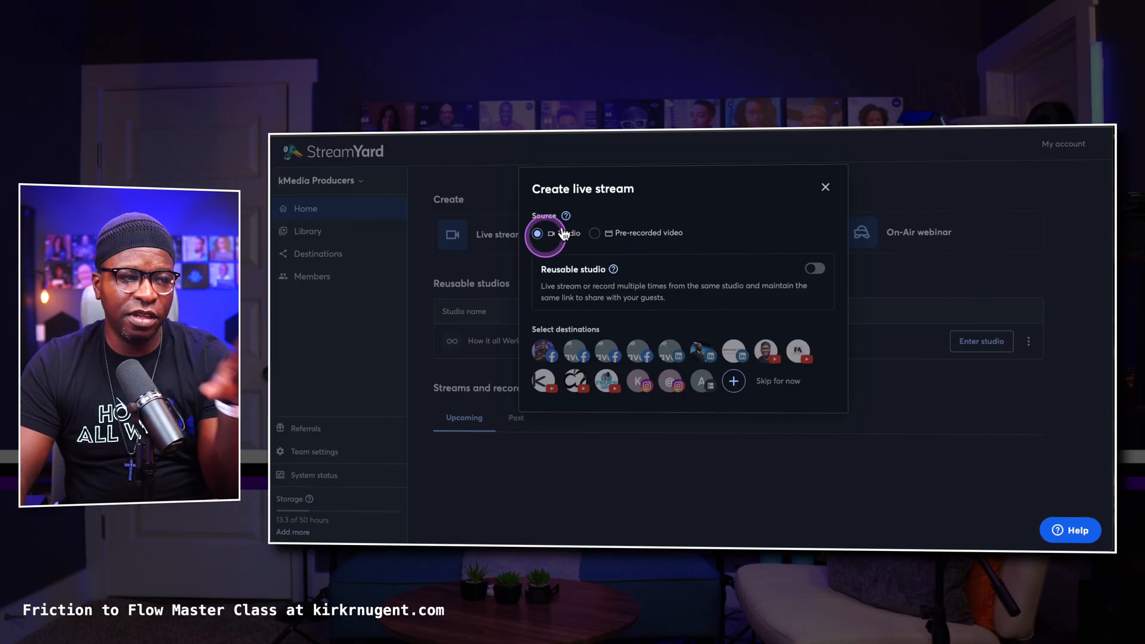
{"action": "mouse_move", "coordinate": [812, 263]}
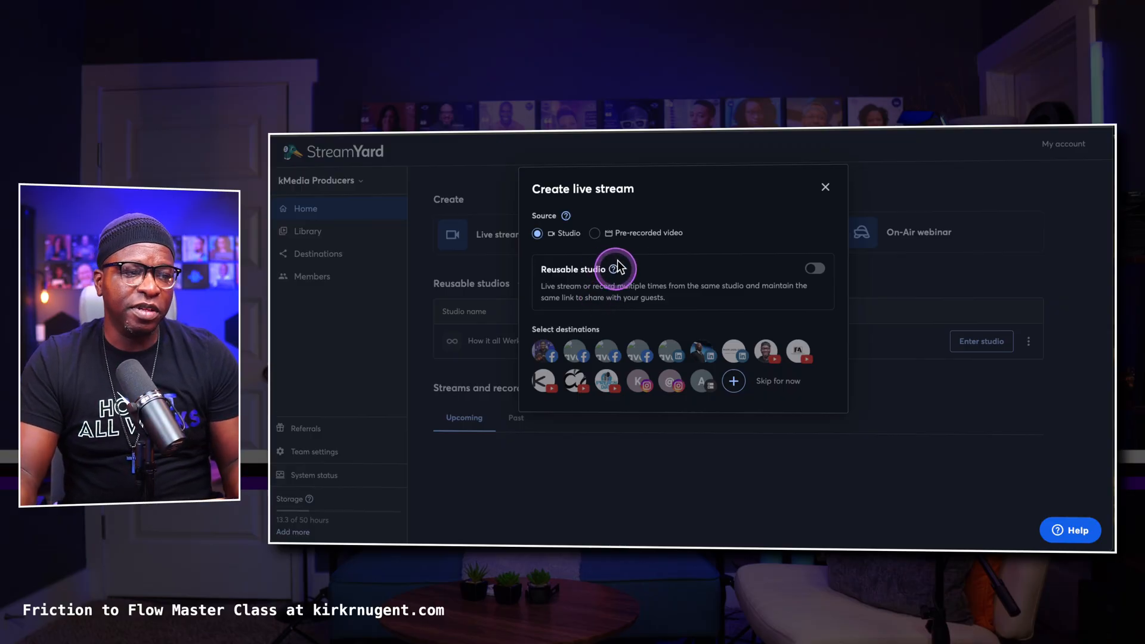
{"action": "mouse_move", "coordinate": [605, 269]}
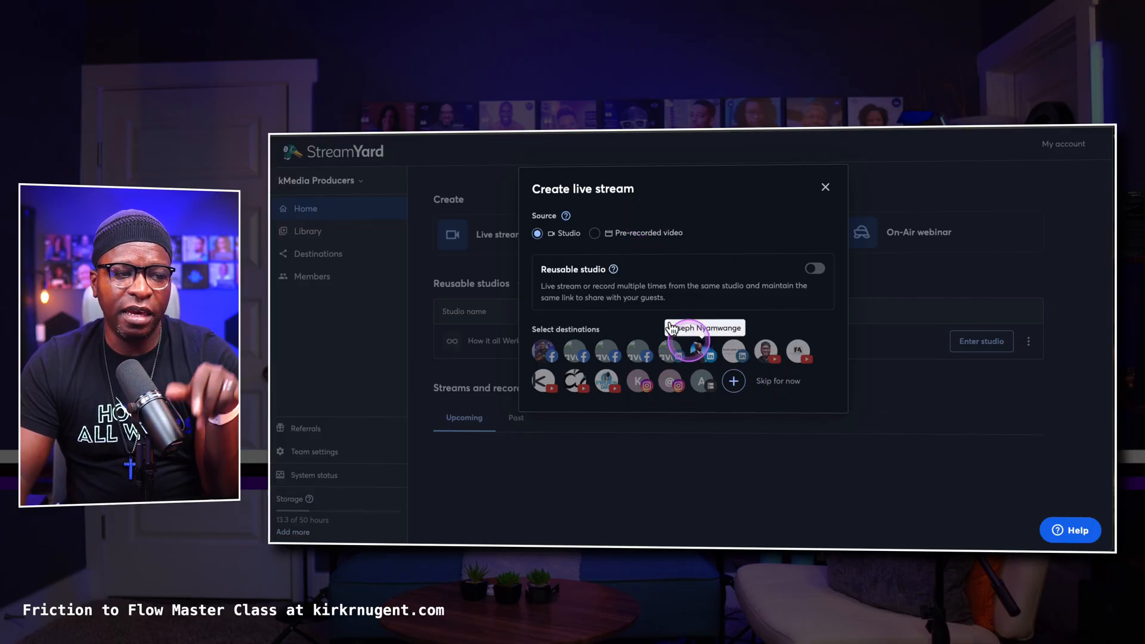
{"action": "mouse_move", "coordinate": [794, 246]}
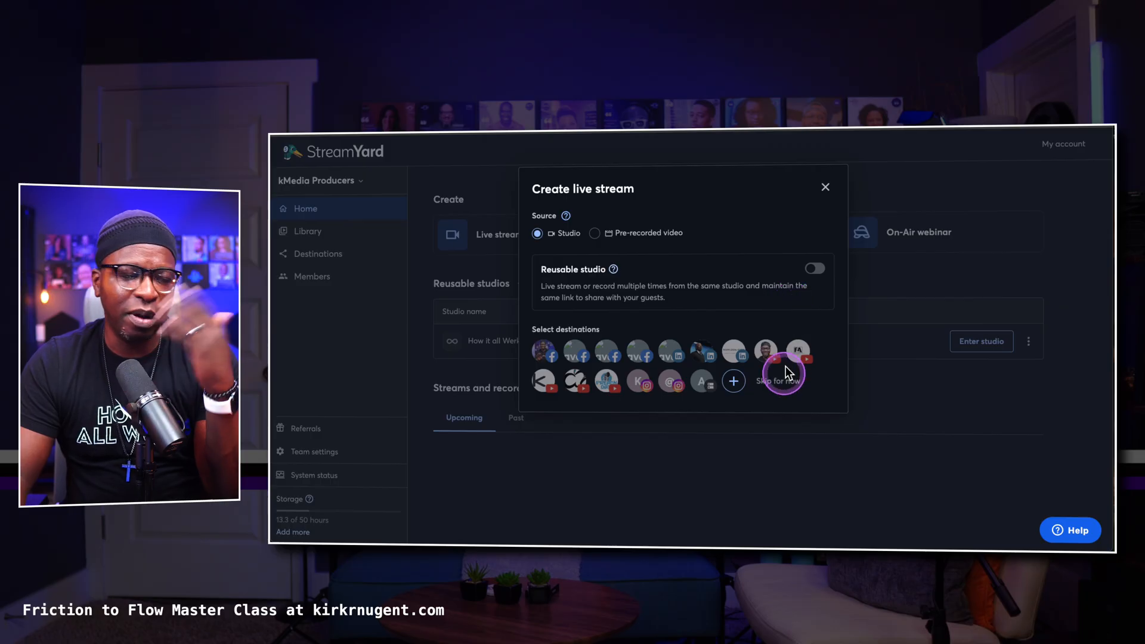
{"action": "mouse_move", "coordinate": [671, 380]}
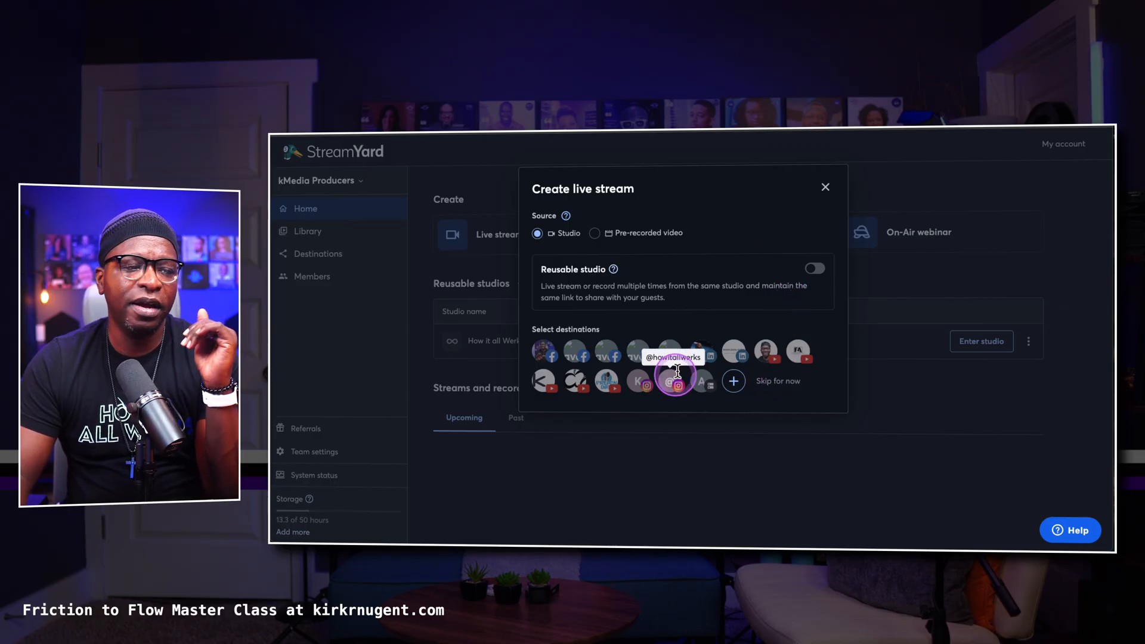
- Choose the destination and create the Unlisted 'Test' live stream, landing in the studio setup
{"action": "left_click", "coordinate": [765, 353]}
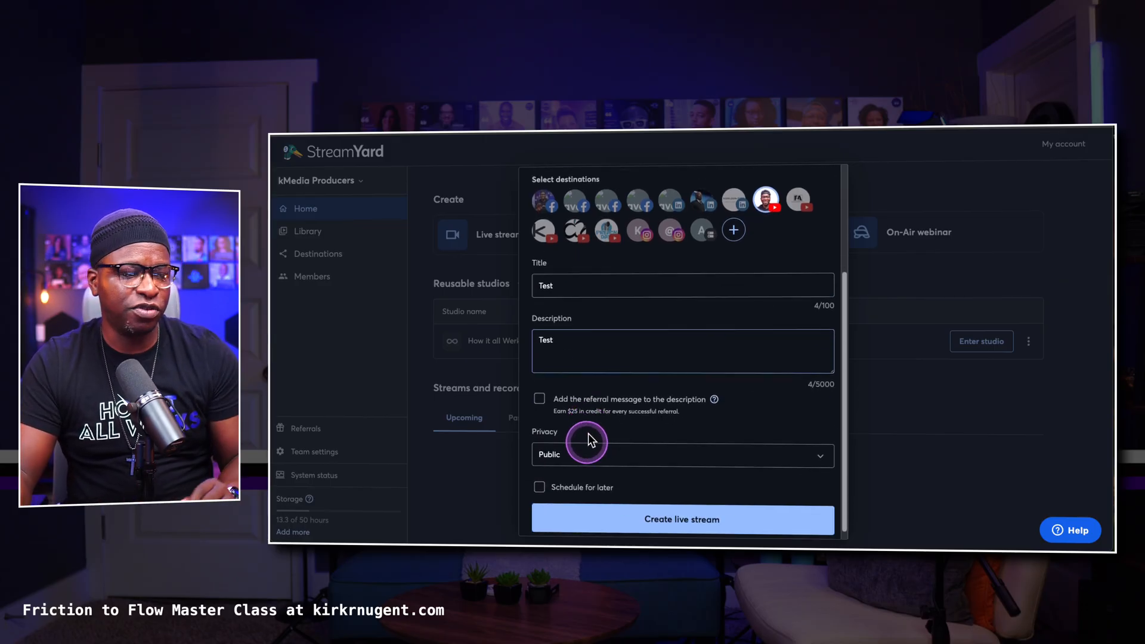
{"action": "left_click", "coordinate": [682, 454]}
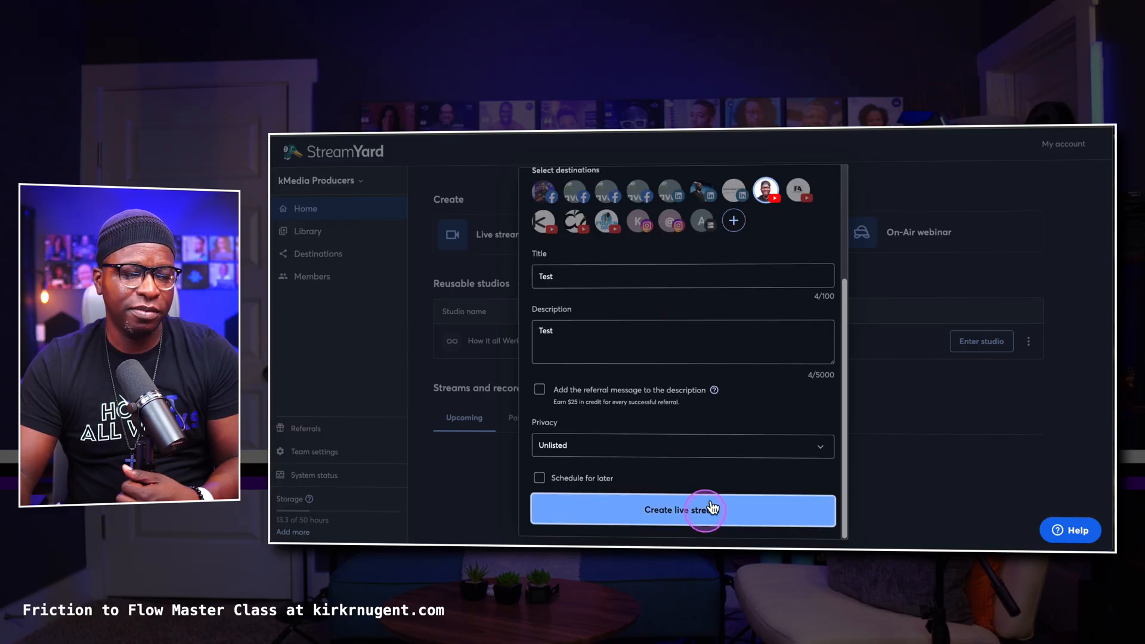
{"action": "left_click", "coordinate": [682, 509]}
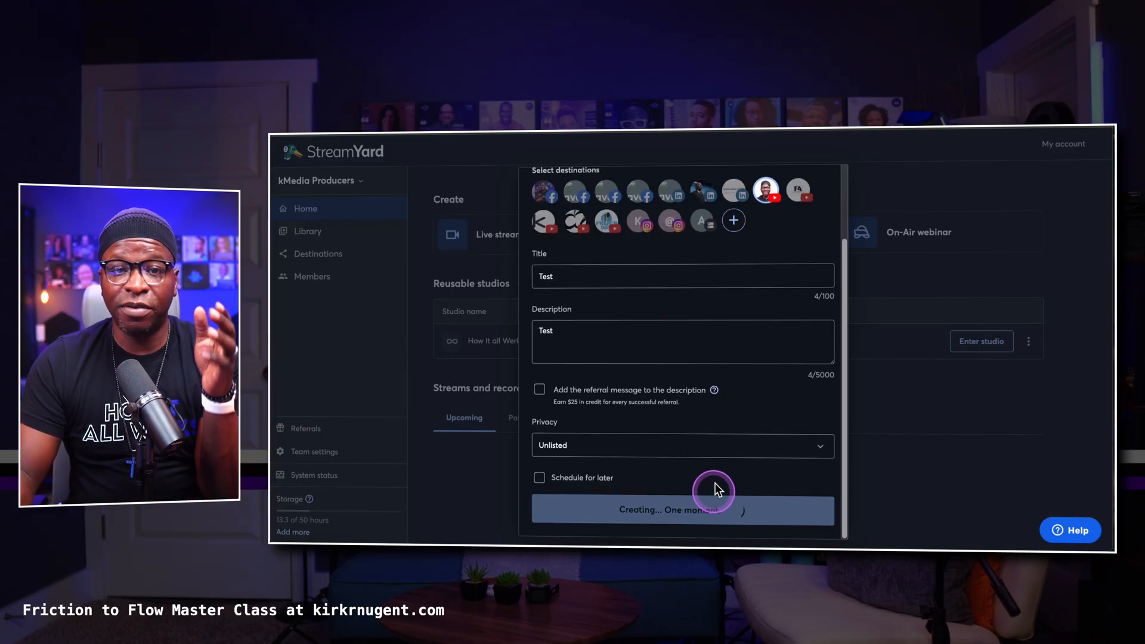
{"action": "left_click", "coordinate": [680, 509]}
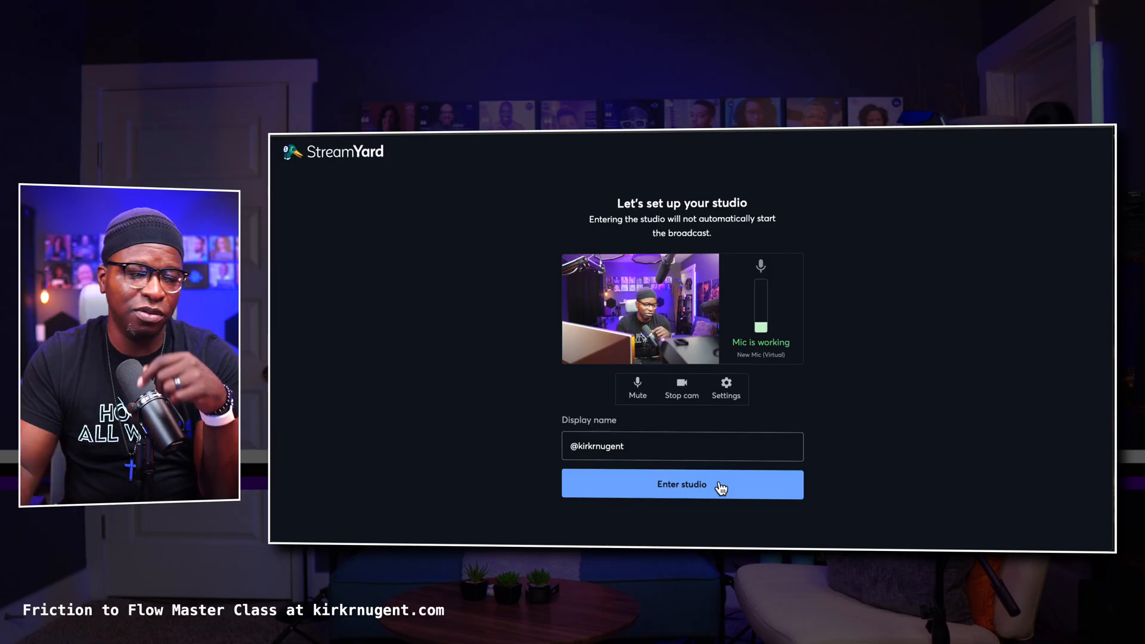
- Enter the broadcast studio for the Test stream
{"action": "left_click", "coordinate": [681, 484]}
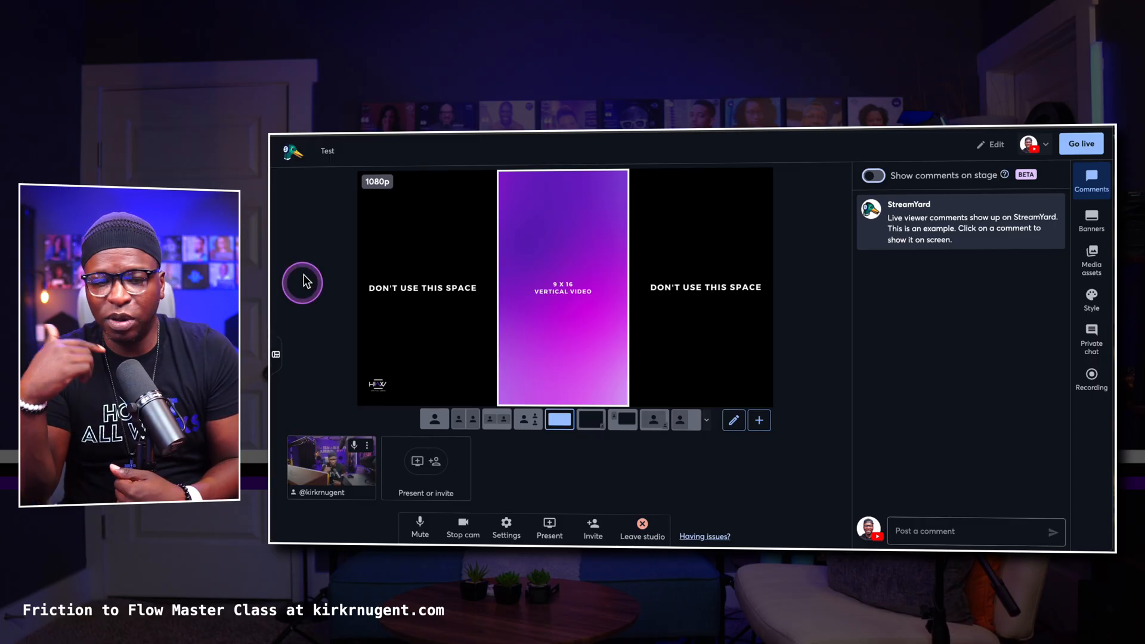
{"action": "mouse_move", "coordinate": [471, 229]}
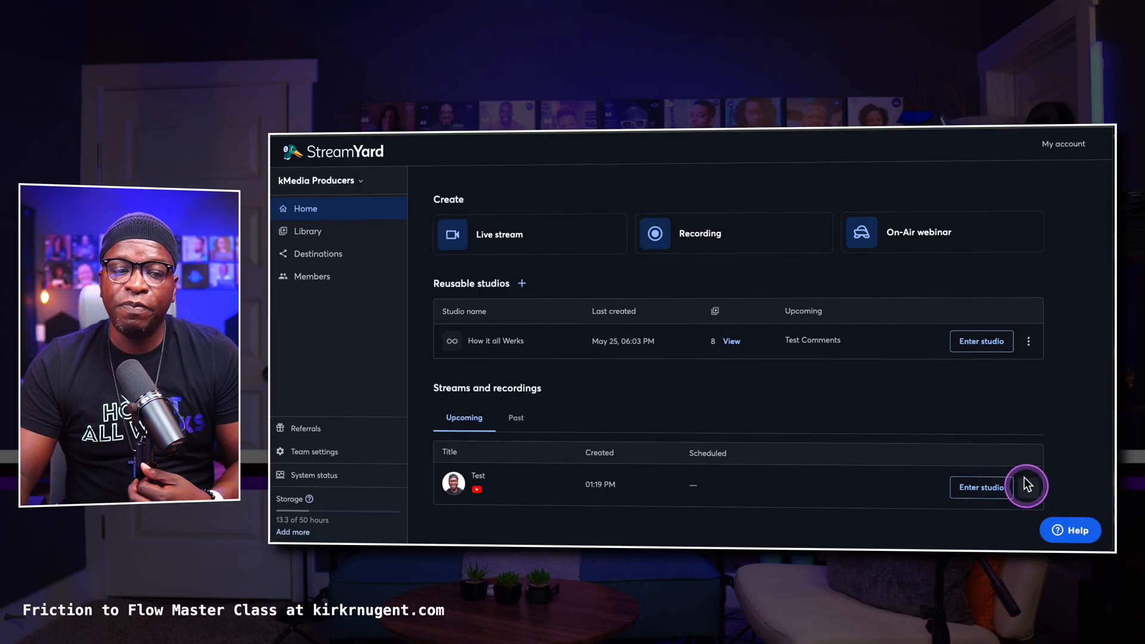
- Edit the Test stream and deselect its YouTube destination
{"action": "left_click", "coordinate": [1029, 487]}
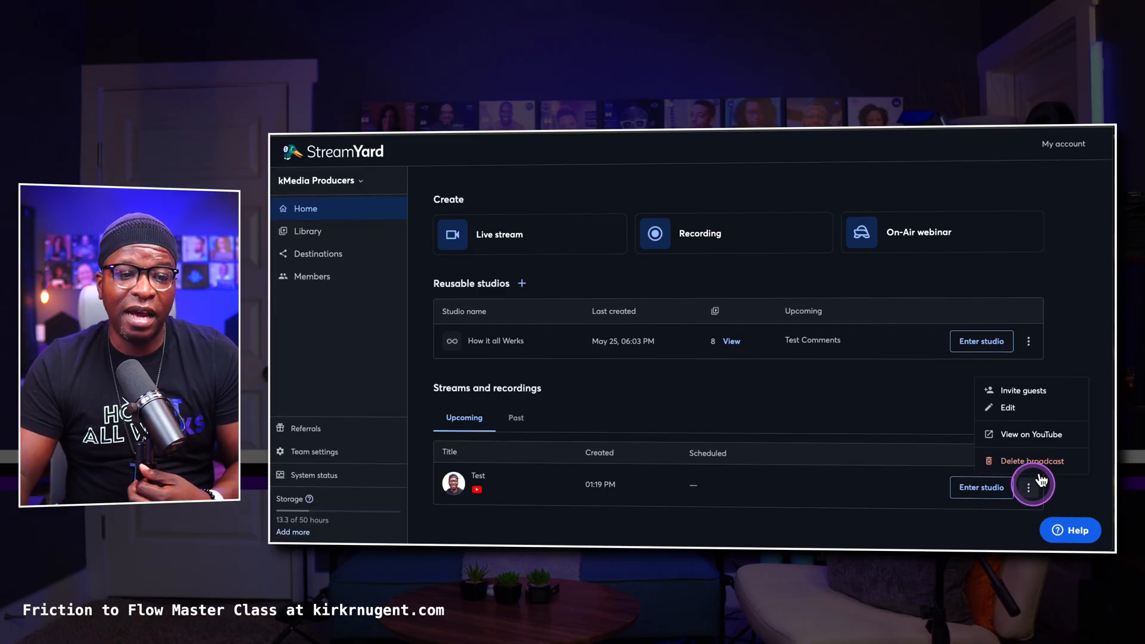
{"action": "left_click", "coordinate": [1006, 407]}
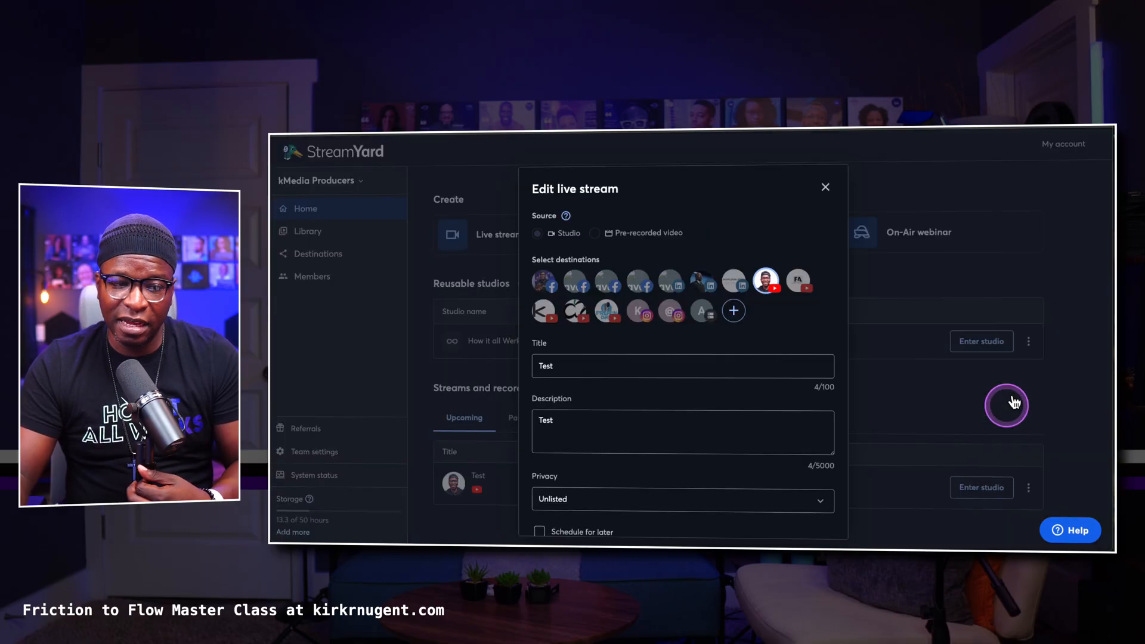
{"action": "mouse_move", "coordinate": [765, 280]}
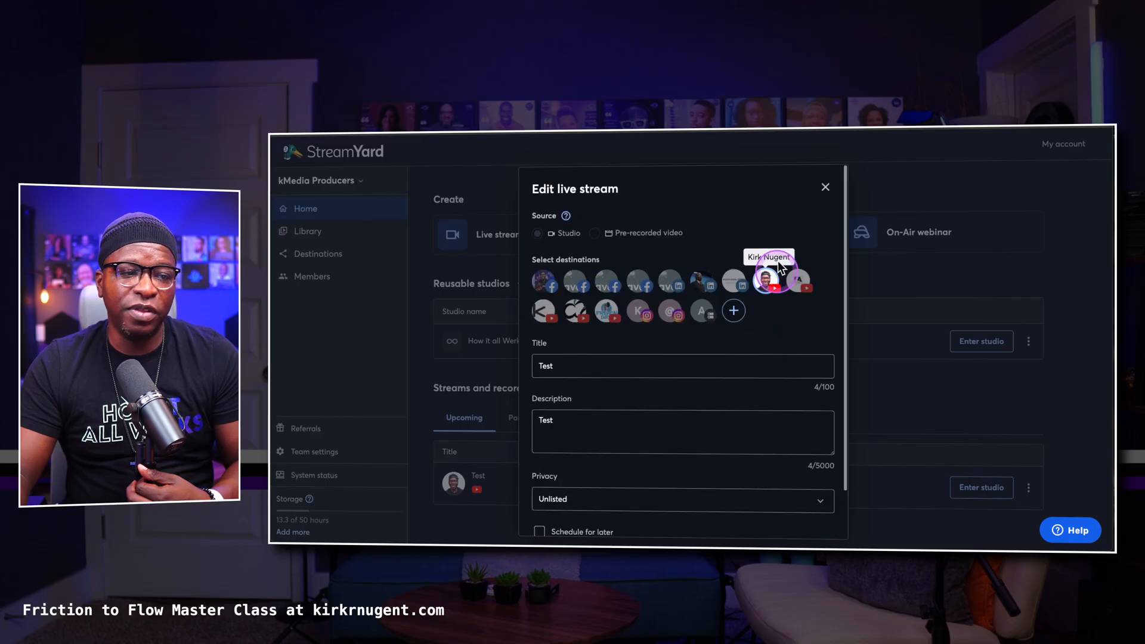
{"action": "left_click", "coordinate": [766, 283]}
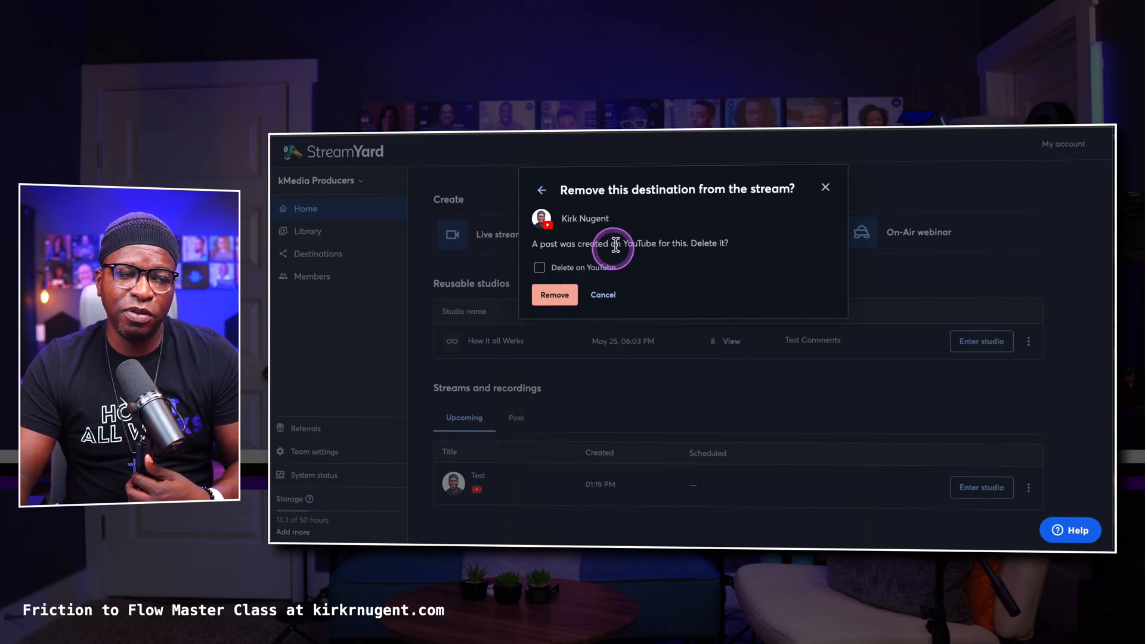
- Remove the destination with its YouTube post deleted and save, making Test record-only
{"action": "left_click", "coordinate": [539, 267]}
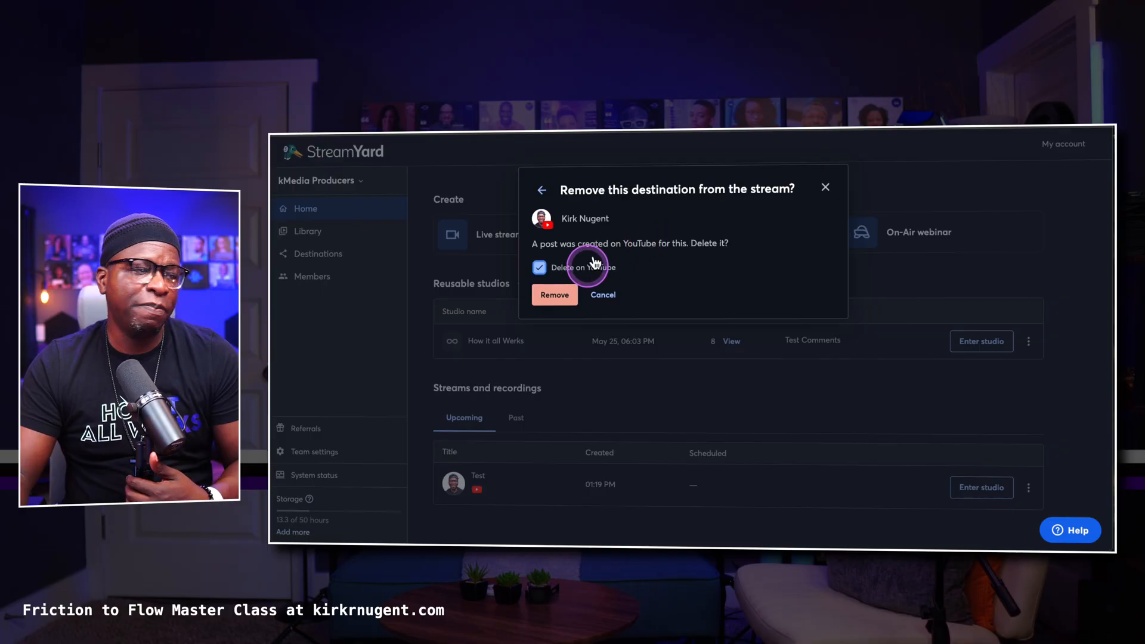
{"action": "left_click", "coordinate": [554, 295]}
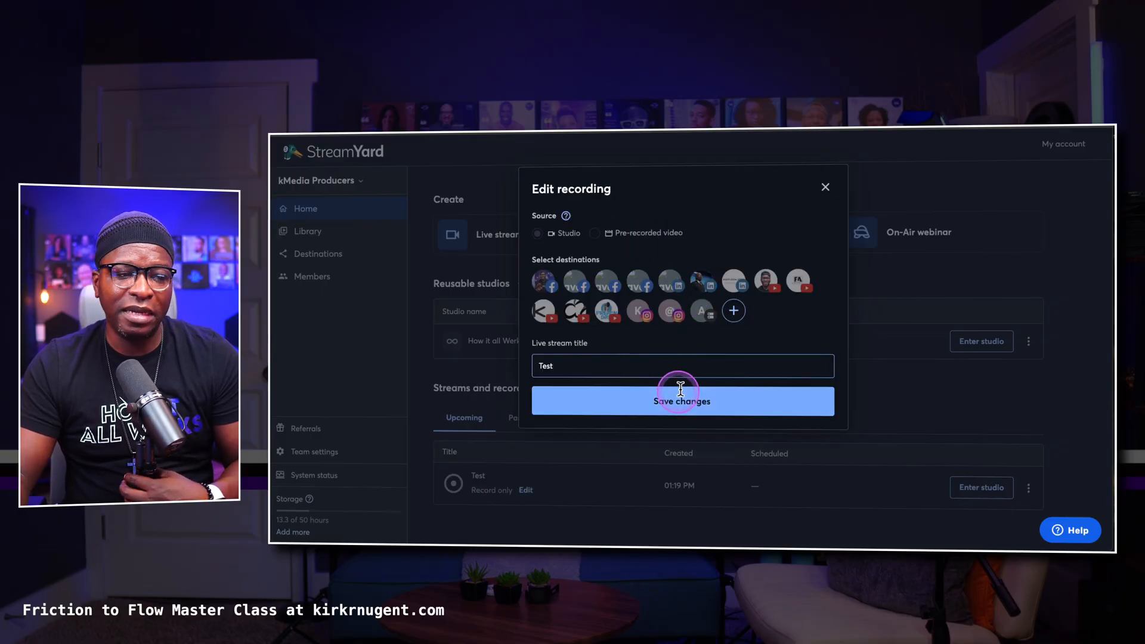
{"action": "left_click", "coordinate": [681, 401]}
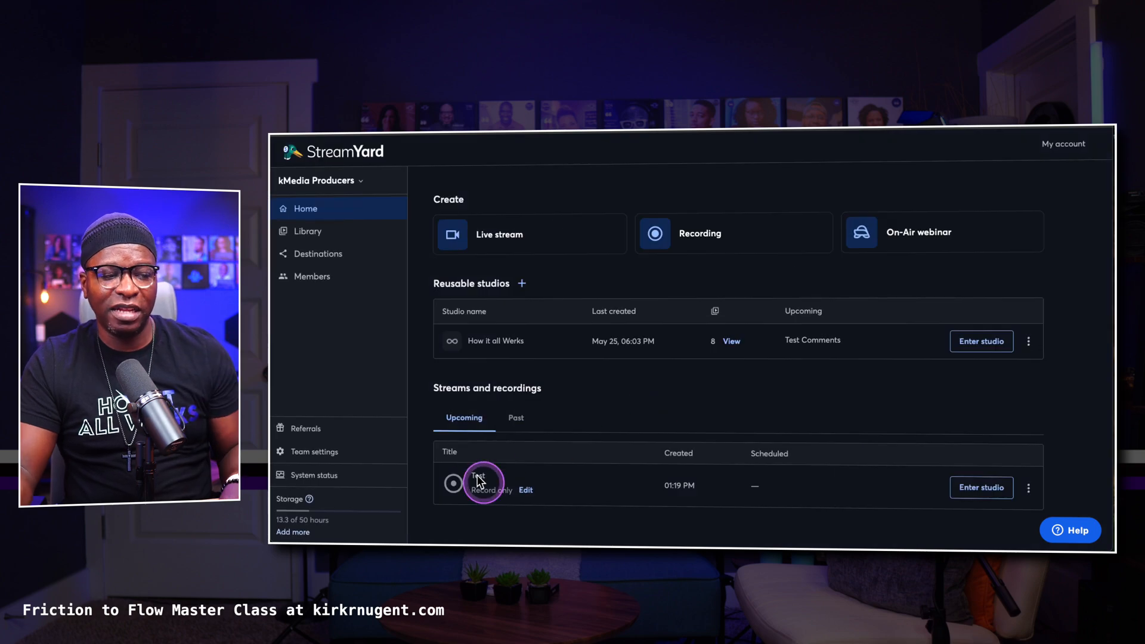
{"action": "mouse_move", "coordinate": [872, 476]}
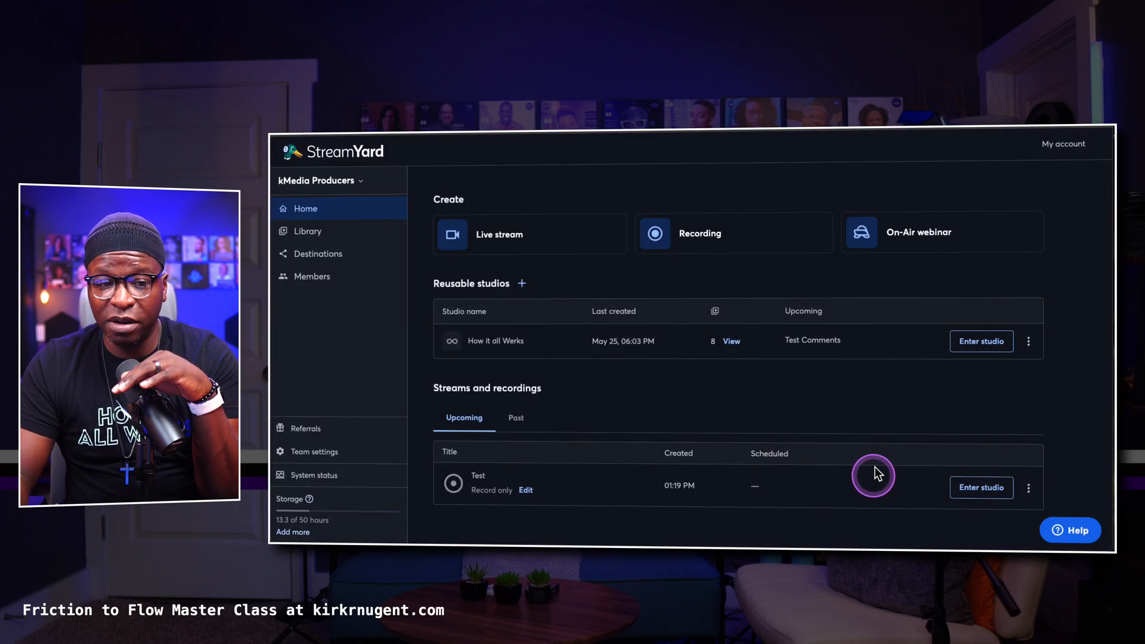
{"action": "left_click", "coordinate": [1027, 487]}
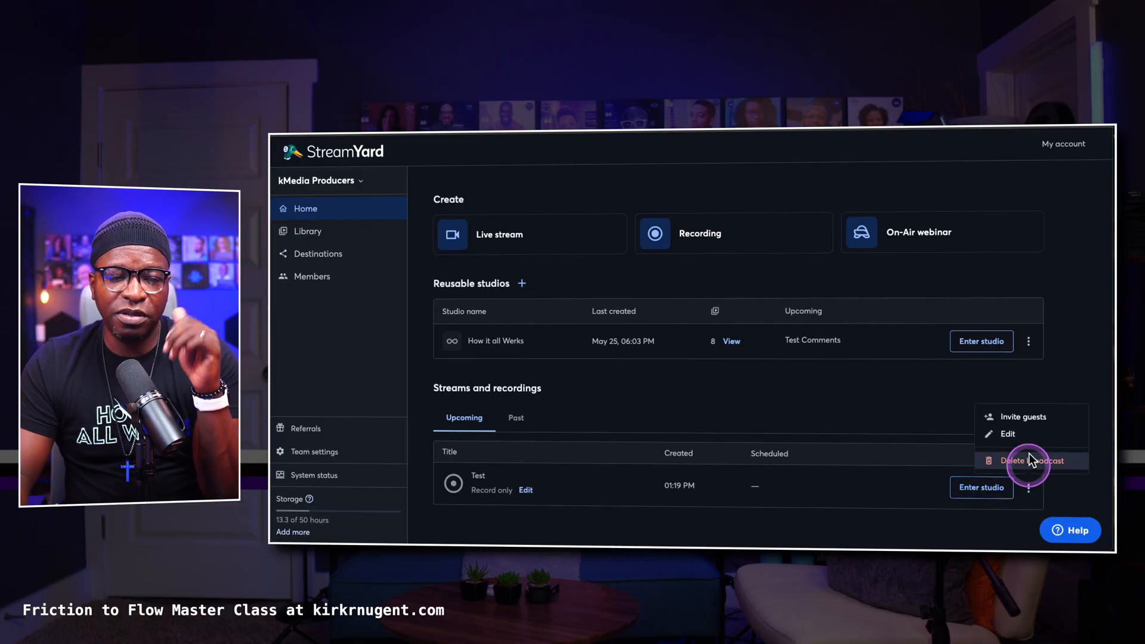
{"action": "left_click", "coordinate": [1006, 434]}
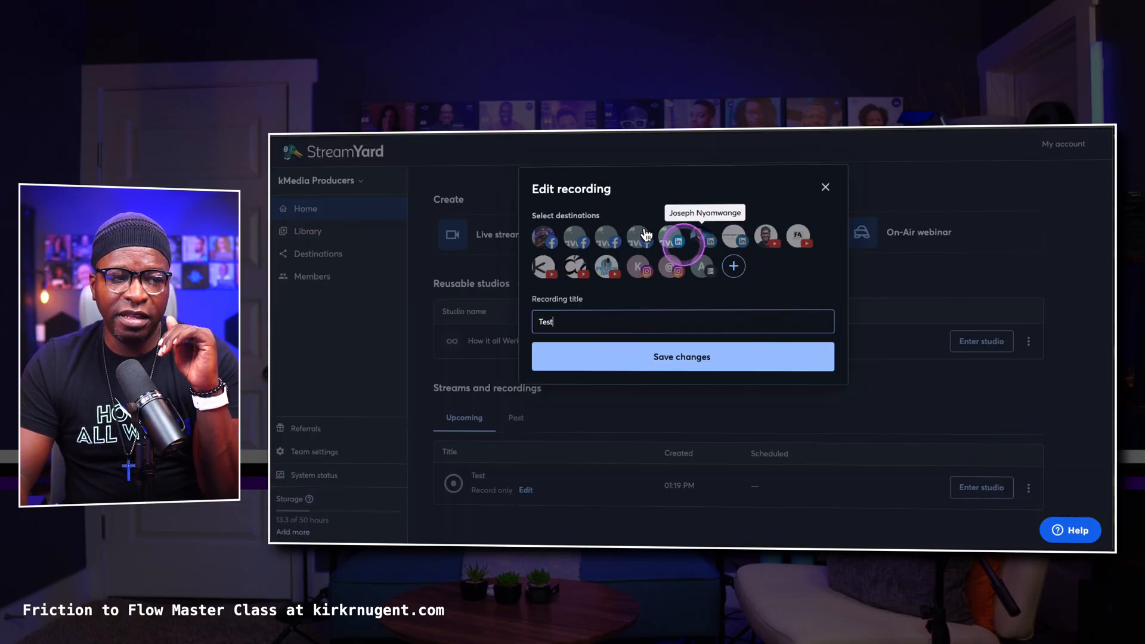
{"action": "left_click", "coordinate": [825, 187]}
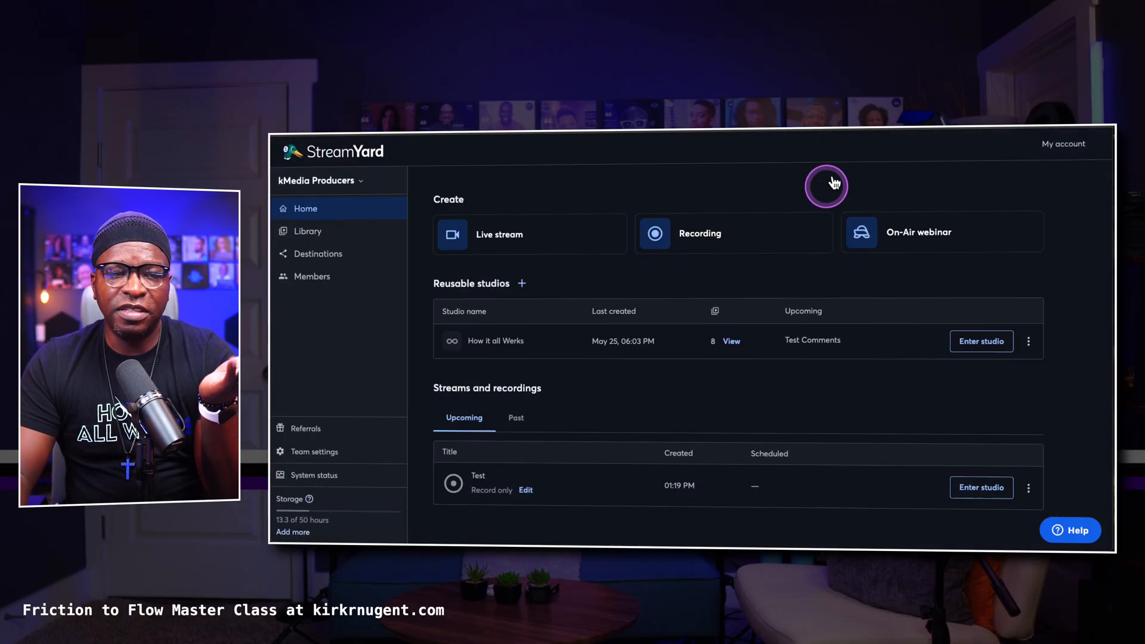
{"action": "left_click", "coordinate": [699, 233]}
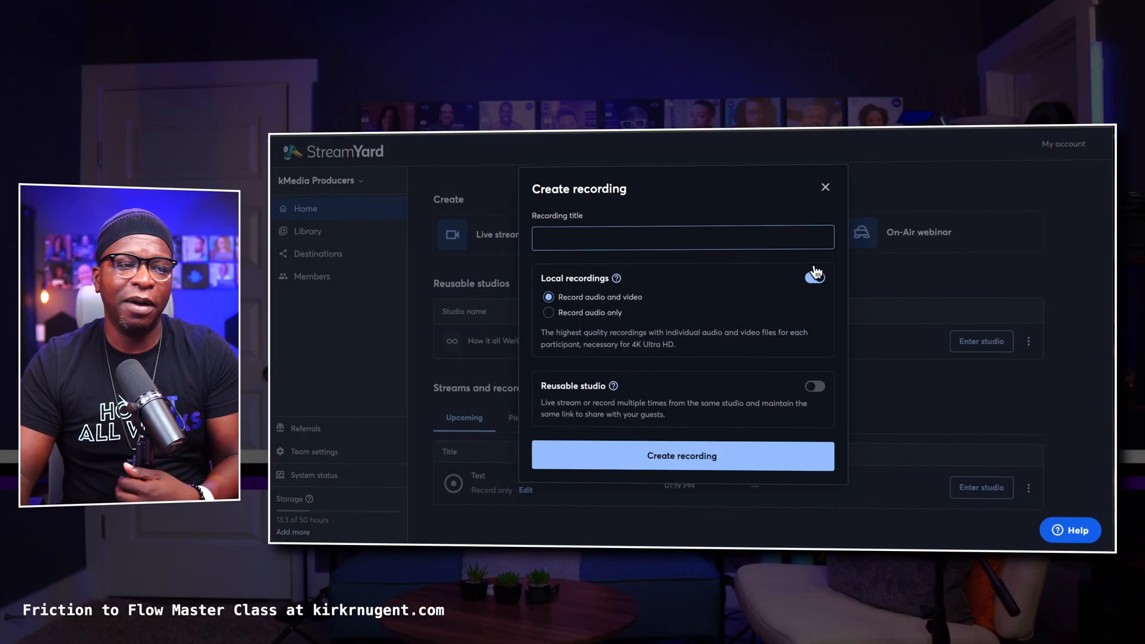
- Create a recording titled 'Test Recording' with local audio and video recording on
{"action": "left_click", "coordinate": [814, 276]}
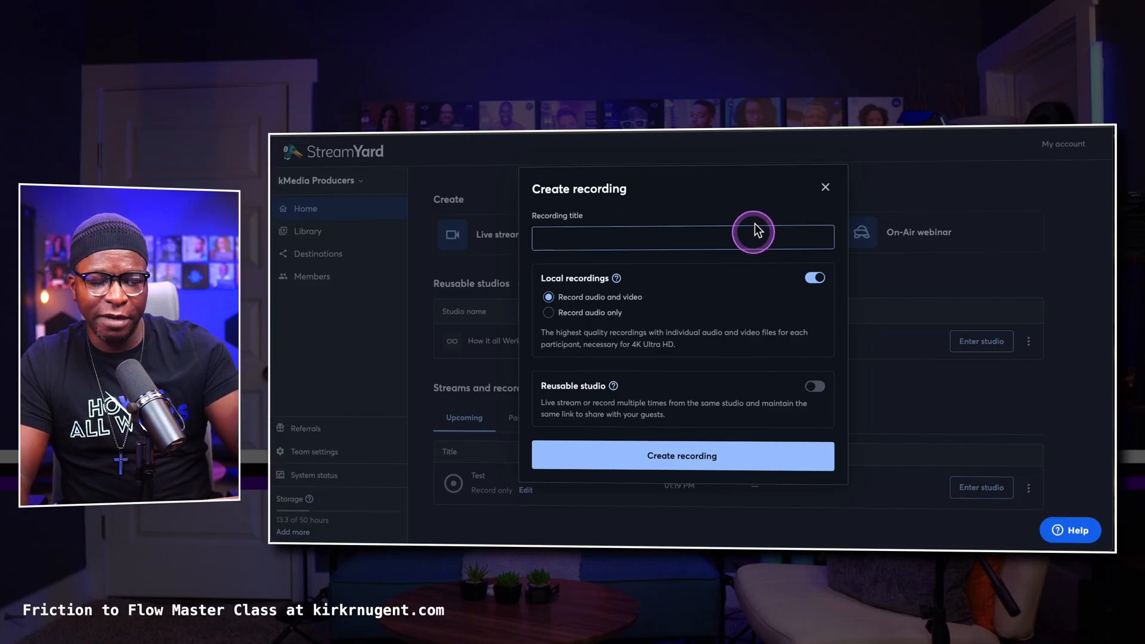
{"action": "type", "text": "Test"}
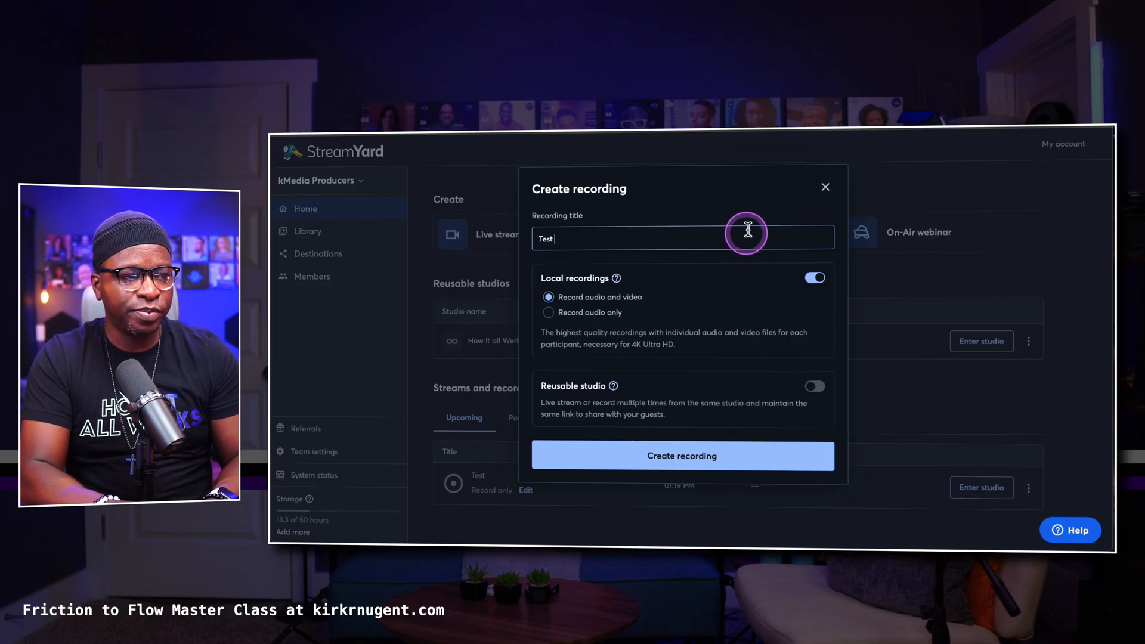
{"action": "type", "text": "Recording"}
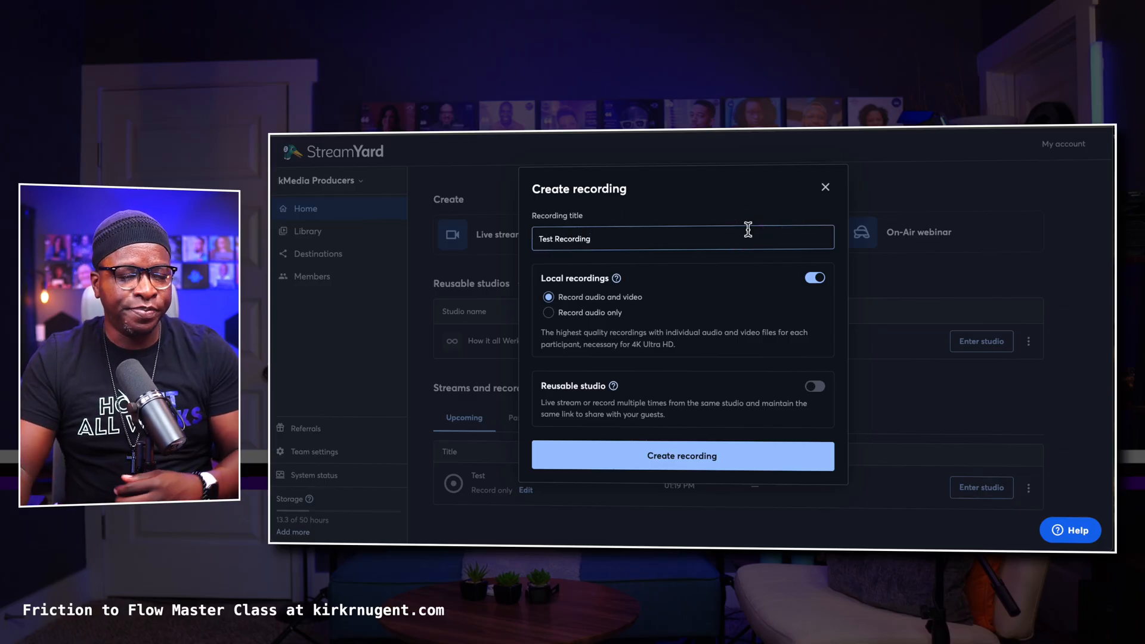
{"action": "left_click", "coordinate": [681, 455]}
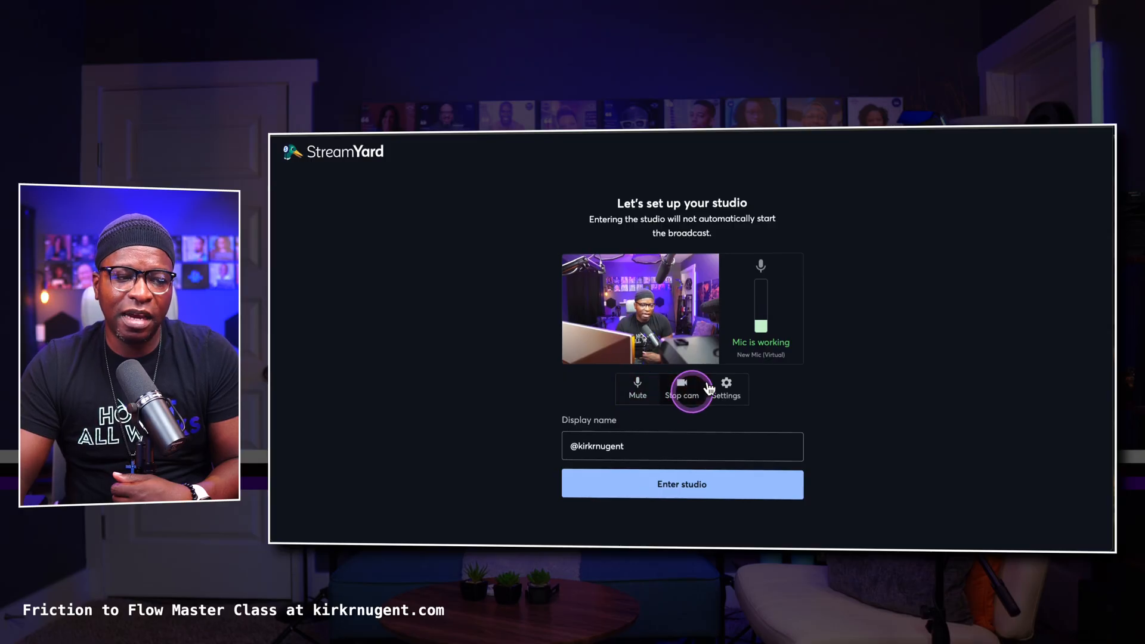
- Keep the USB Video camera, choose 4K resolution, then set output to 4K with camera at 1080p
{"action": "left_click", "coordinate": [724, 386]}
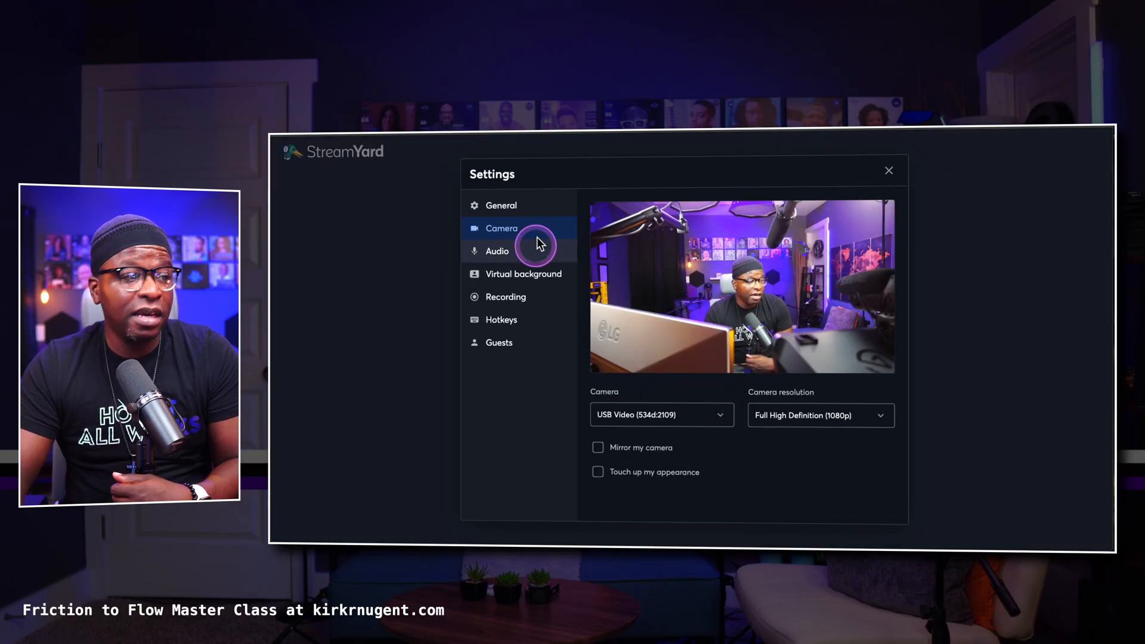
{"action": "left_click", "coordinate": [660, 414]}
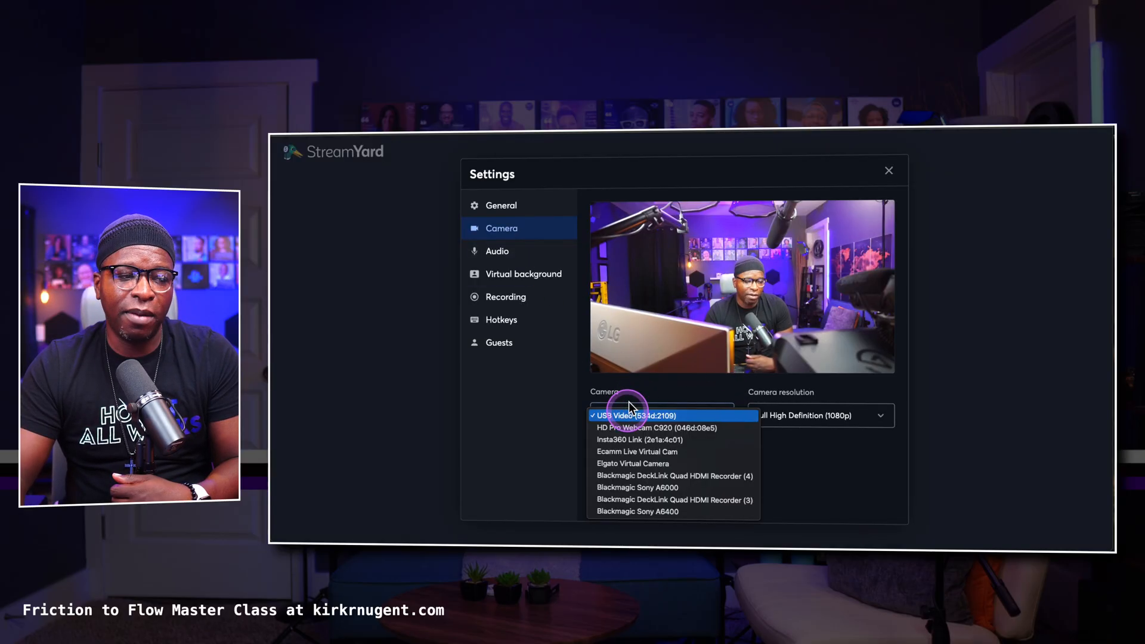
{"action": "left_click", "coordinate": [636, 415]}
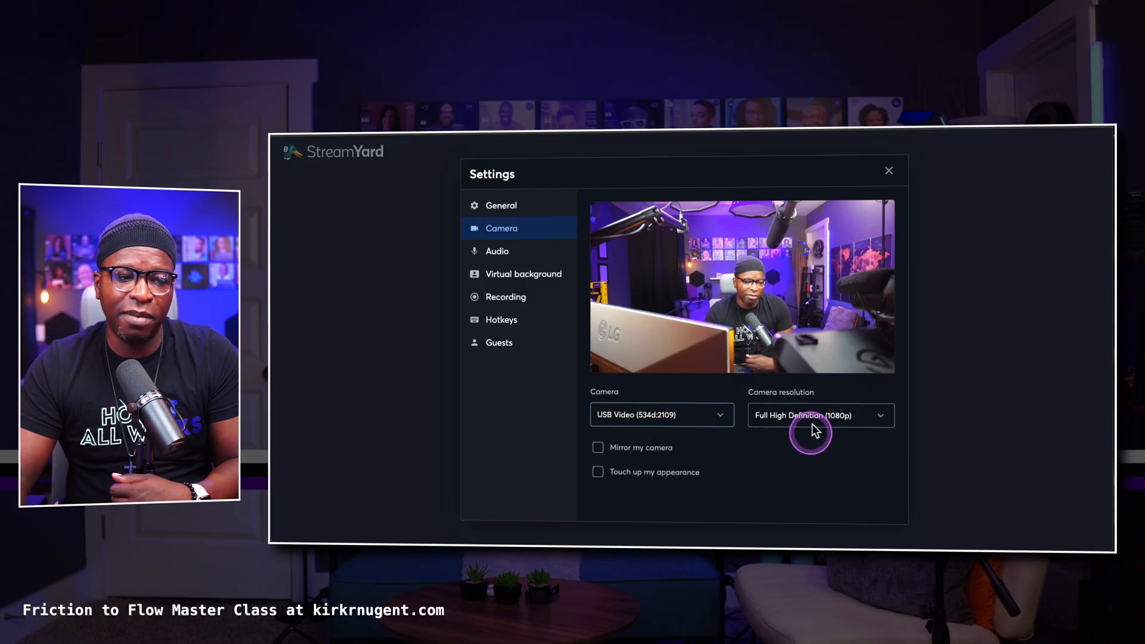
{"action": "left_click", "coordinate": [818, 415]}
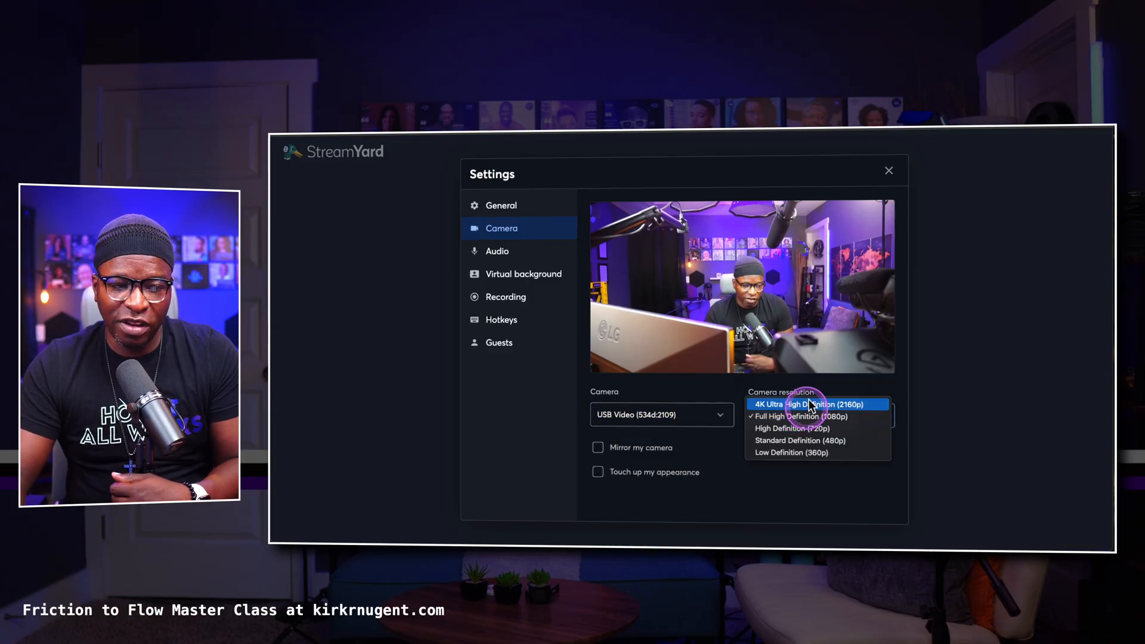
{"action": "left_click", "coordinate": [809, 404]}
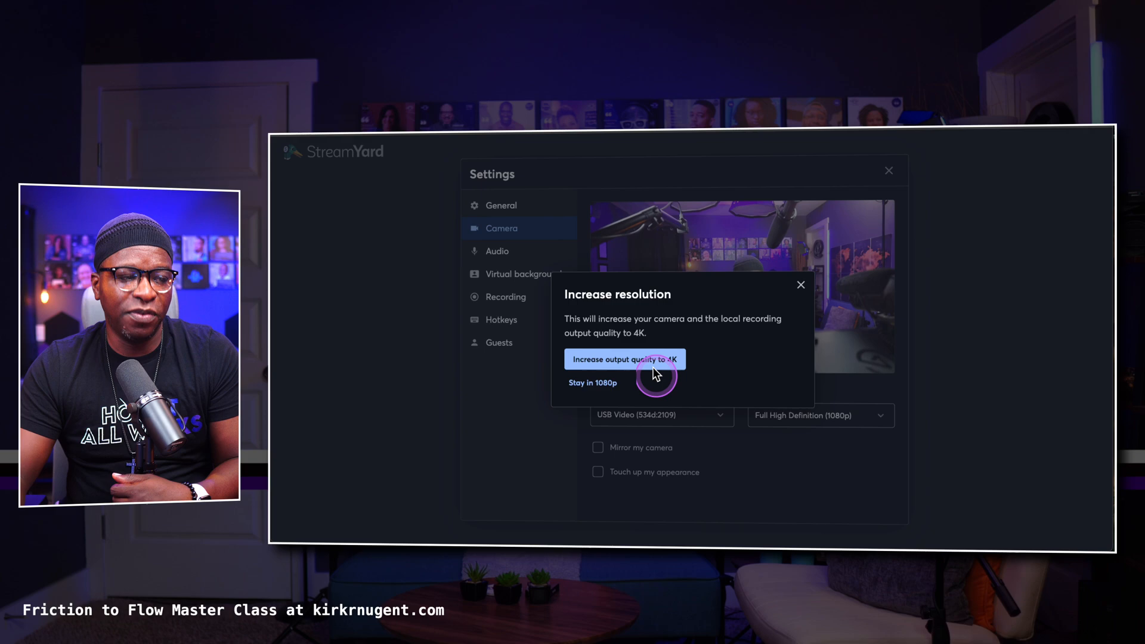
{"action": "left_click", "coordinate": [623, 359]}
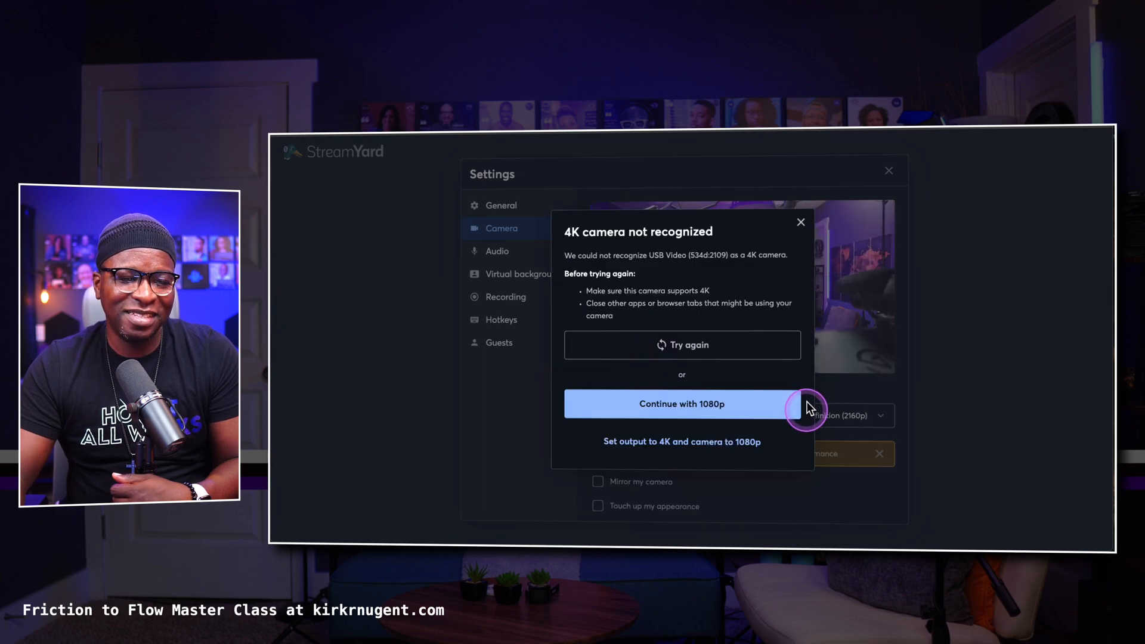
{"action": "mouse_move", "coordinate": [681, 441]}
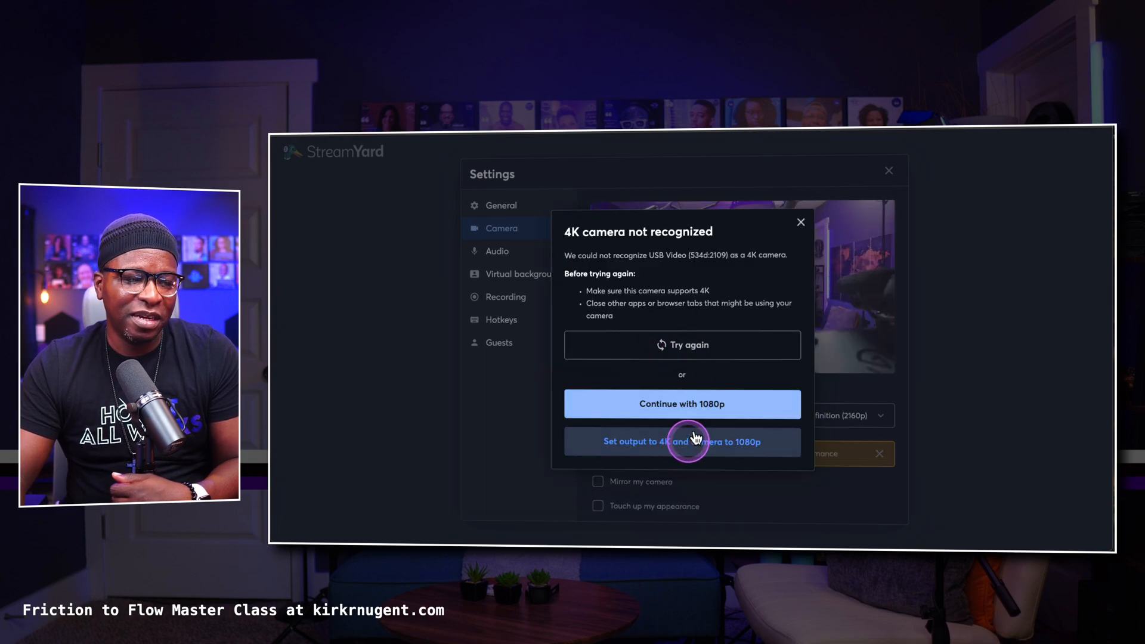
{"action": "left_click", "coordinate": [681, 441]}
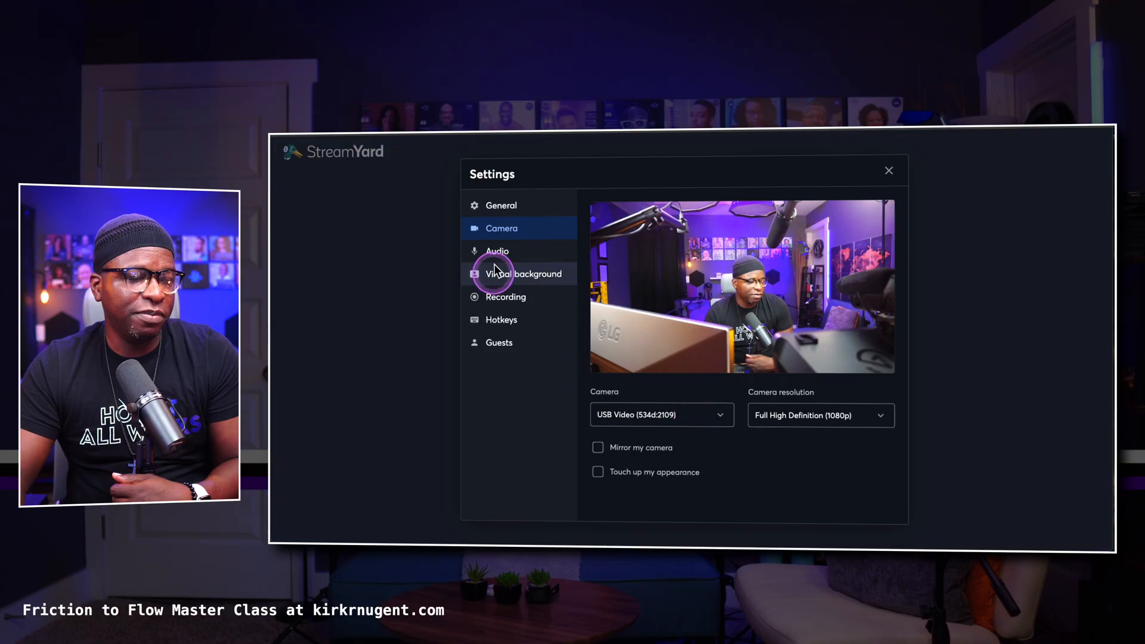
- Set the general studio settings to Full High Definition 1080p in portrait orientation
{"action": "left_click", "coordinate": [501, 205]}
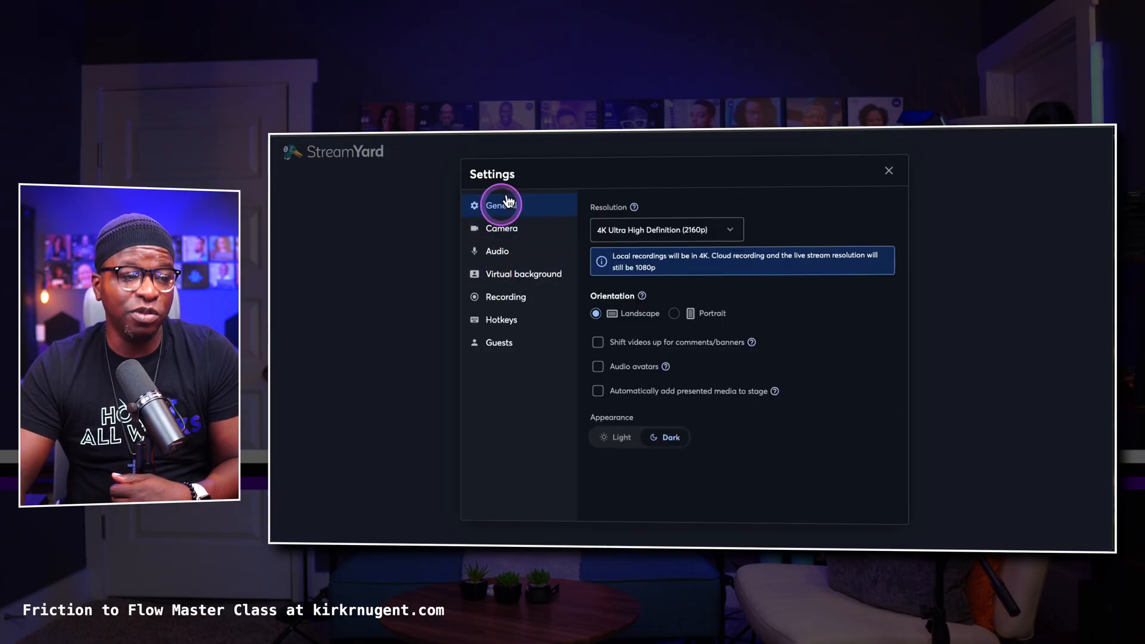
{"action": "left_click", "coordinate": [666, 229]}
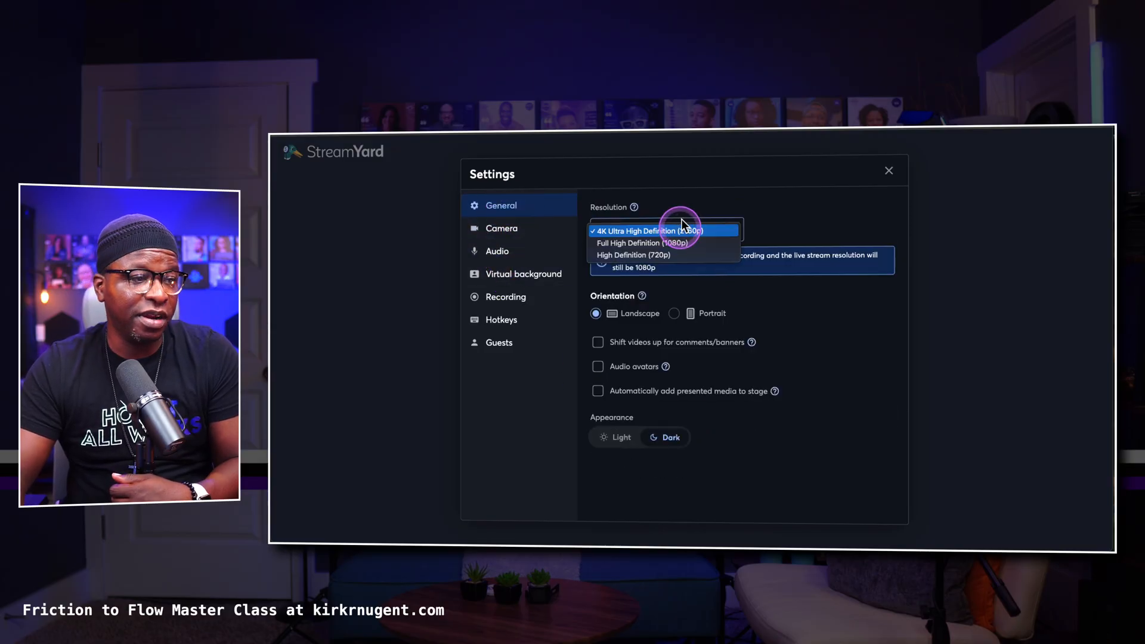
{"action": "left_click", "coordinate": [642, 242]}
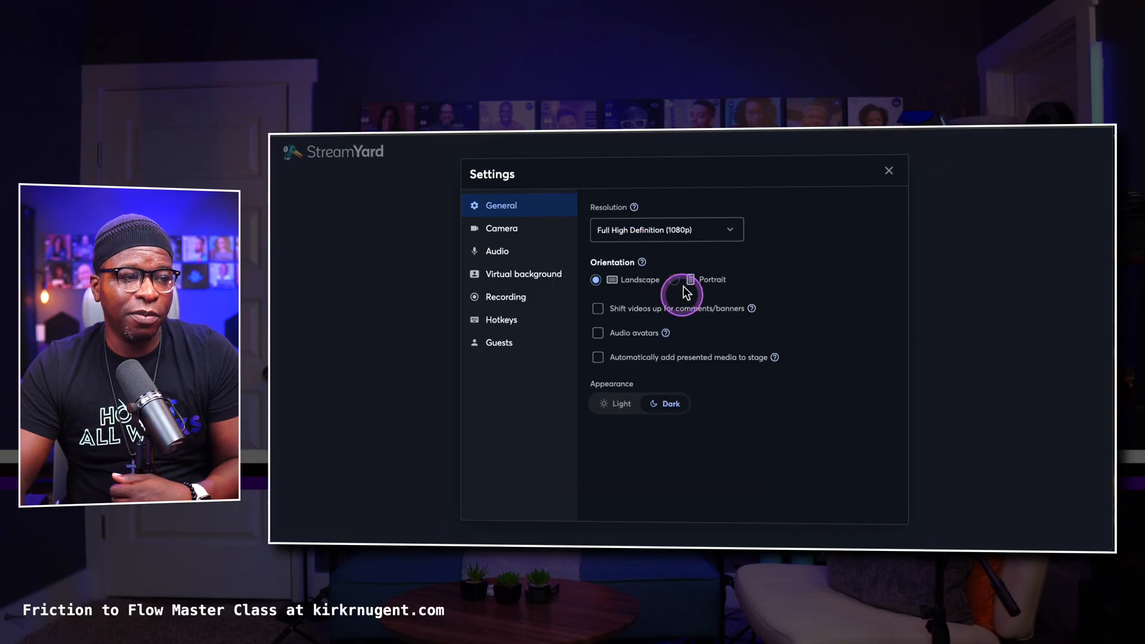
{"action": "left_click", "coordinate": [673, 279]}
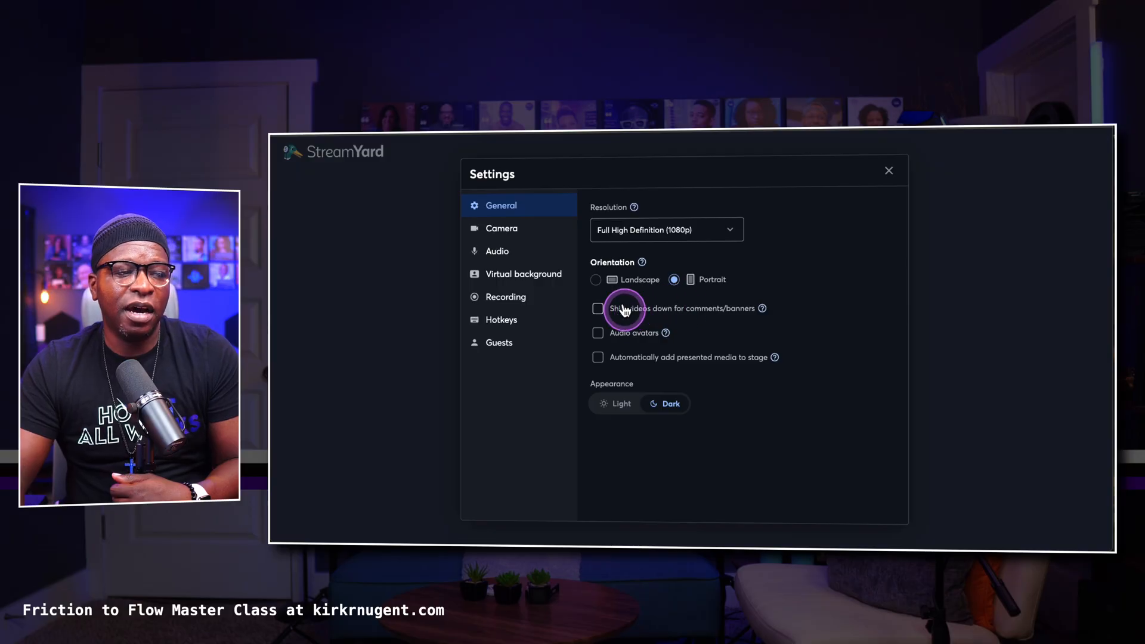
{"action": "left_click", "coordinate": [619, 403]}
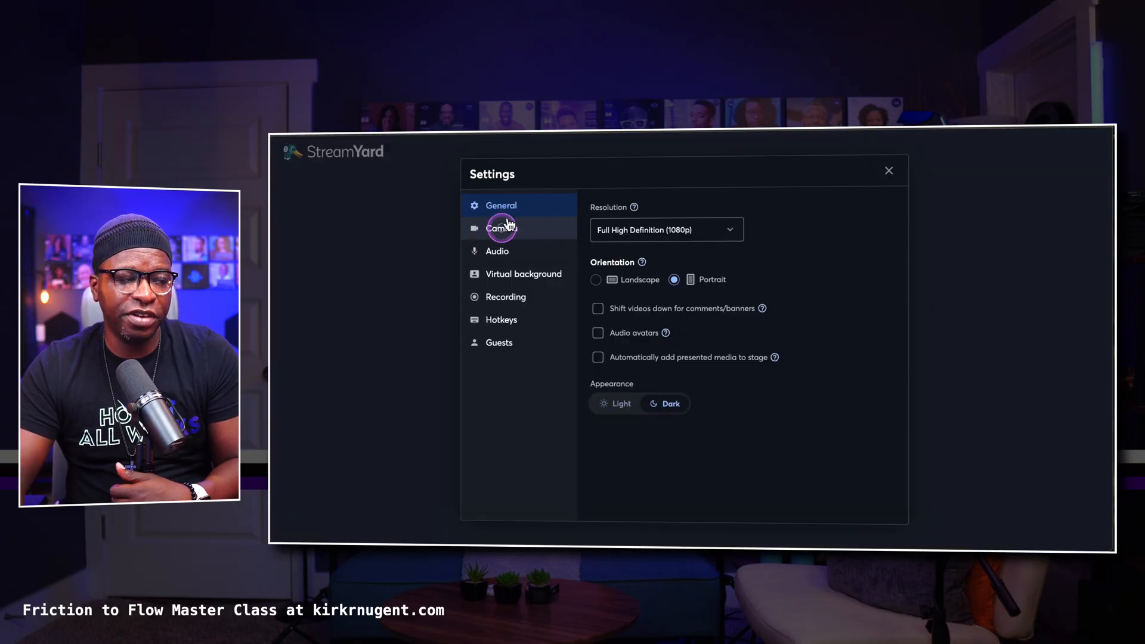
- Review the Camera, Audio, Virtual background, Recording and Hotkeys settings, then close Settings
{"action": "left_click", "coordinate": [502, 228]}
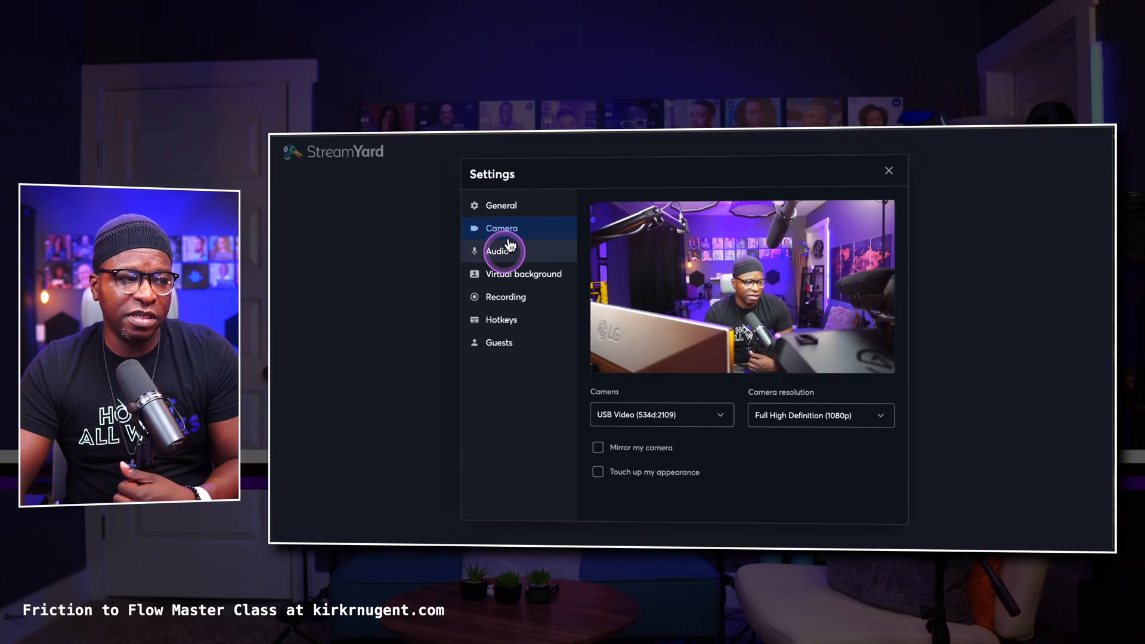
{"action": "left_click", "coordinate": [497, 250]}
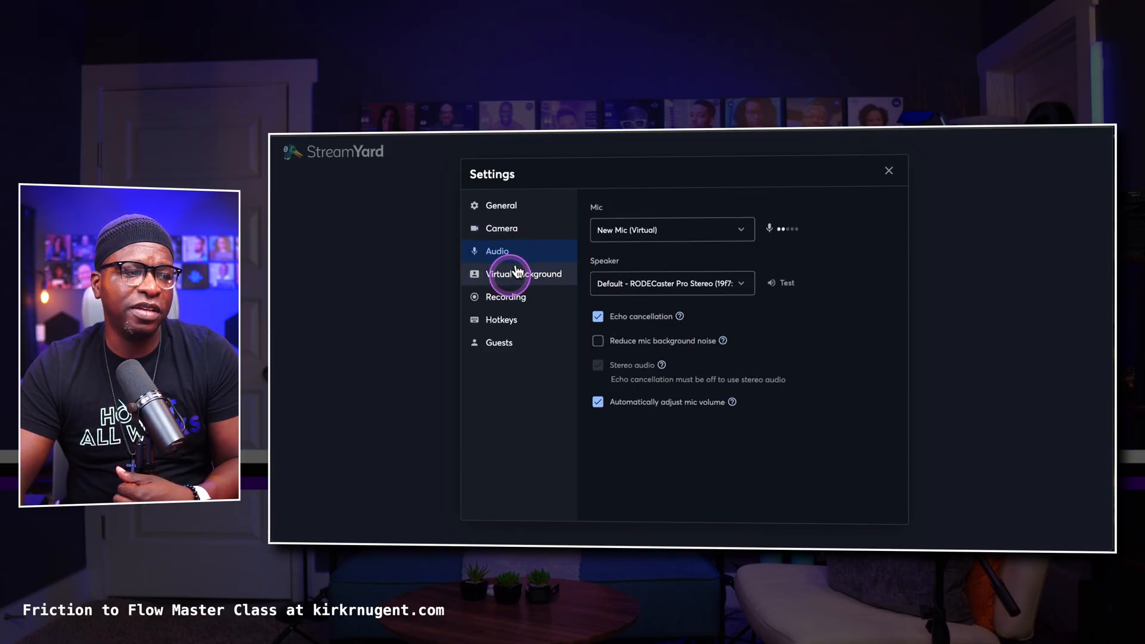
{"action": "left_click", "coordinate": [523, 274]}
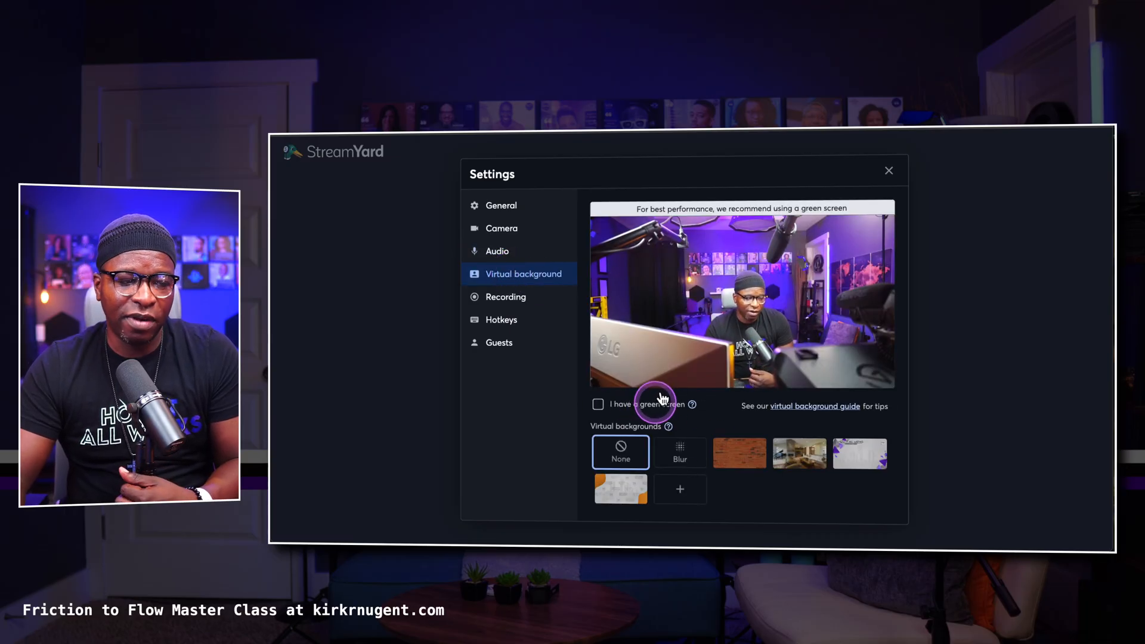
{"action": "left_click", "coordinate": [597, 404]}
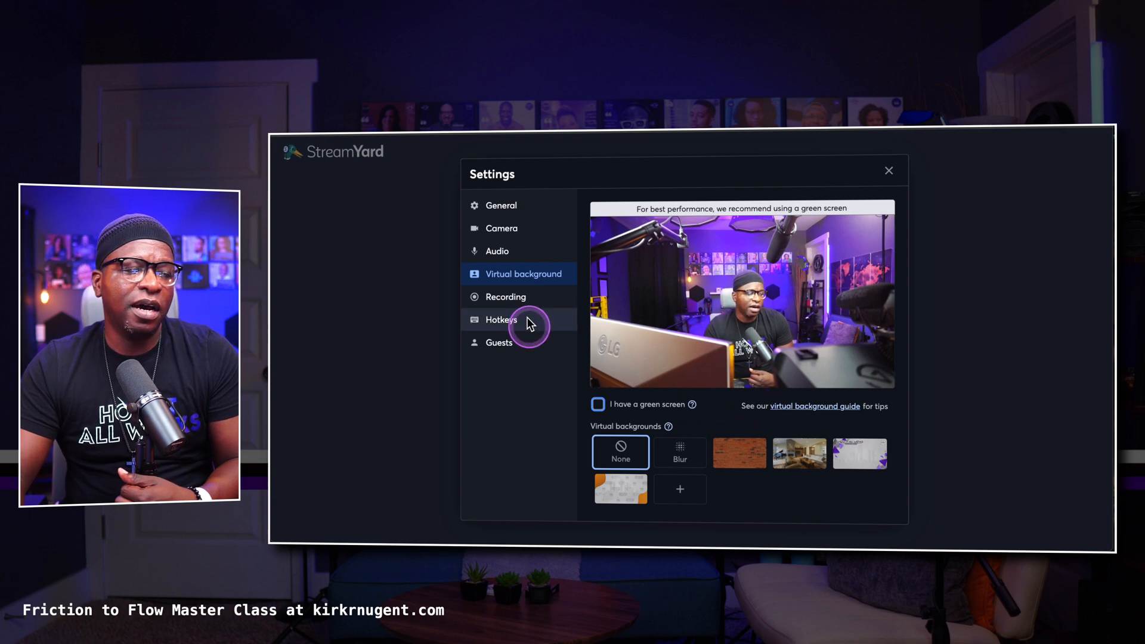
{"action": "left_click", "coordinate": [504, 297]}
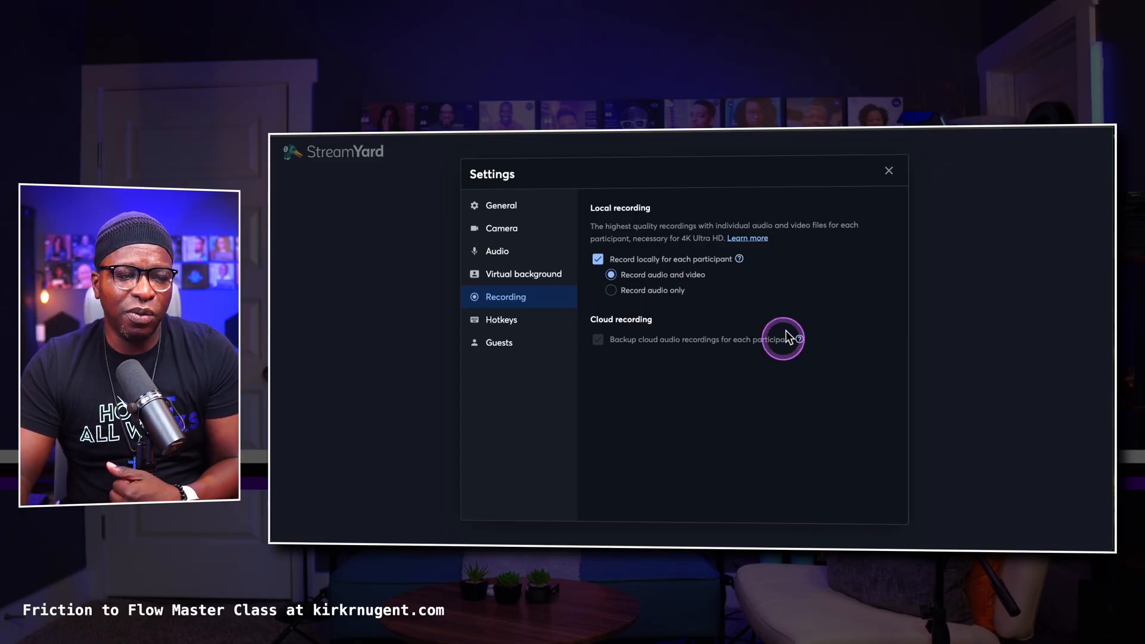
{"action": "left_click", "coordinate": [501, 319]}
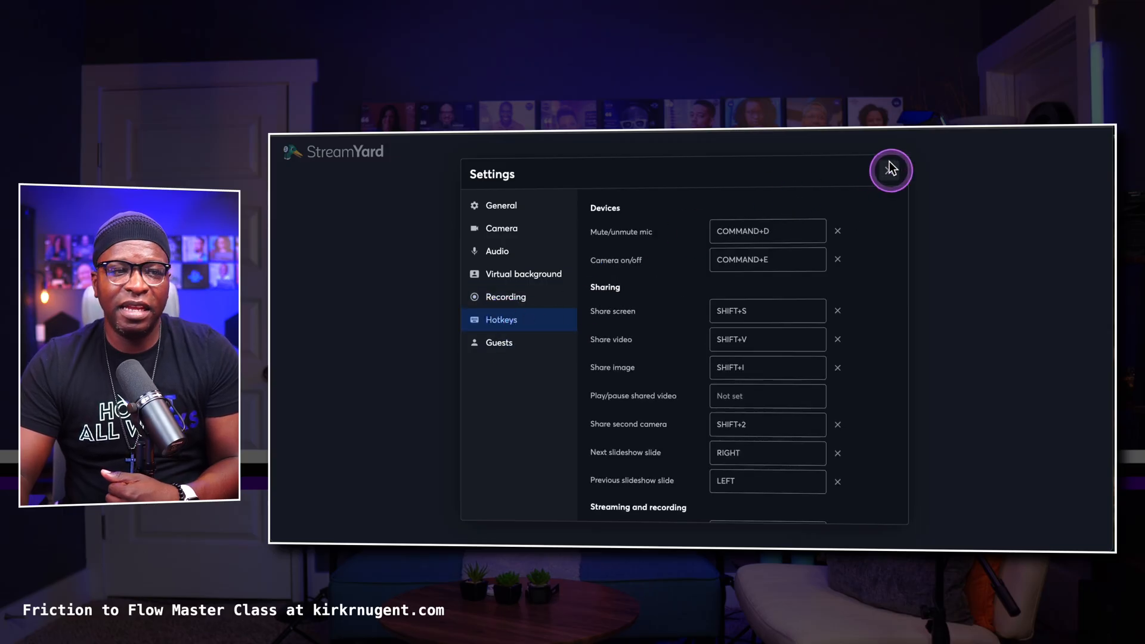
{"action": "left_click", "coordinate": [889, 170]}
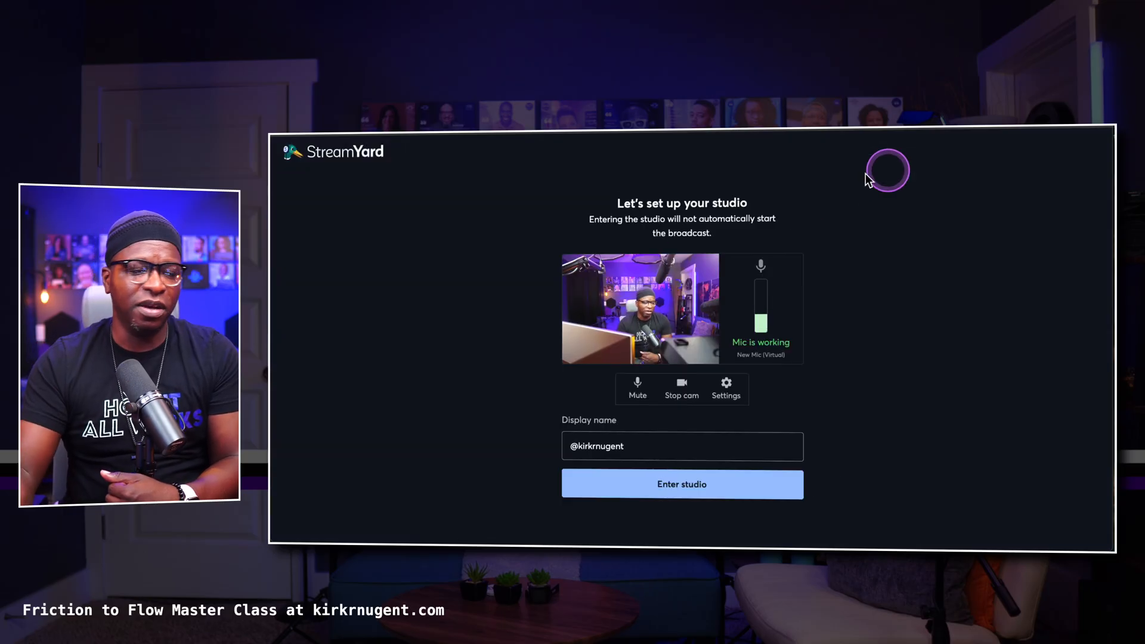
- Enter the Test Recording studio, switch orientation to landscape, then leave the studio
{"action": "left_click", "coordinate": [680, 484]}
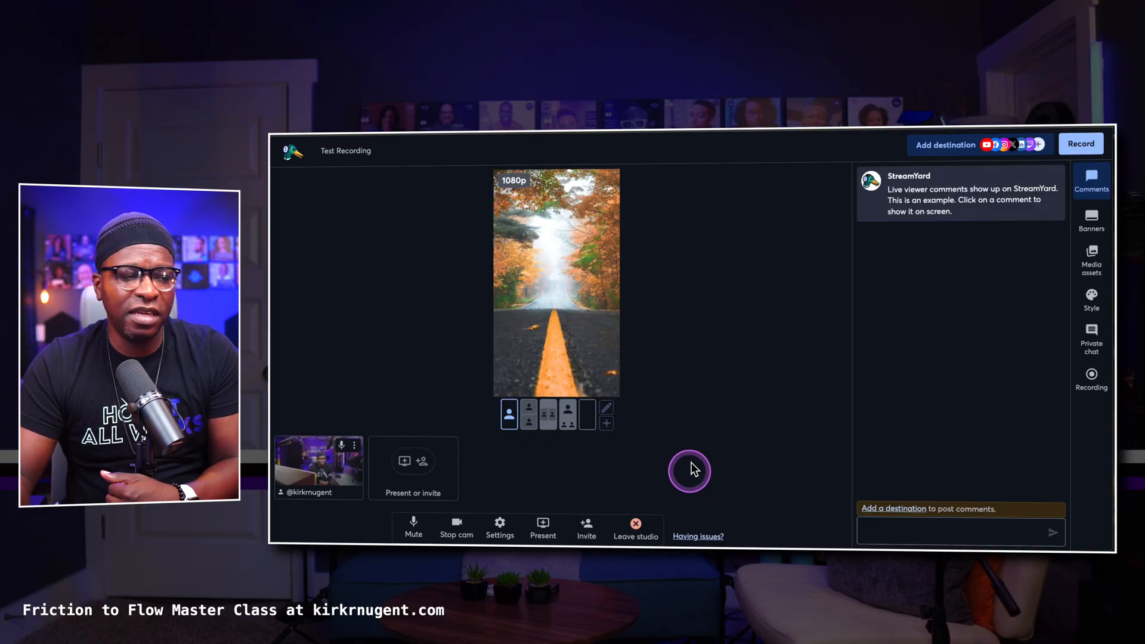
{"action": "mouse_move", "coordinate": [595, 471]}
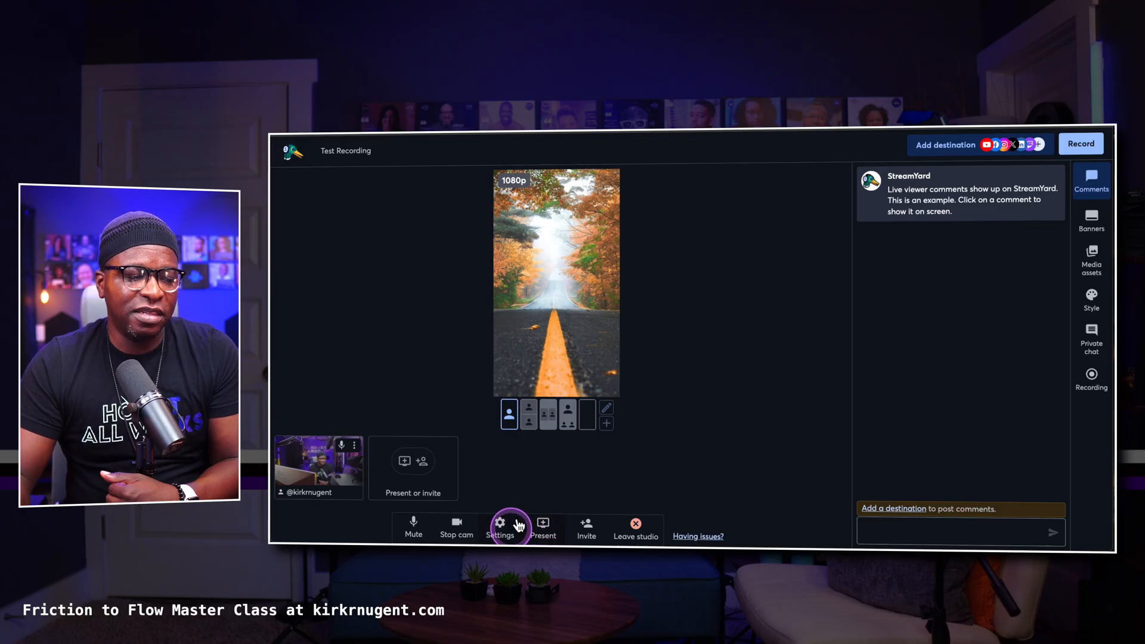
{"action": "left_click", "coordinate": [500, 523]}
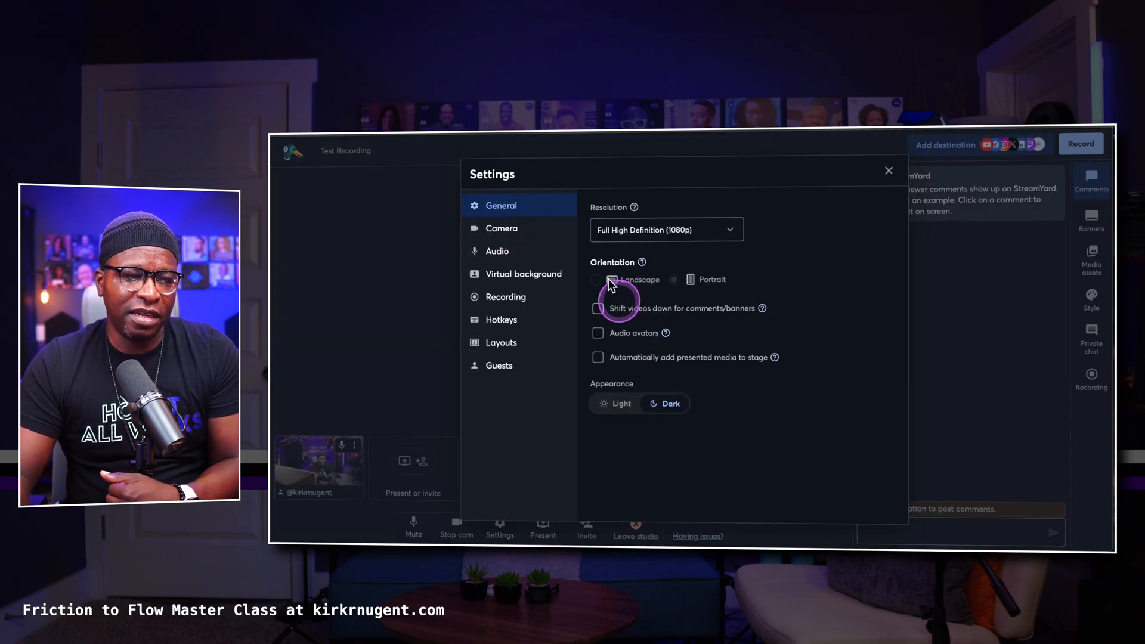
{"action": "left_click", "coordinate": [598, 279]}
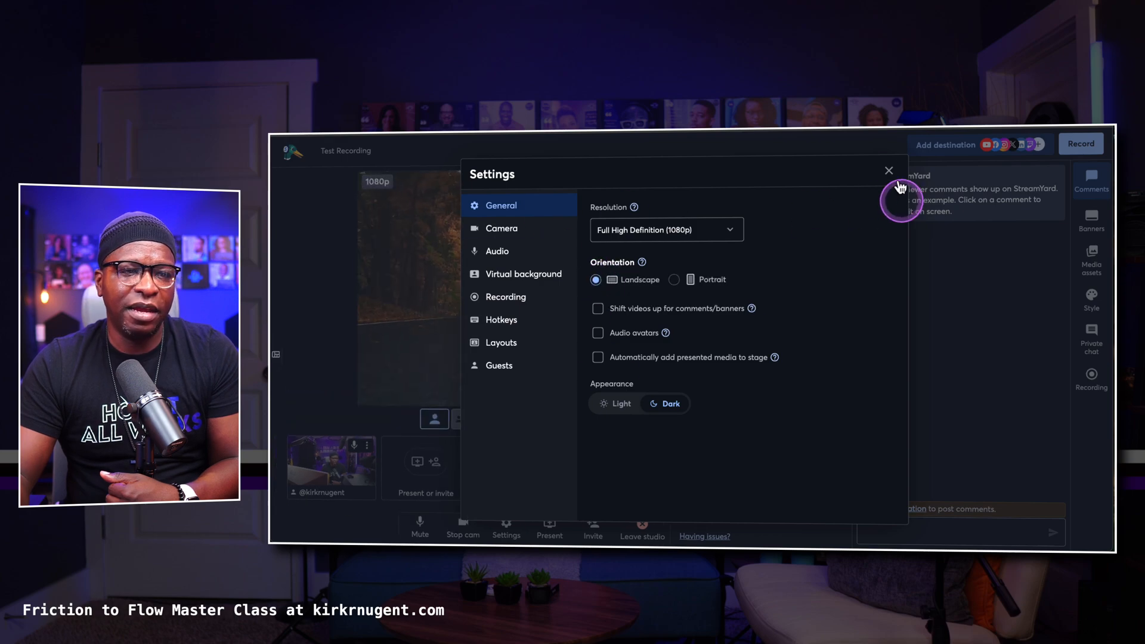
{"action": "left_click", "coordinate": [887, 170]}
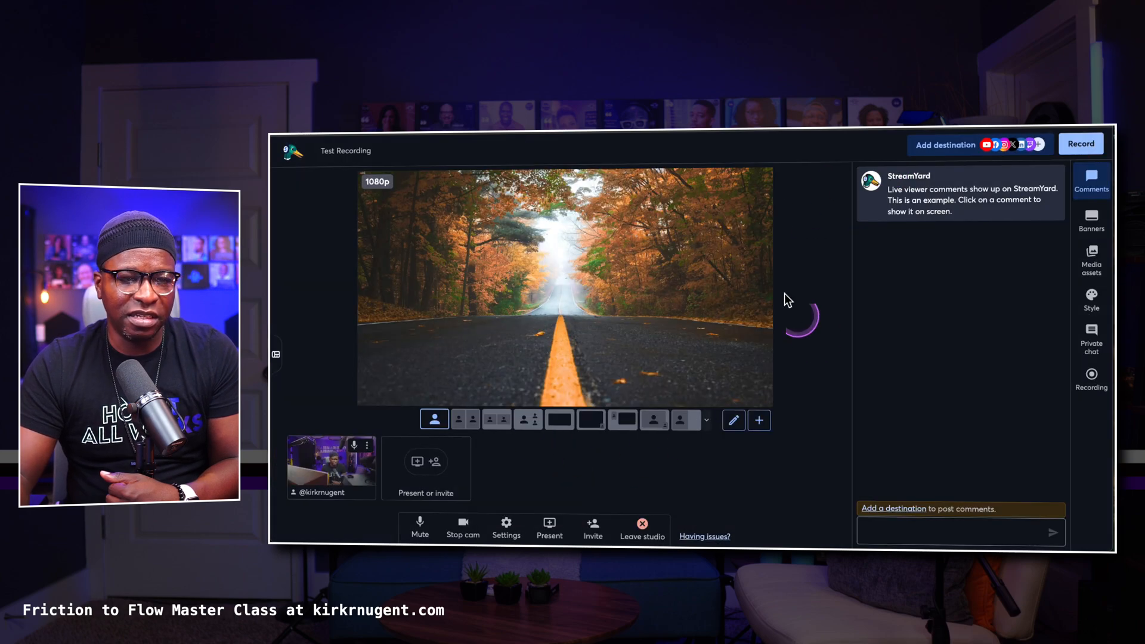
{"action": "left_click", "coordinate": [641, 528]}
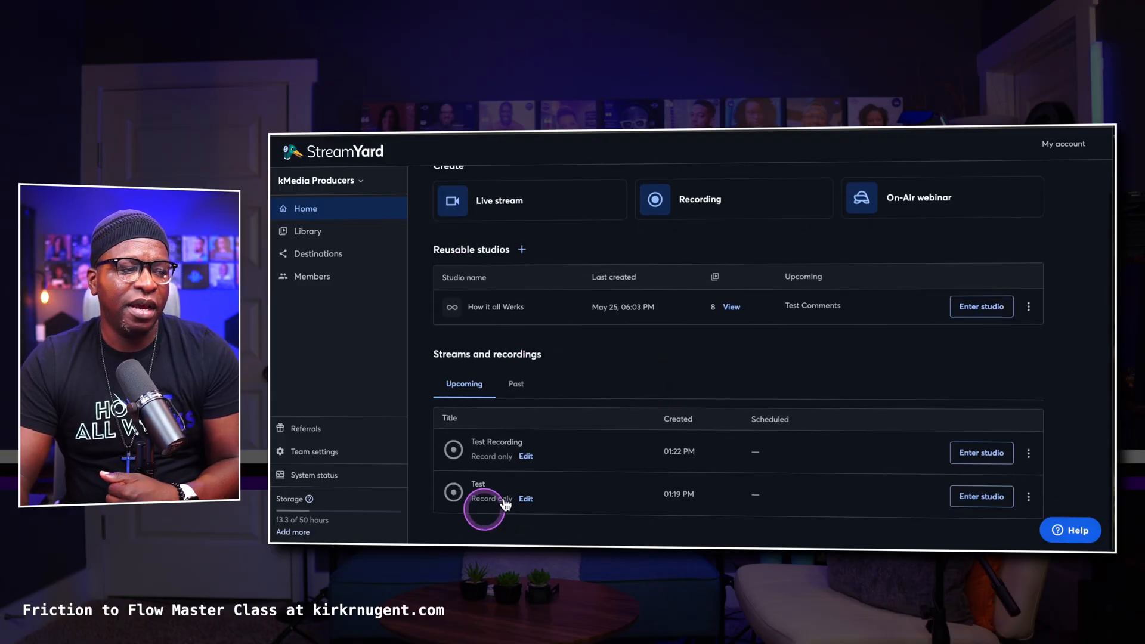
{"action": "mouse_move", "coordinate": [467, 440]}
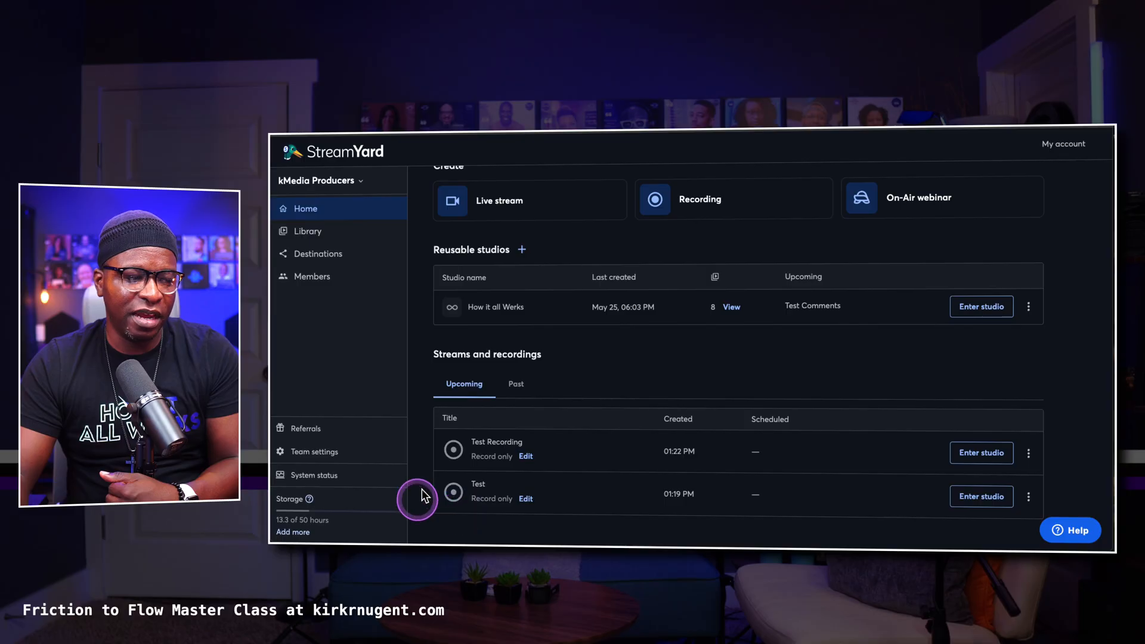
- Rename the Test recording to 'Test Livestream' and save the change
{"action": "left_click", "coordinate": [1028, 496]}
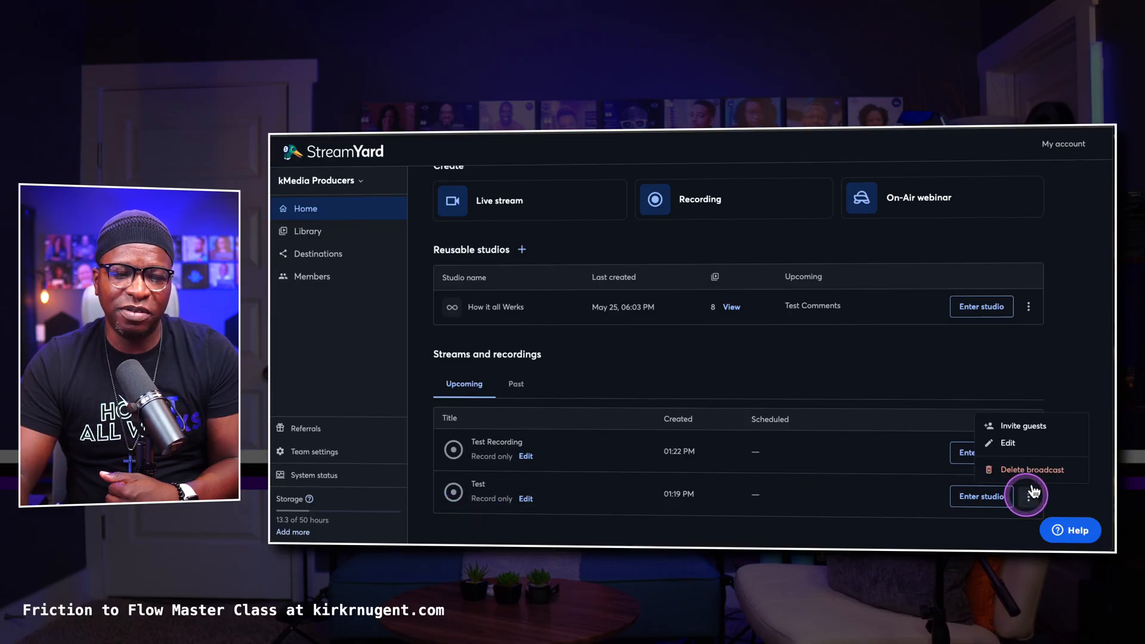
{"action": "left_click", "coordinate": [1006, 442]}
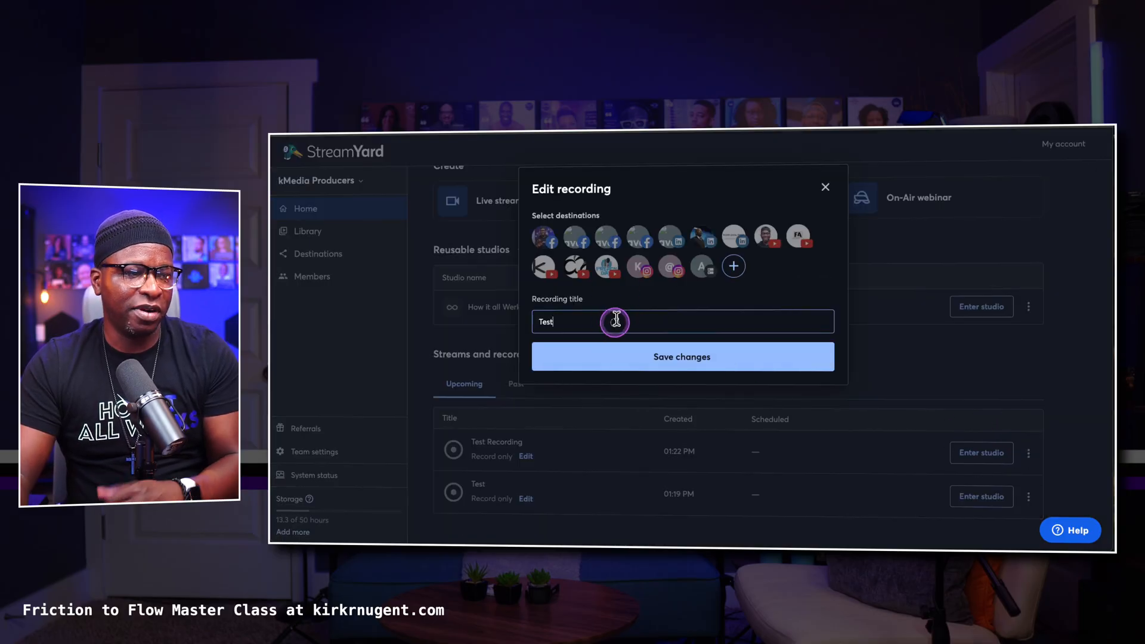
{"action": "type", "text": "Live"}
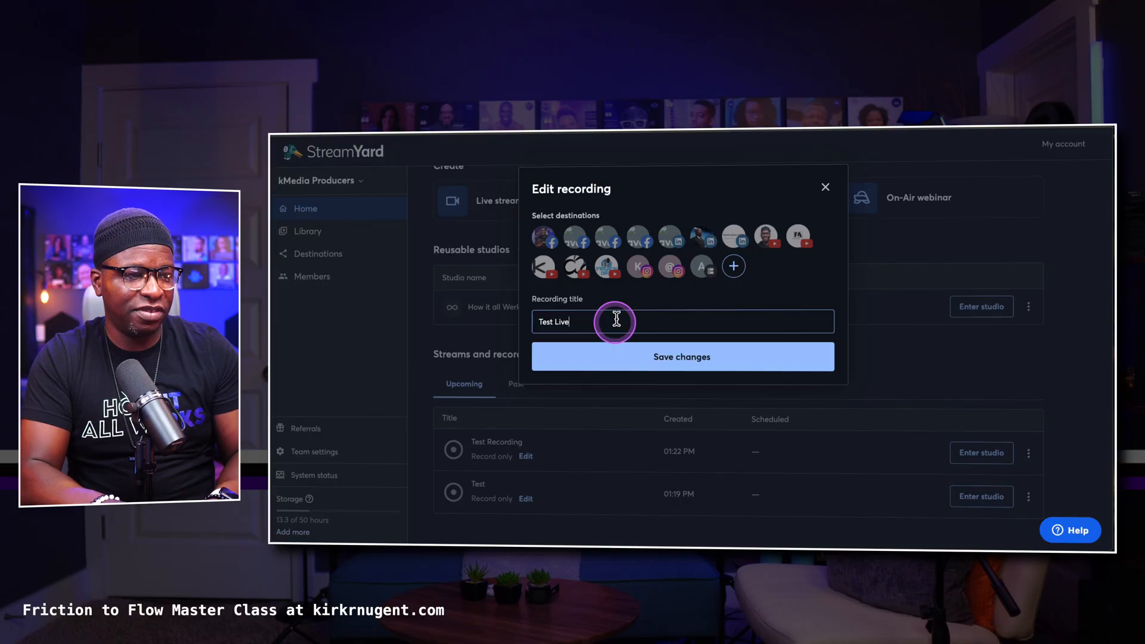
{"action": "left_click", "coordinate": [680, 357]}
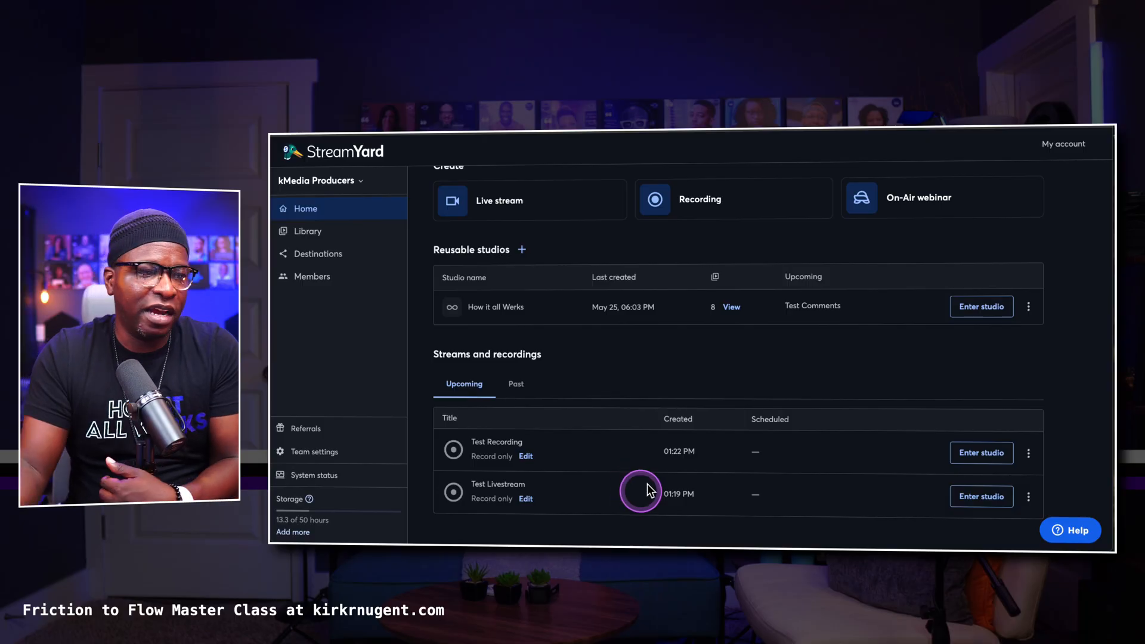
{"action": "mouse_move", "coordinate": [704, 345]}
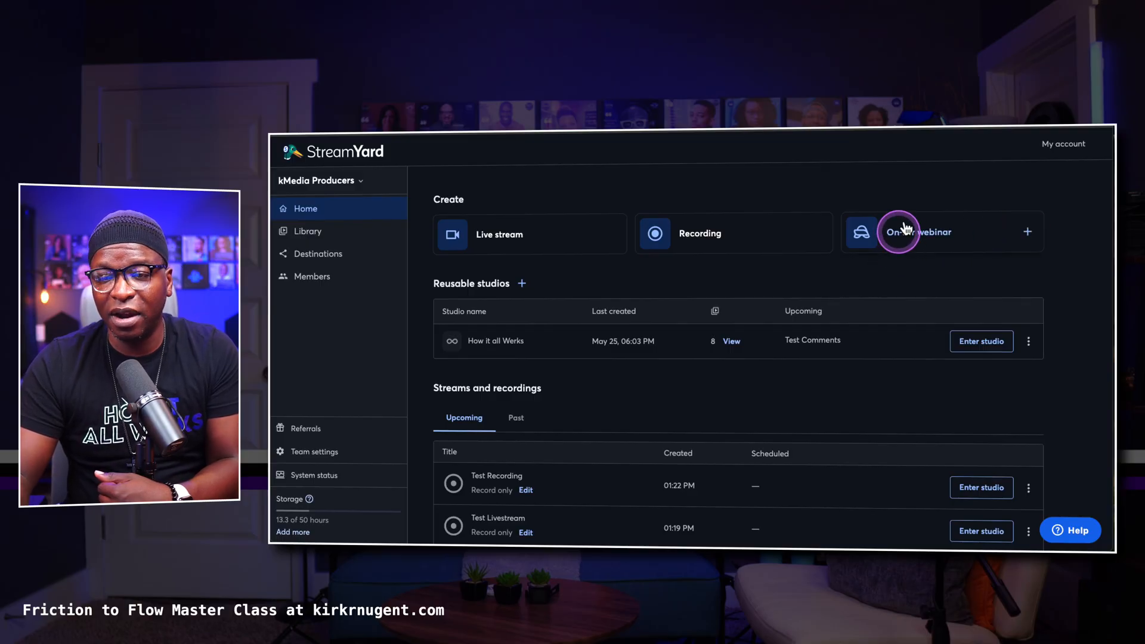
{"action": "left_click", "coordinate": [917, 231]}
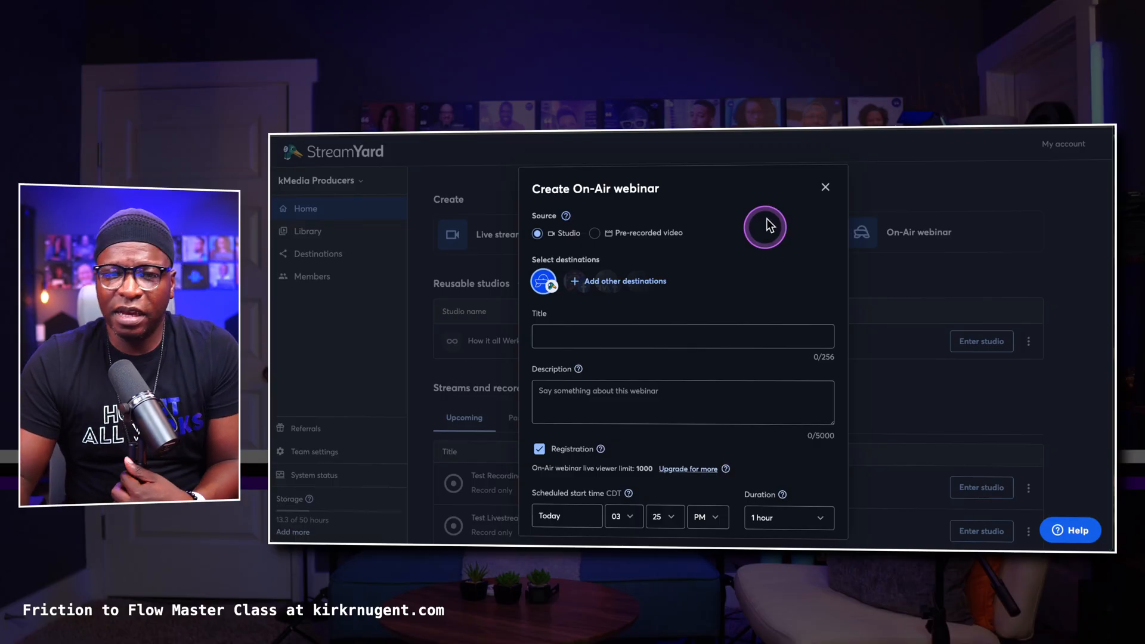
{"action": "mouse_move", "coordinate": [850, 188]}
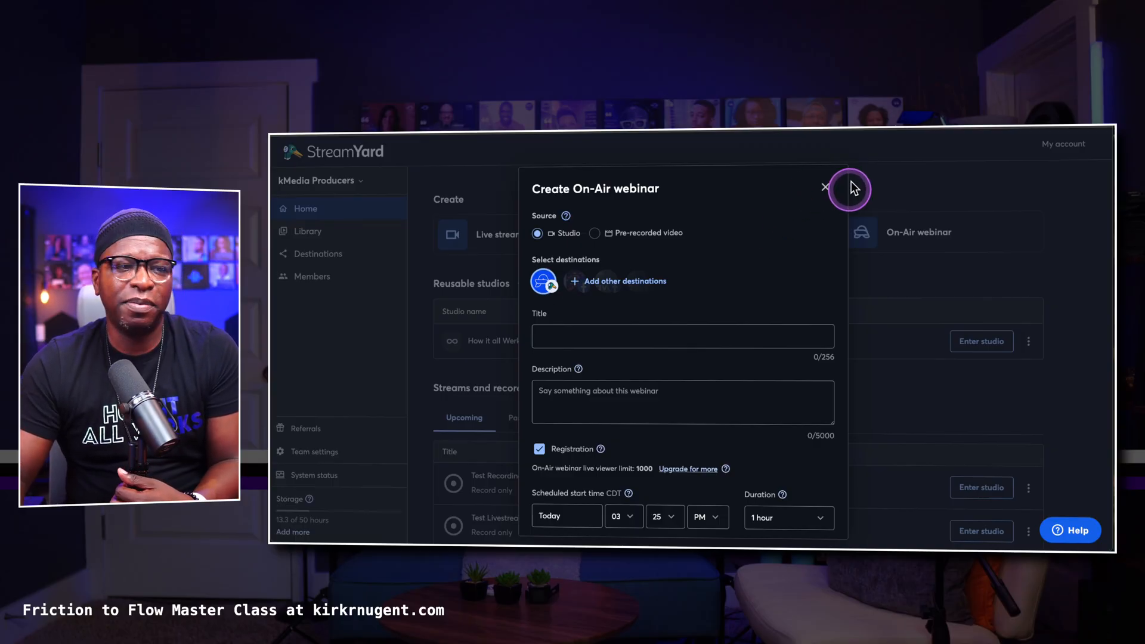
{"action": "mouse_move", "coordinate": [825, 186]}
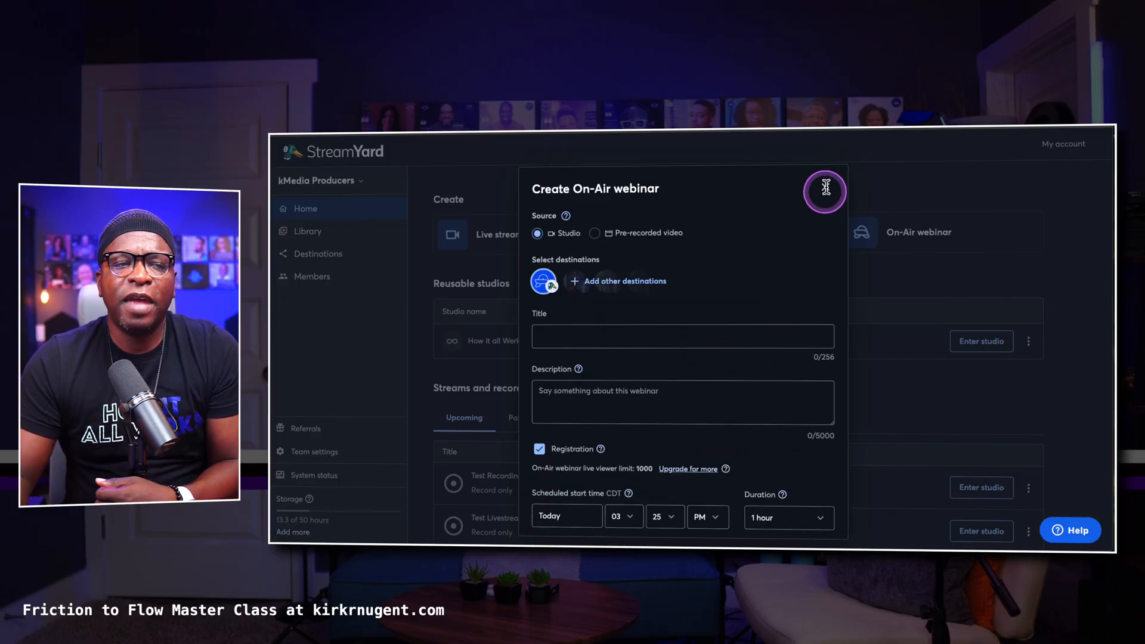
{"action": "left_click", "coordinate": [825, 191]}
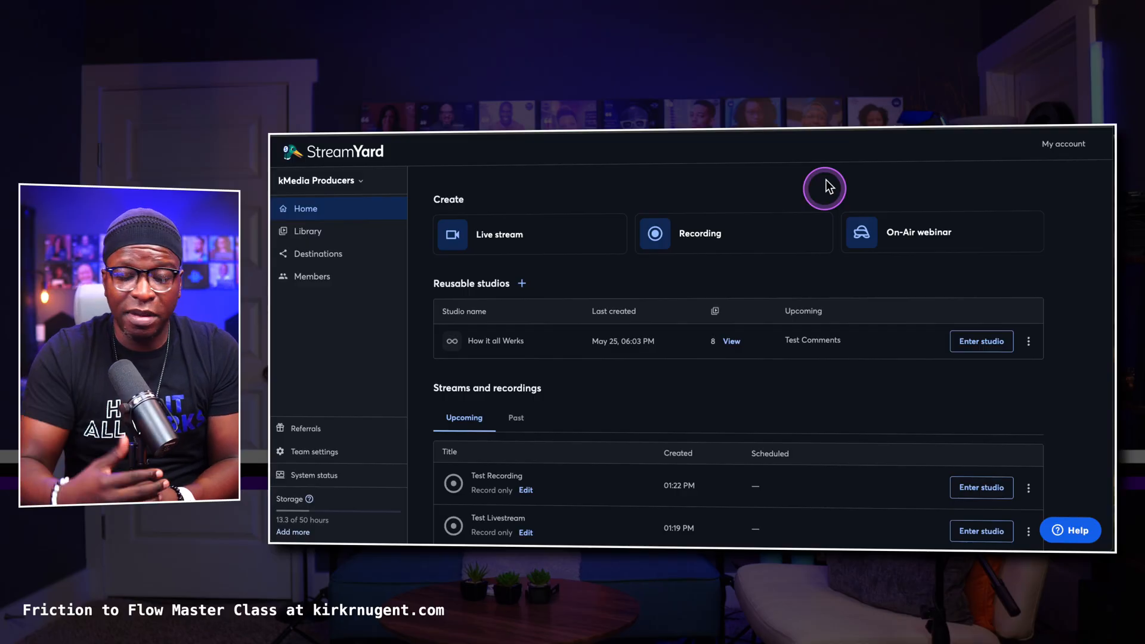